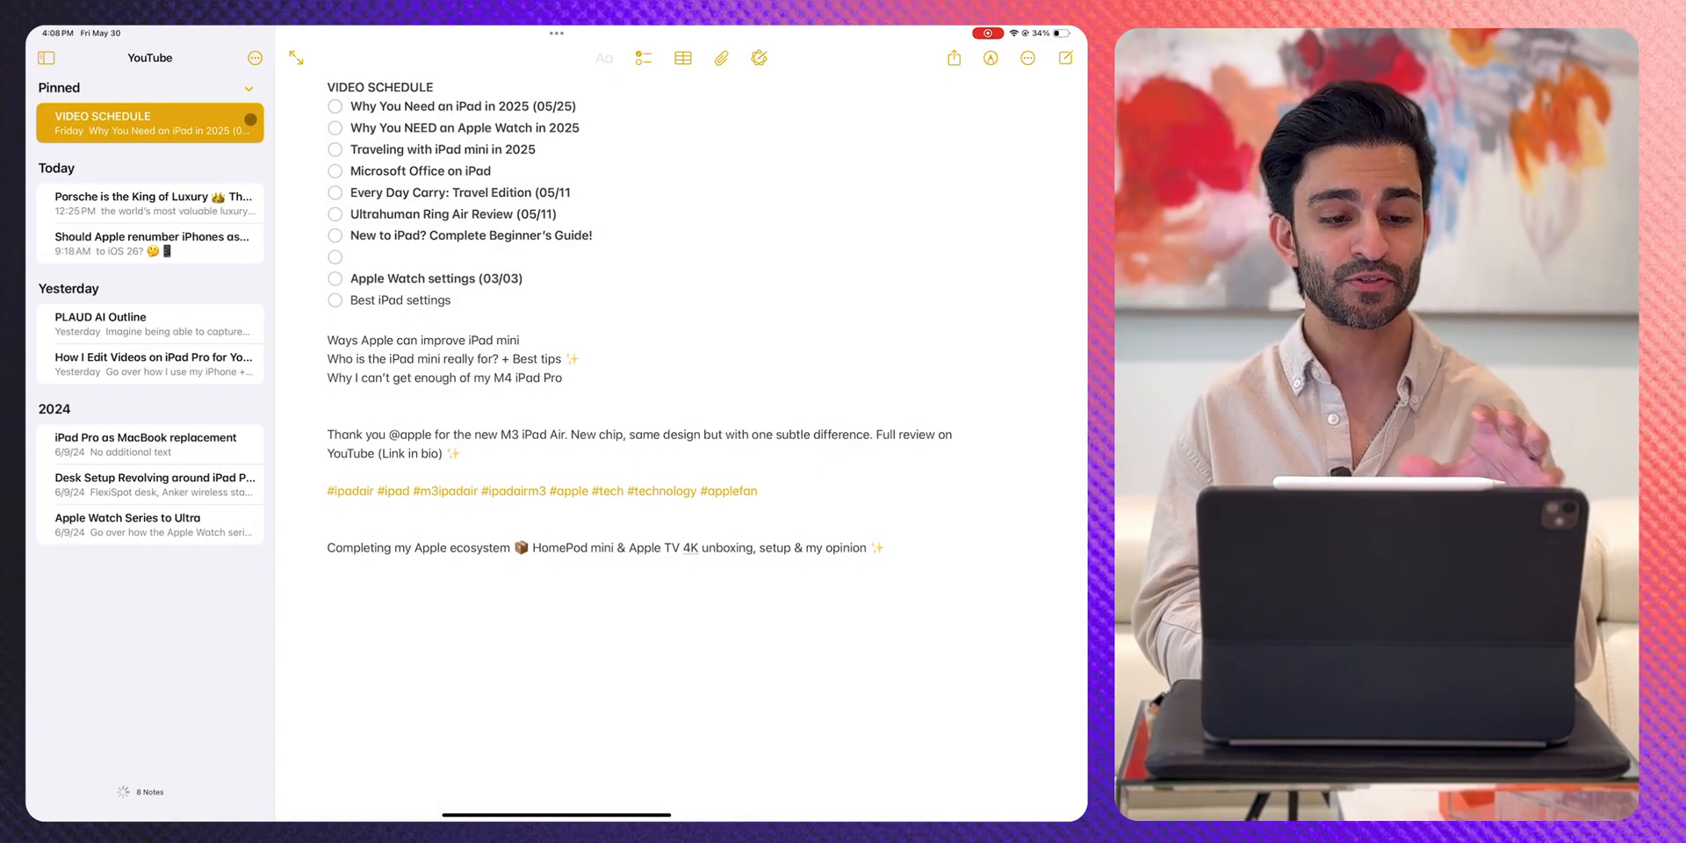
Step: Browse the YouTube notes: Porsche luxury, PLAUD AI Outline and How I Edit Videos
left_click(335, 149)
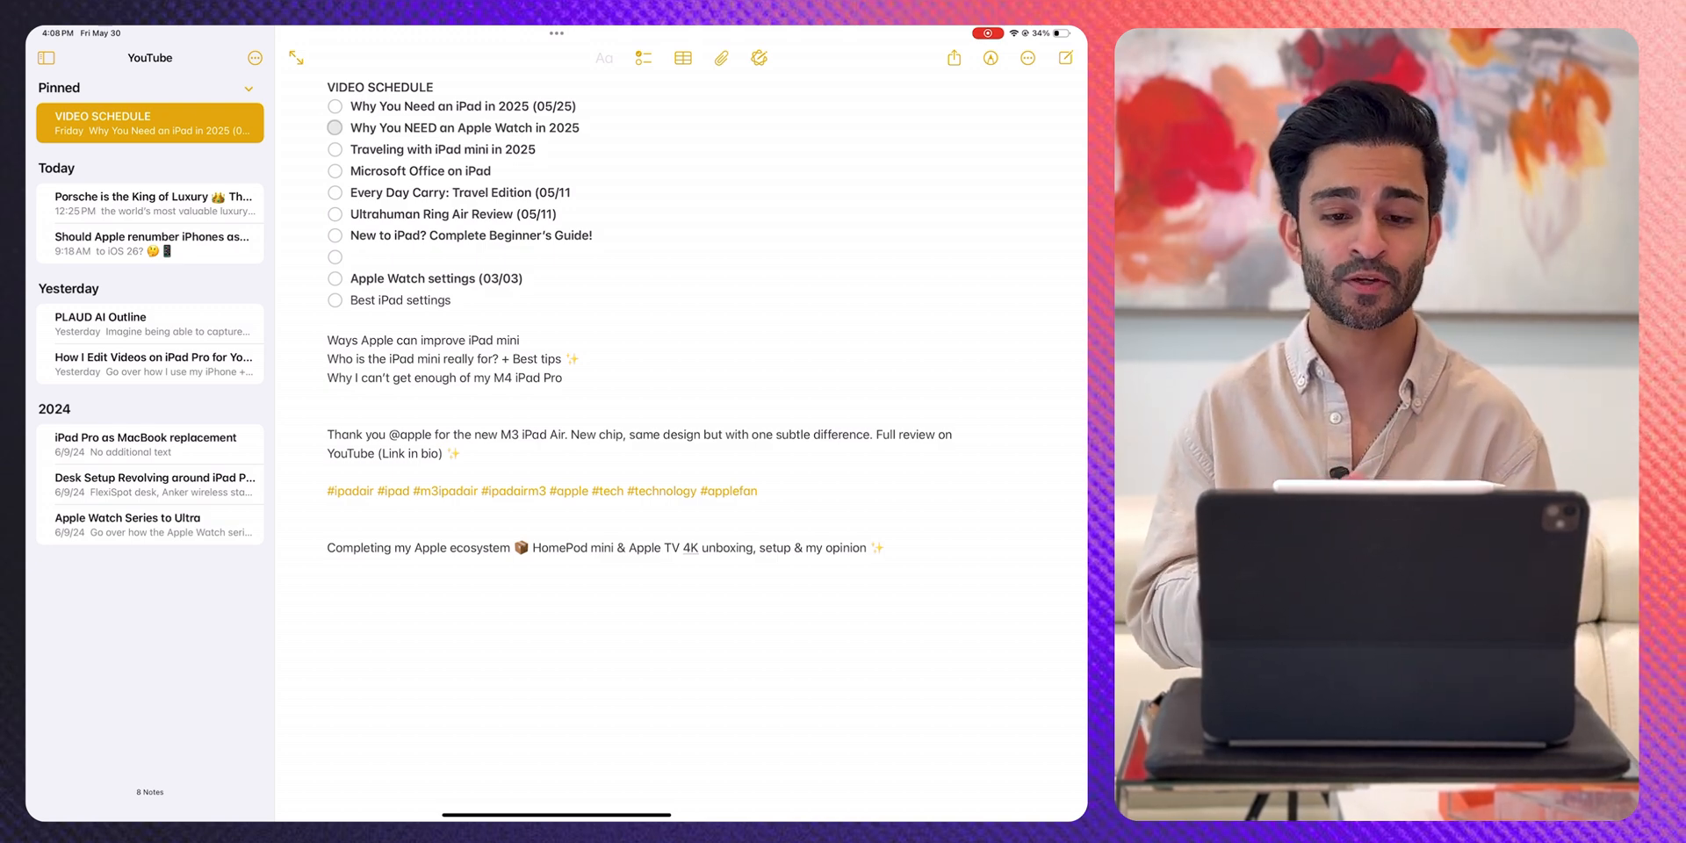
left_click(150, 205)
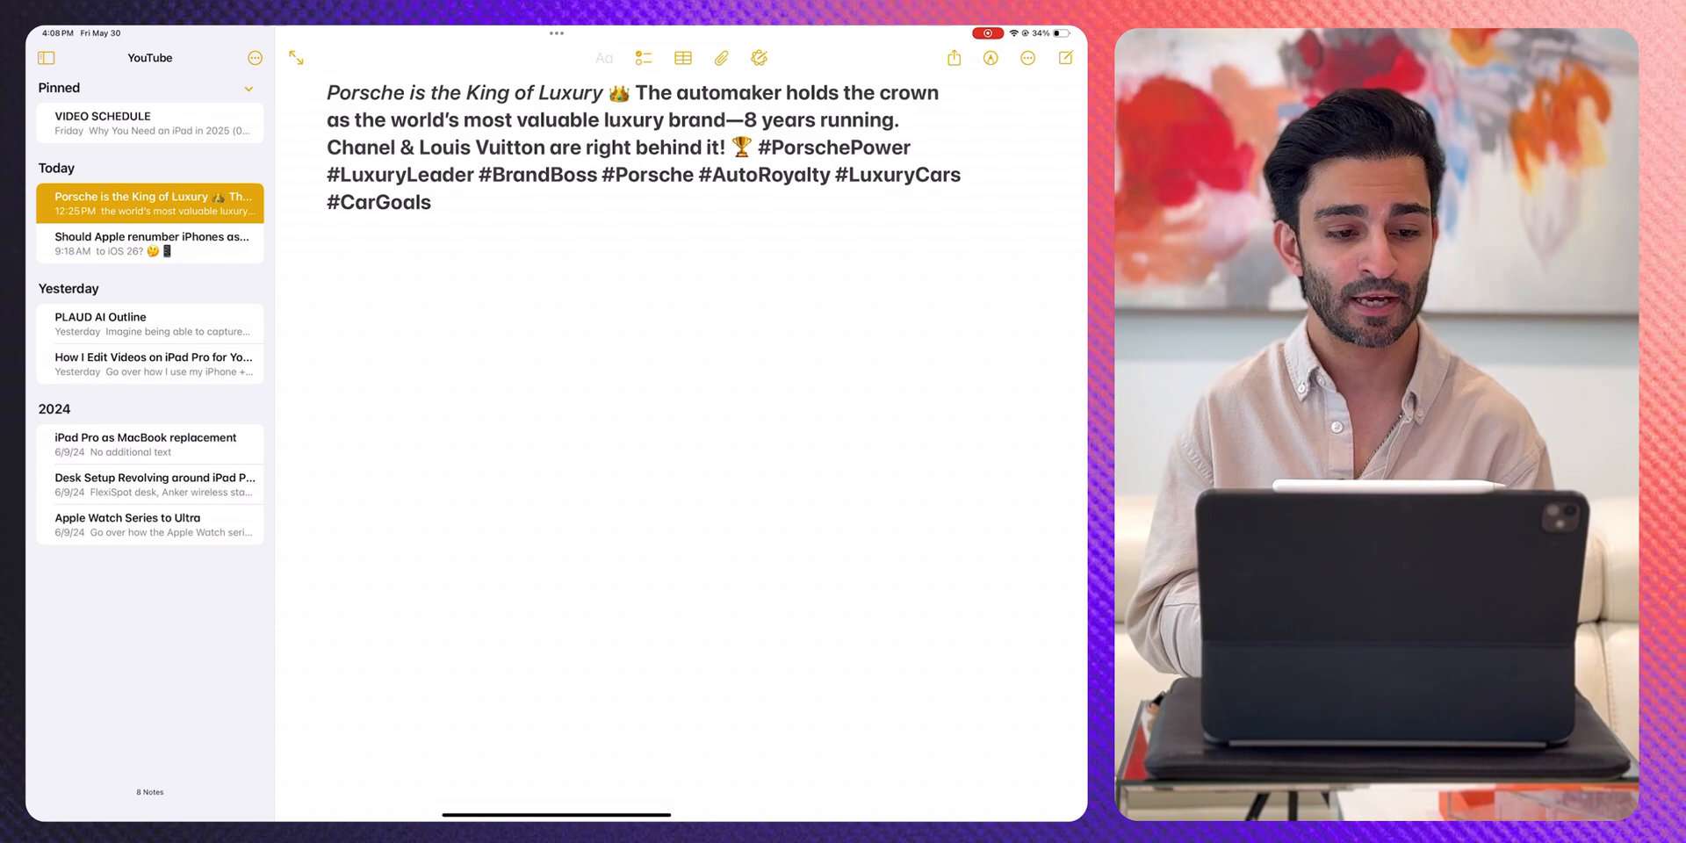
left_click(150, 324)
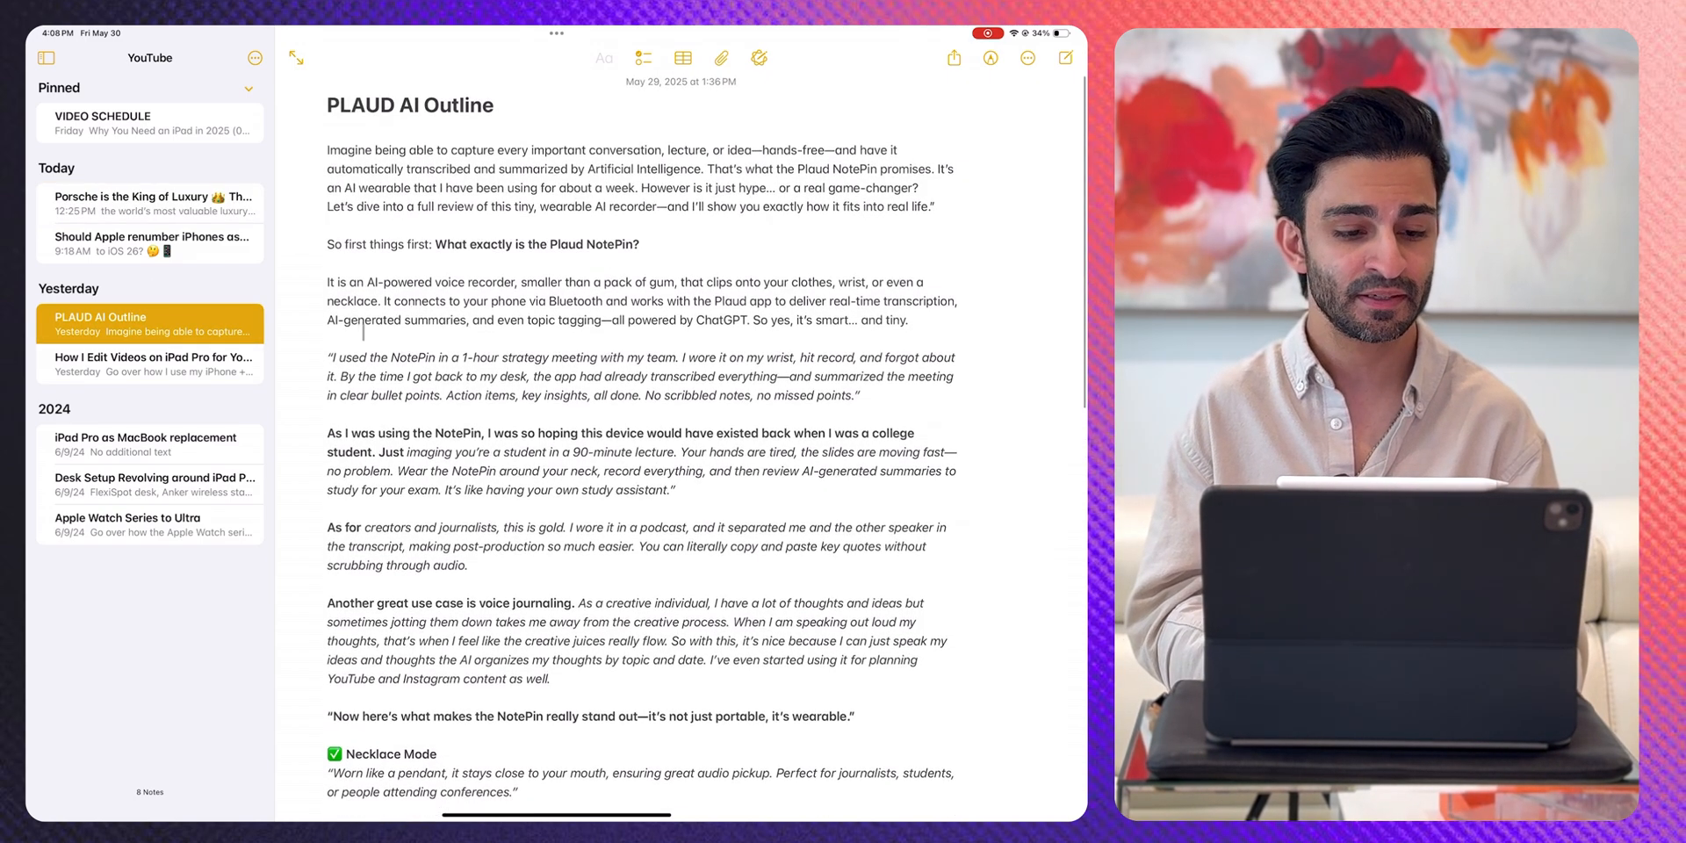
left_click(150, 356)
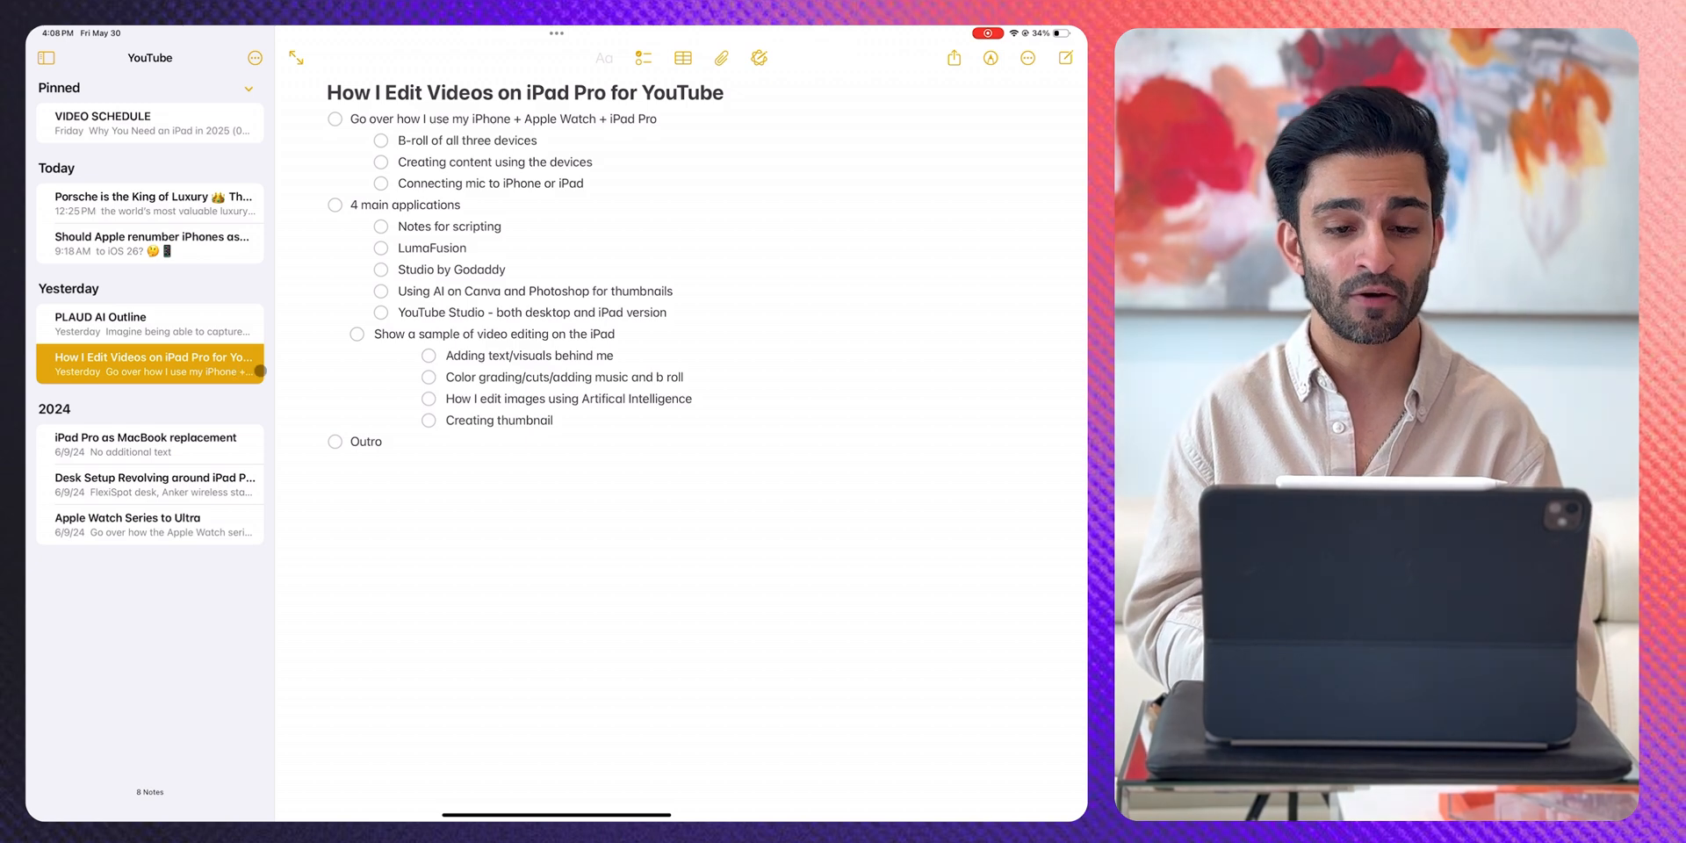
left_click(427, 377)
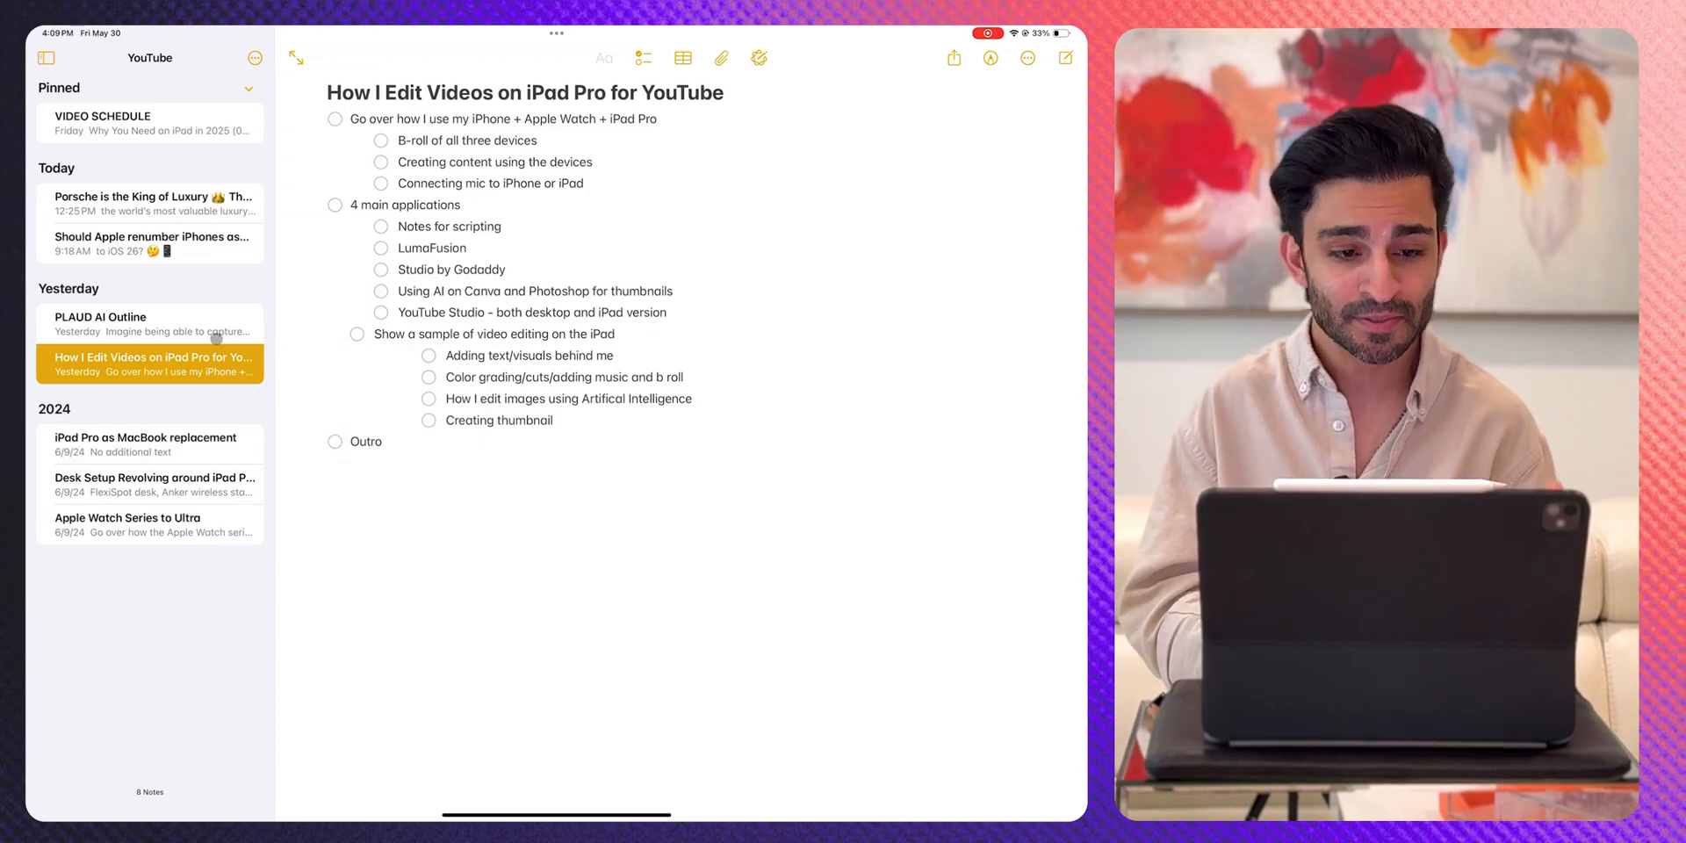
Step: Return to the PLAUD AI Outline note and scroll down through it
left_click(149, 324)
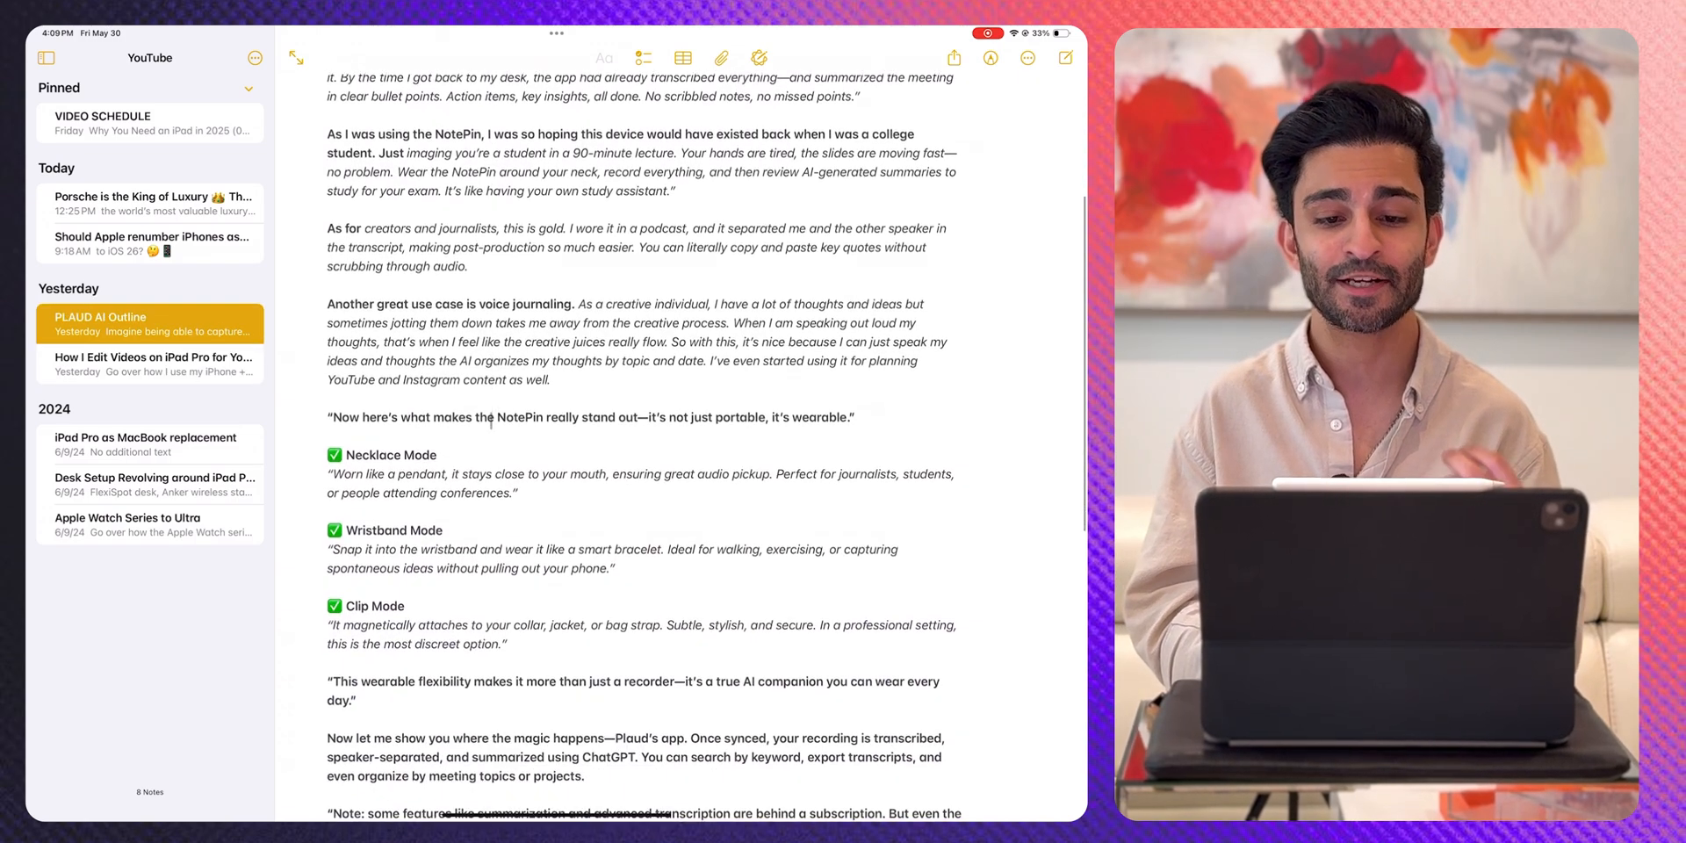
scroll("down", 3)
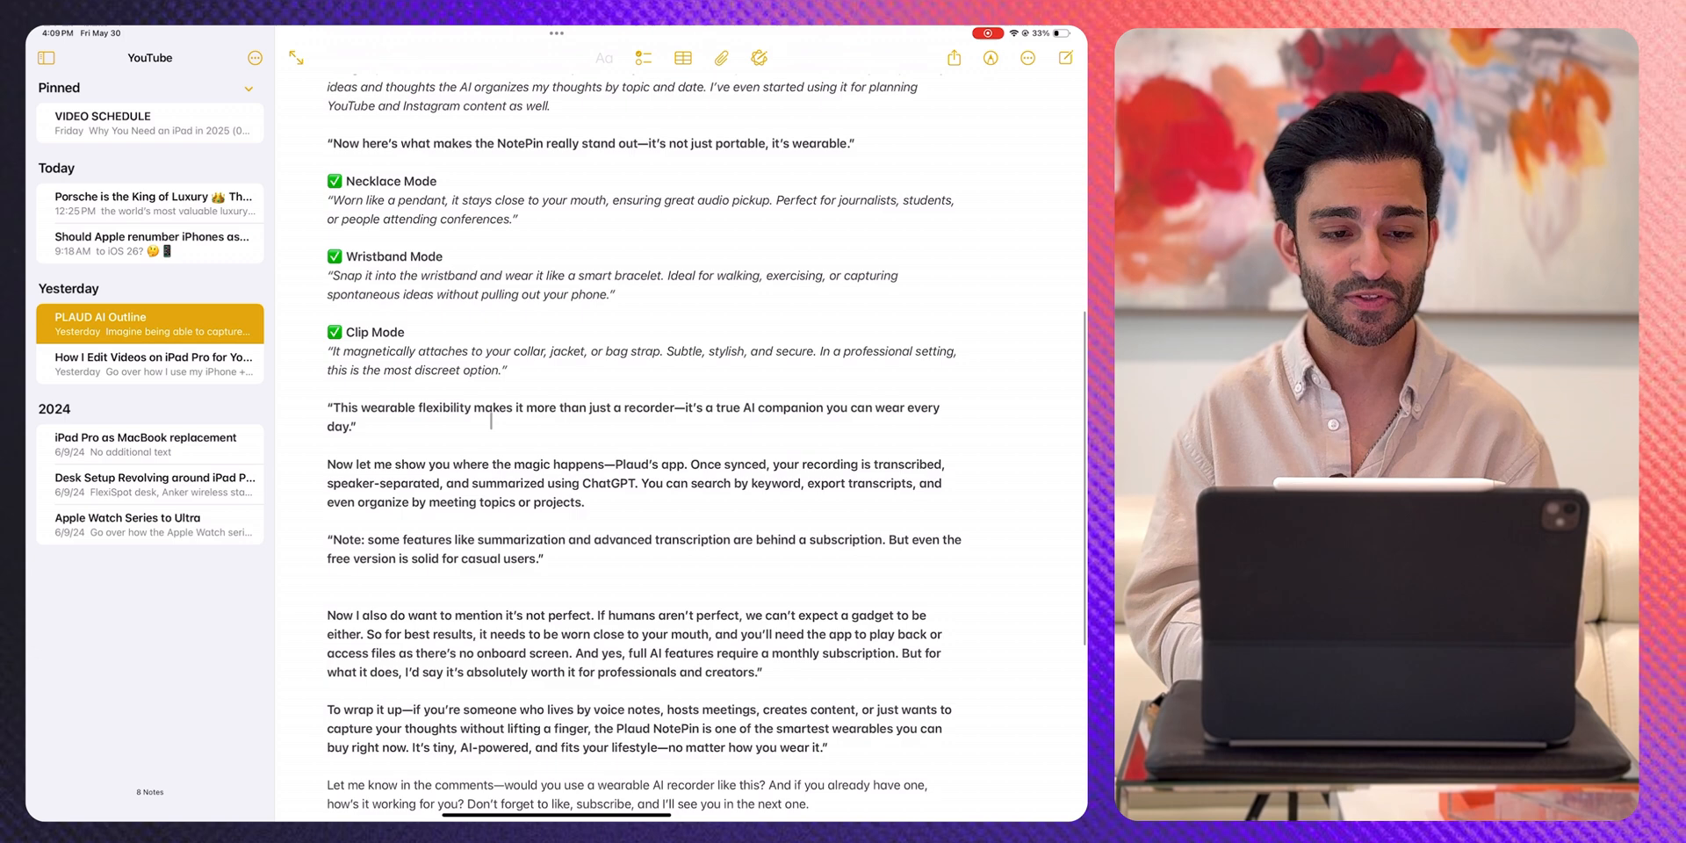
left_click(150, 363)
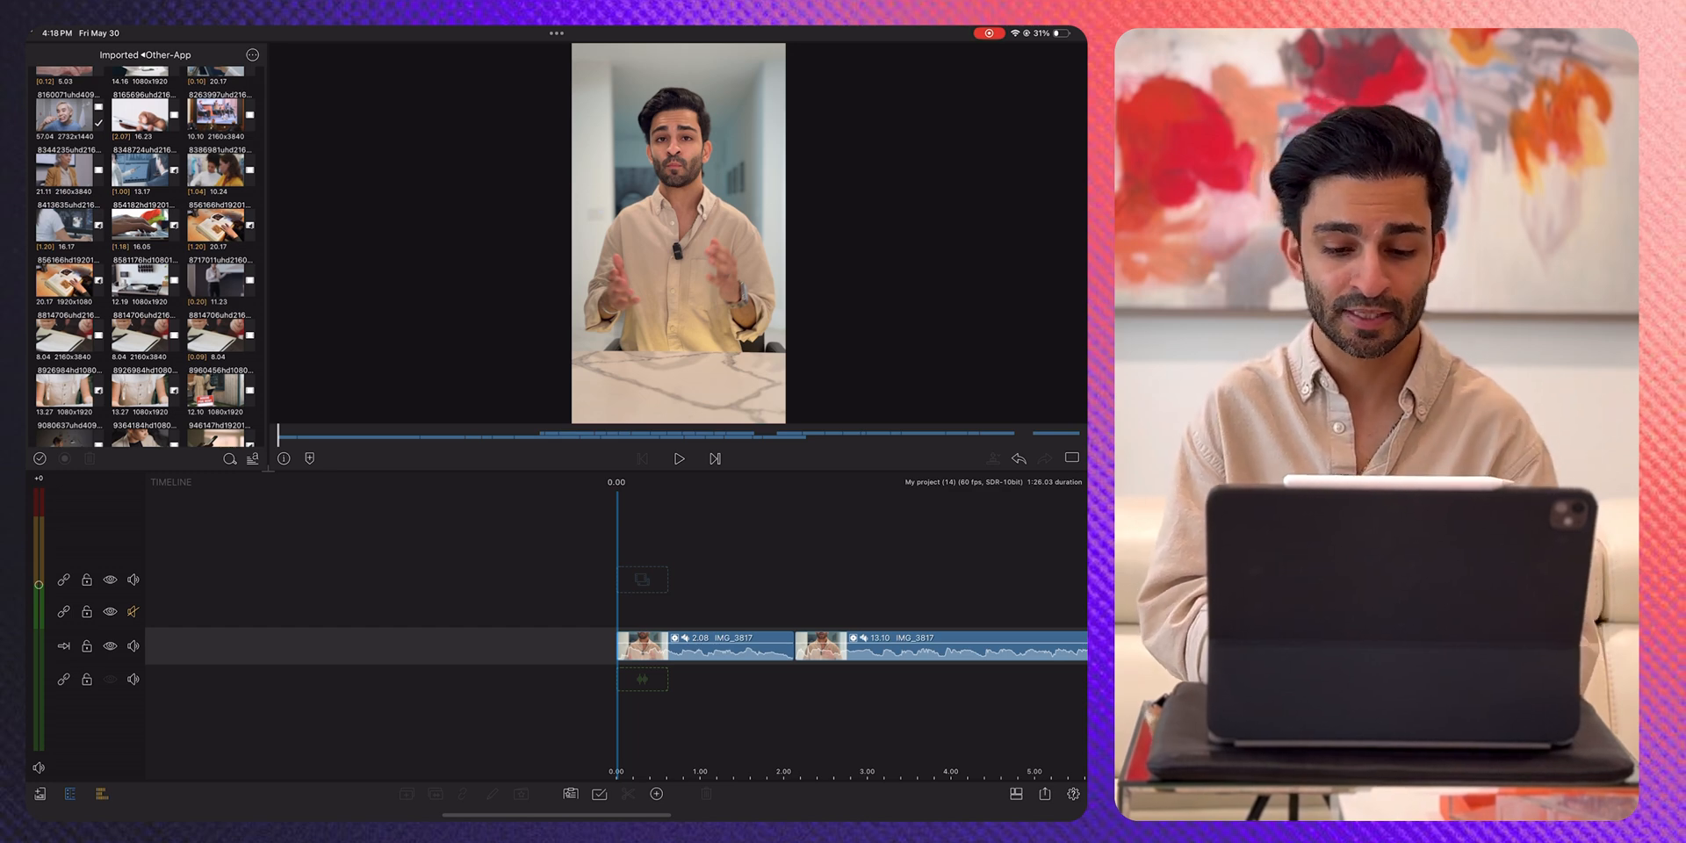
Step: Open Color & Effects for the first talking-head clip to show color presets
left_click(679, 458)
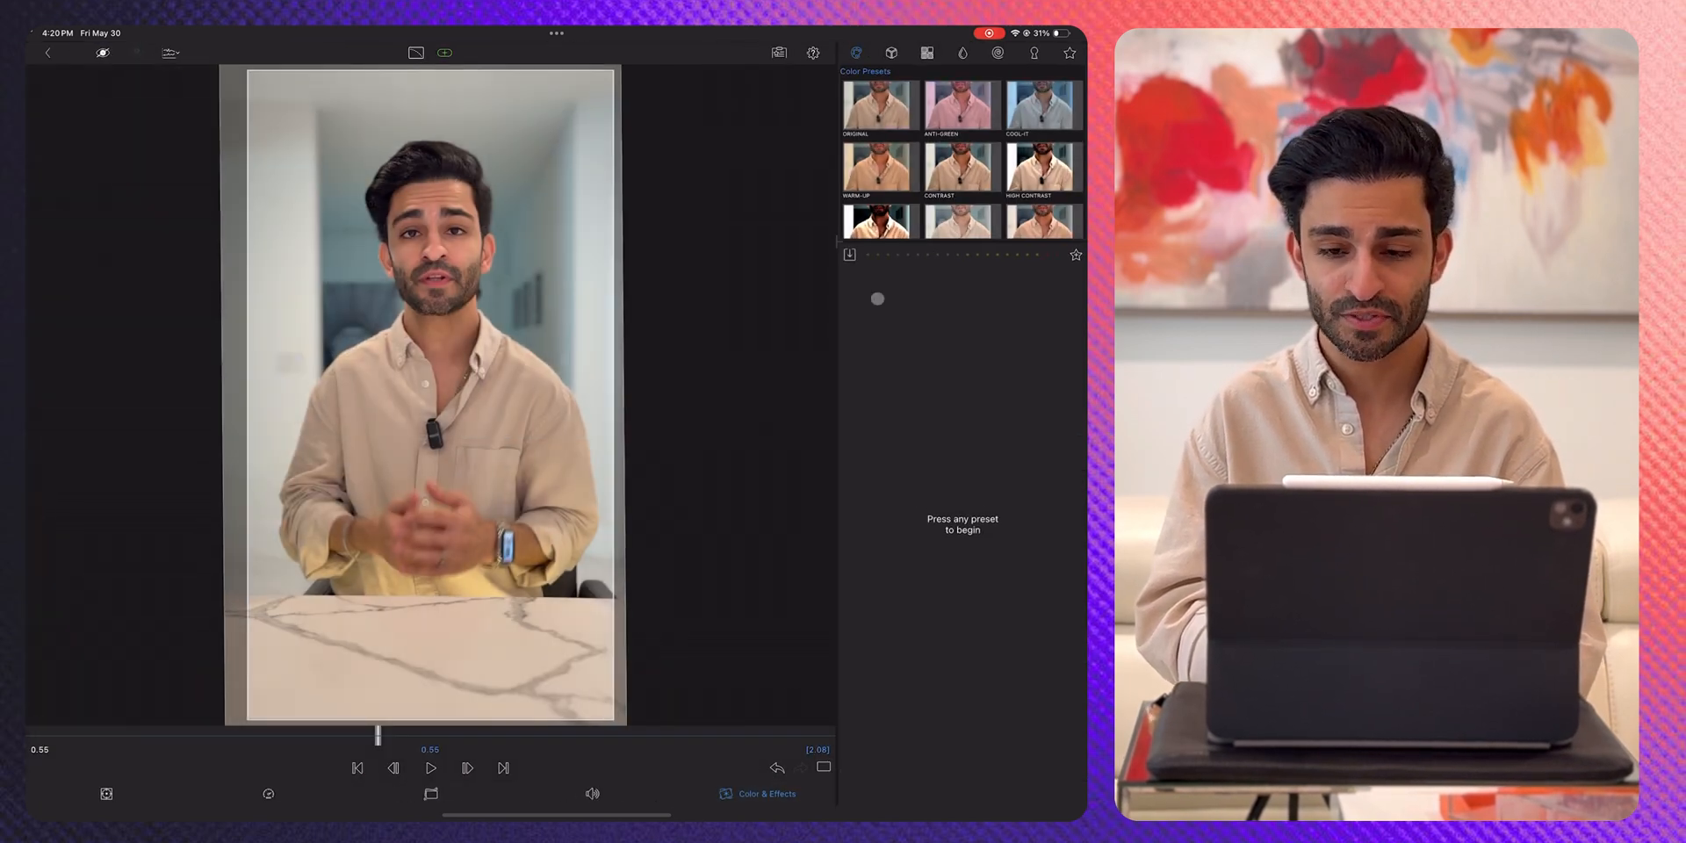
Step: Apply the FiLMiC deFlat V2 LUT at 1.00 blend and add the Original preset
left_click(890, 52)
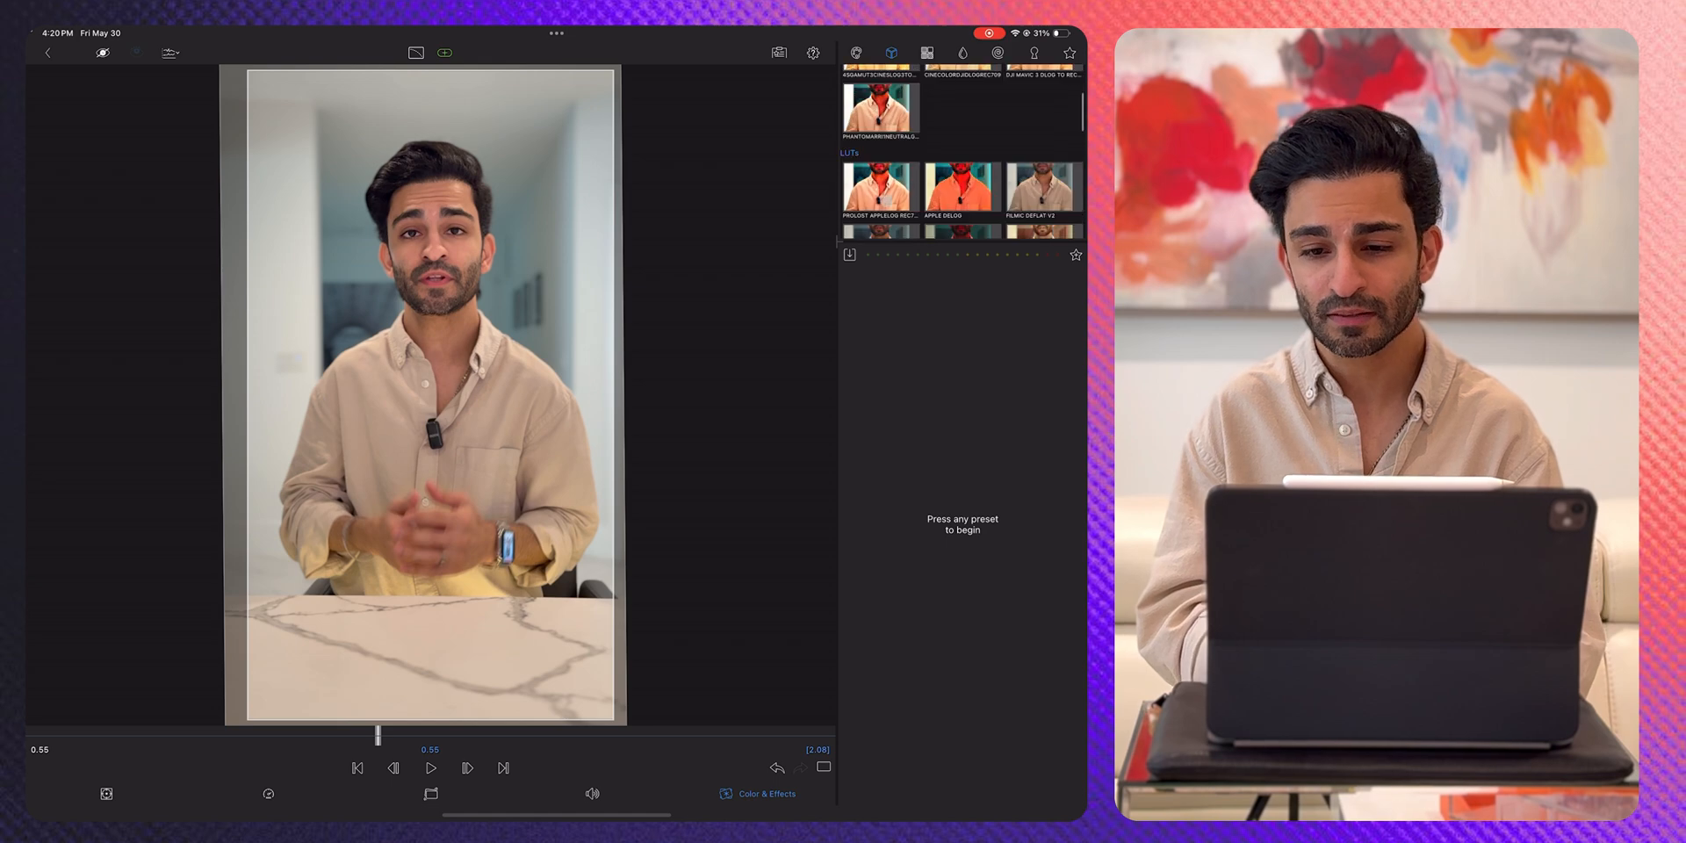
left_click(1040, 191)
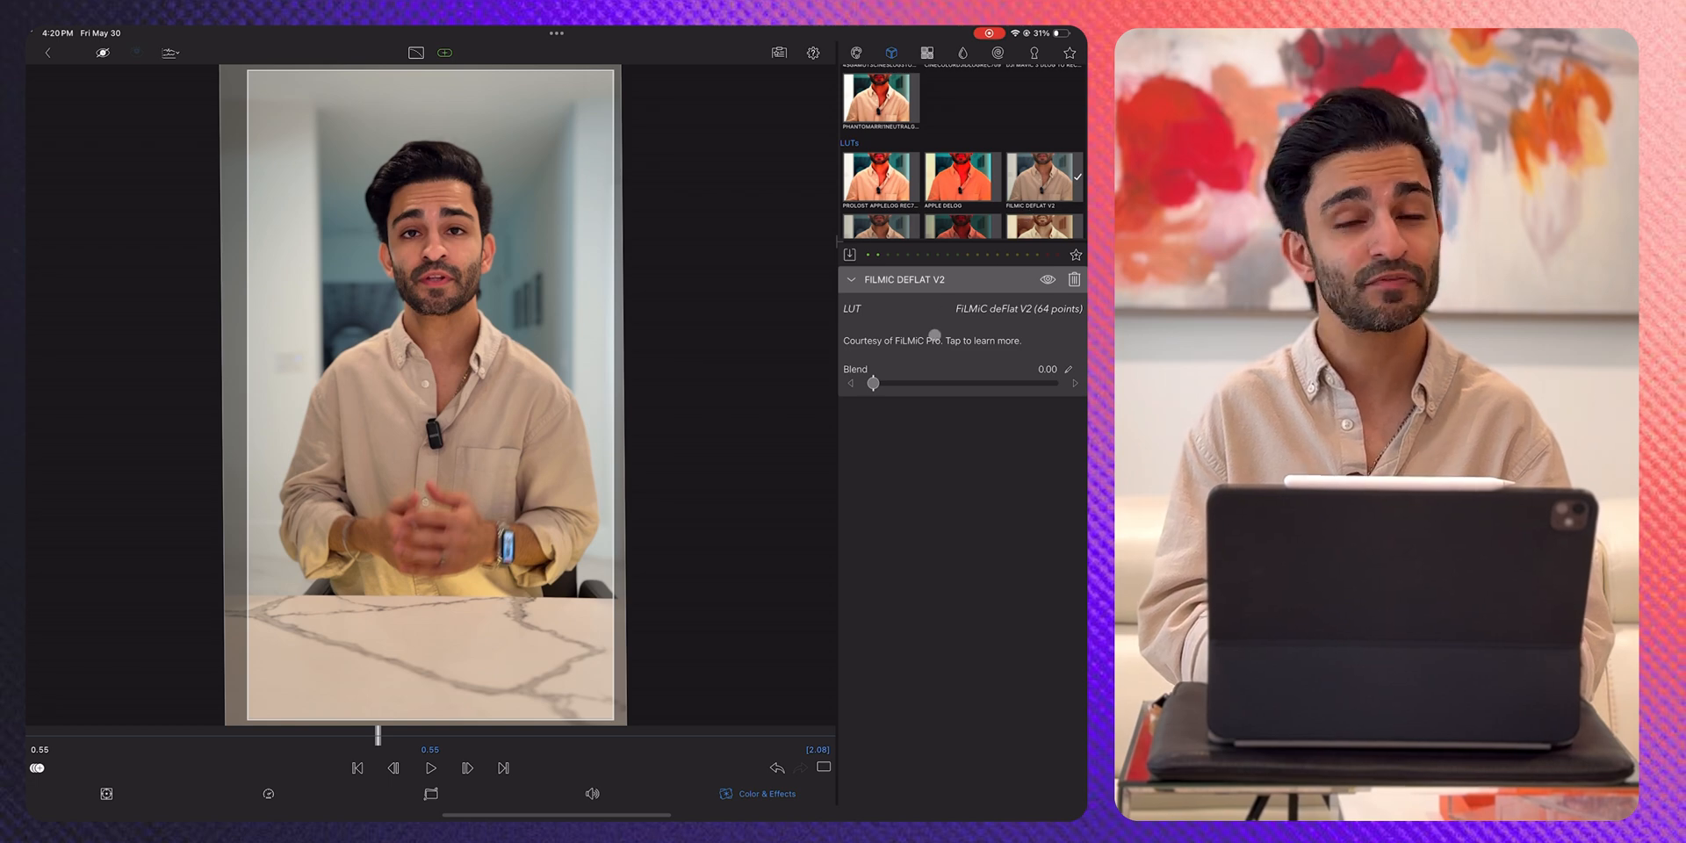
left_click_drag(873, 383, 1052, 382)
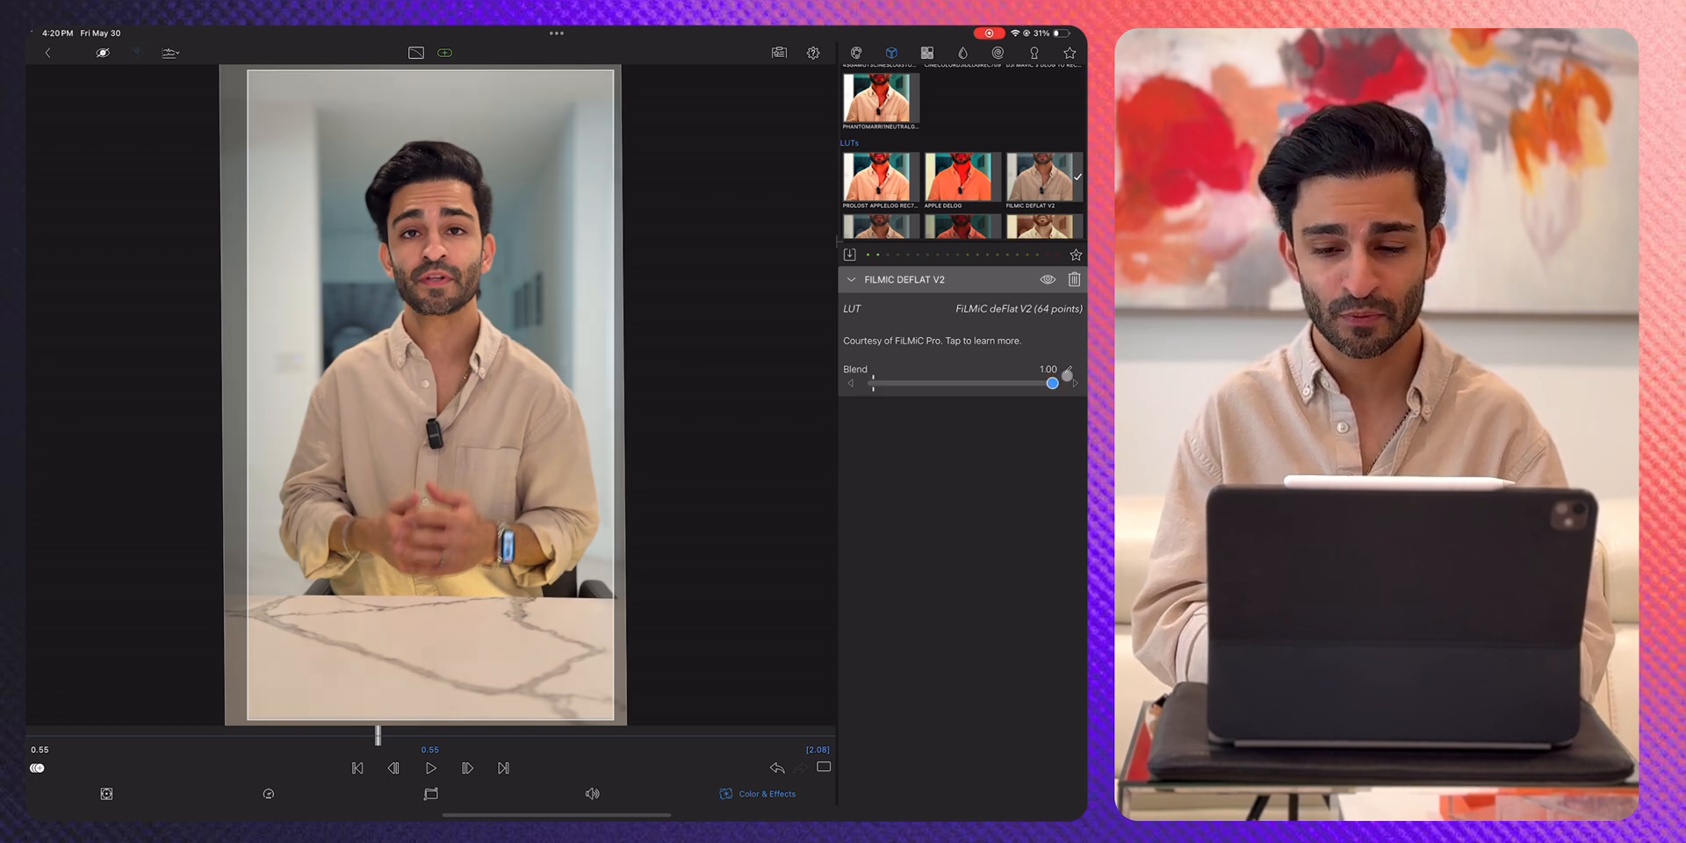
left_click_drag(1052, 383, 873, 383)
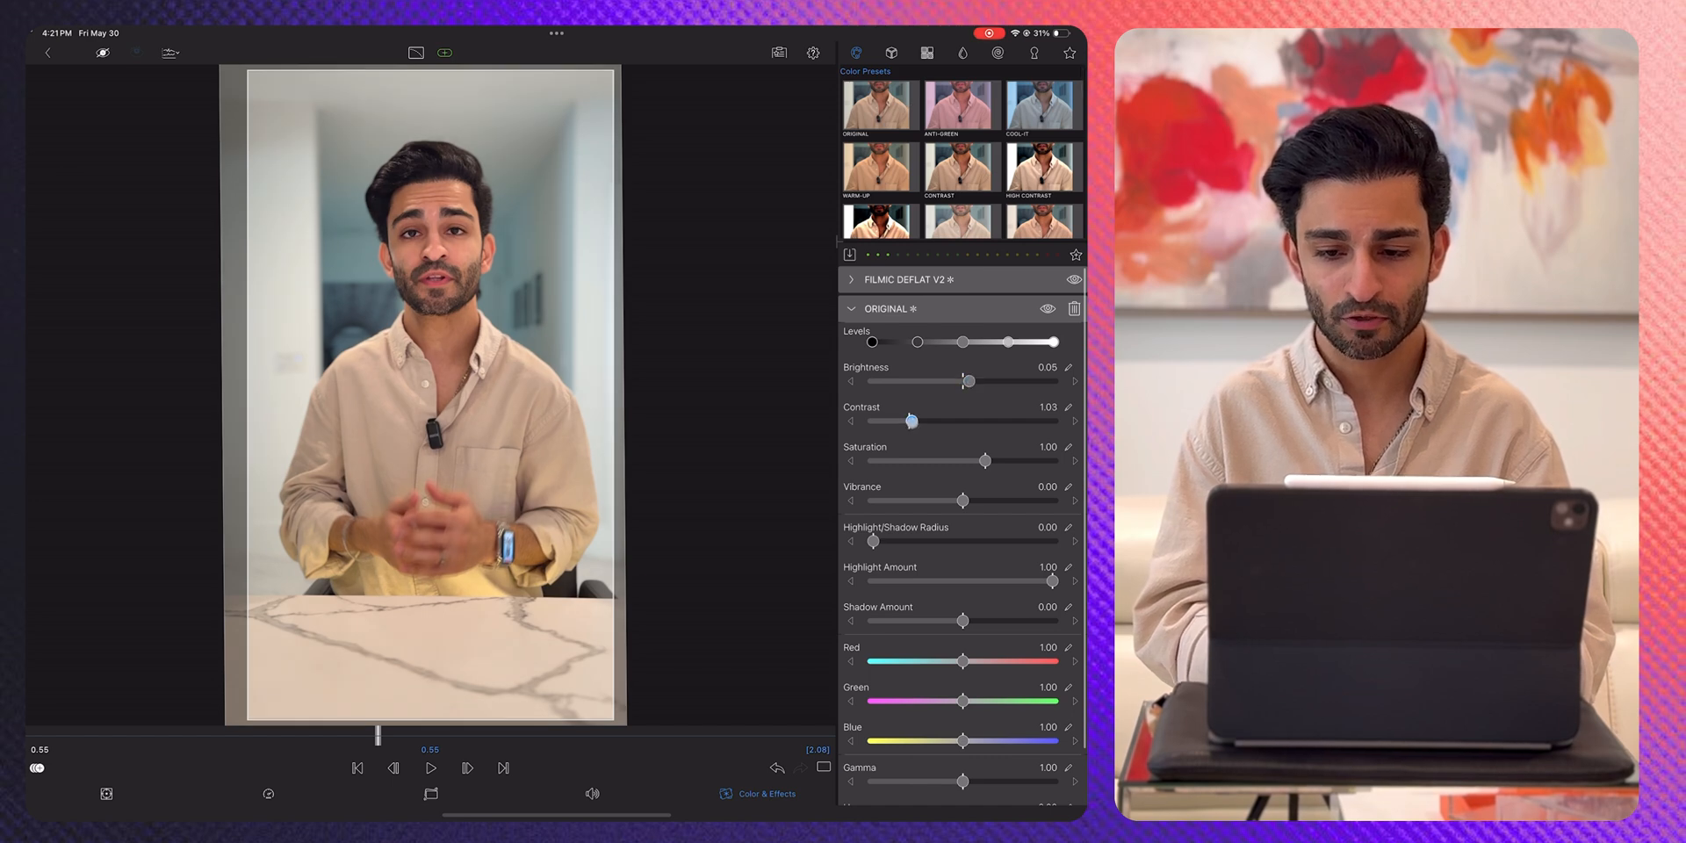
Step: Nudge saturation and vibrance up slightly and lower red on the clip's grade
left_click_drag(985, 461, 1052, 461)
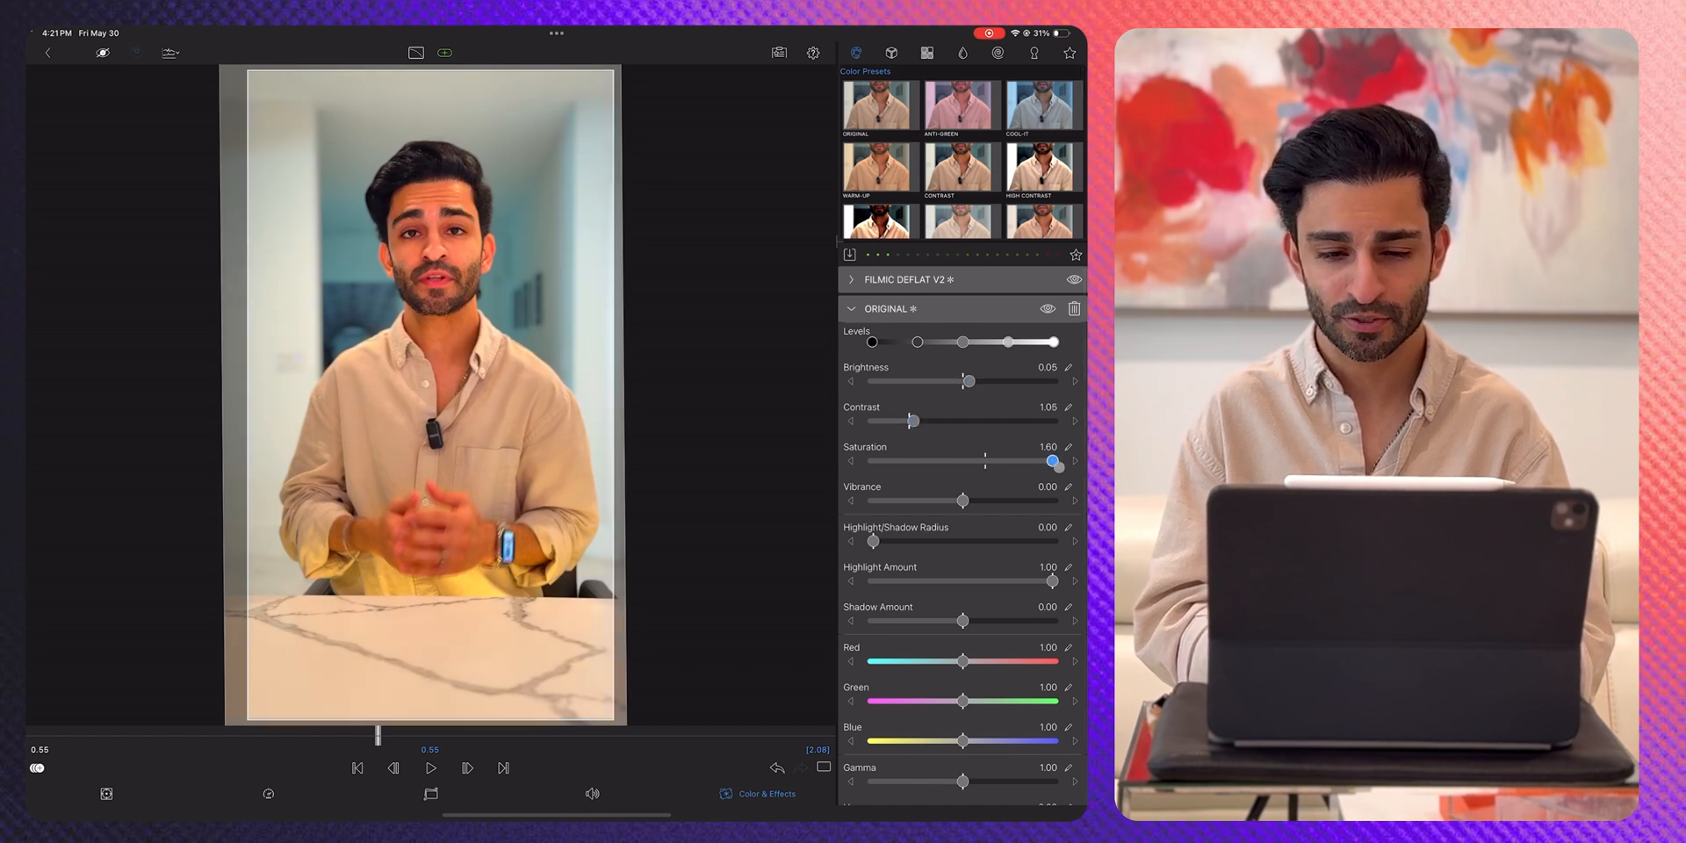
left_click_drag(1052, 461, 991, 461)
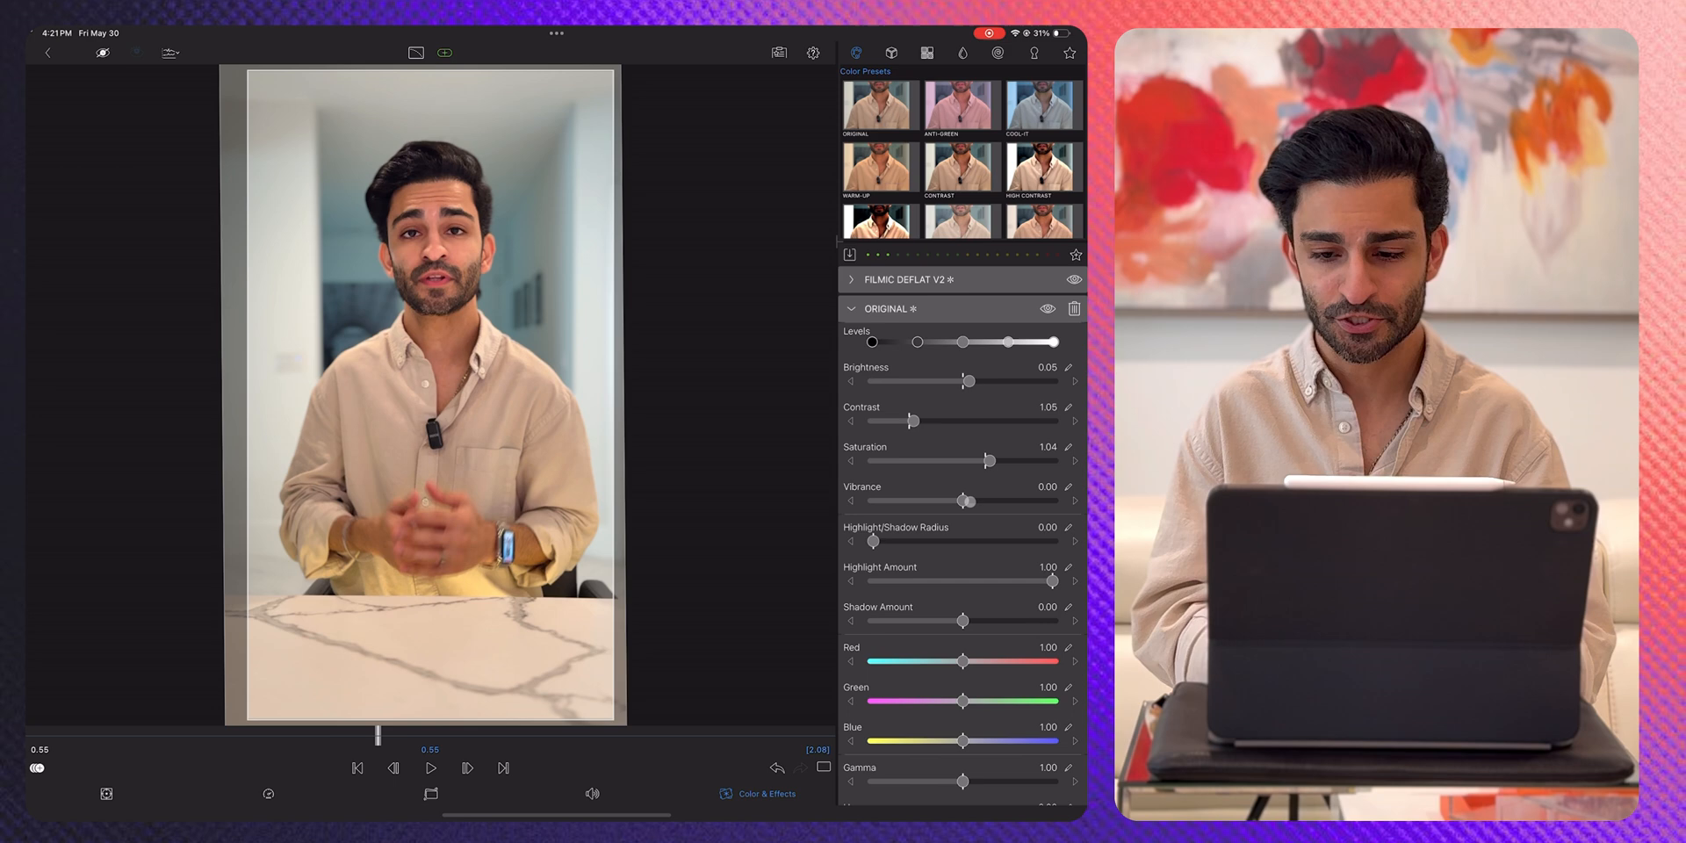
left_click_drag(964, 499, 966, 499)
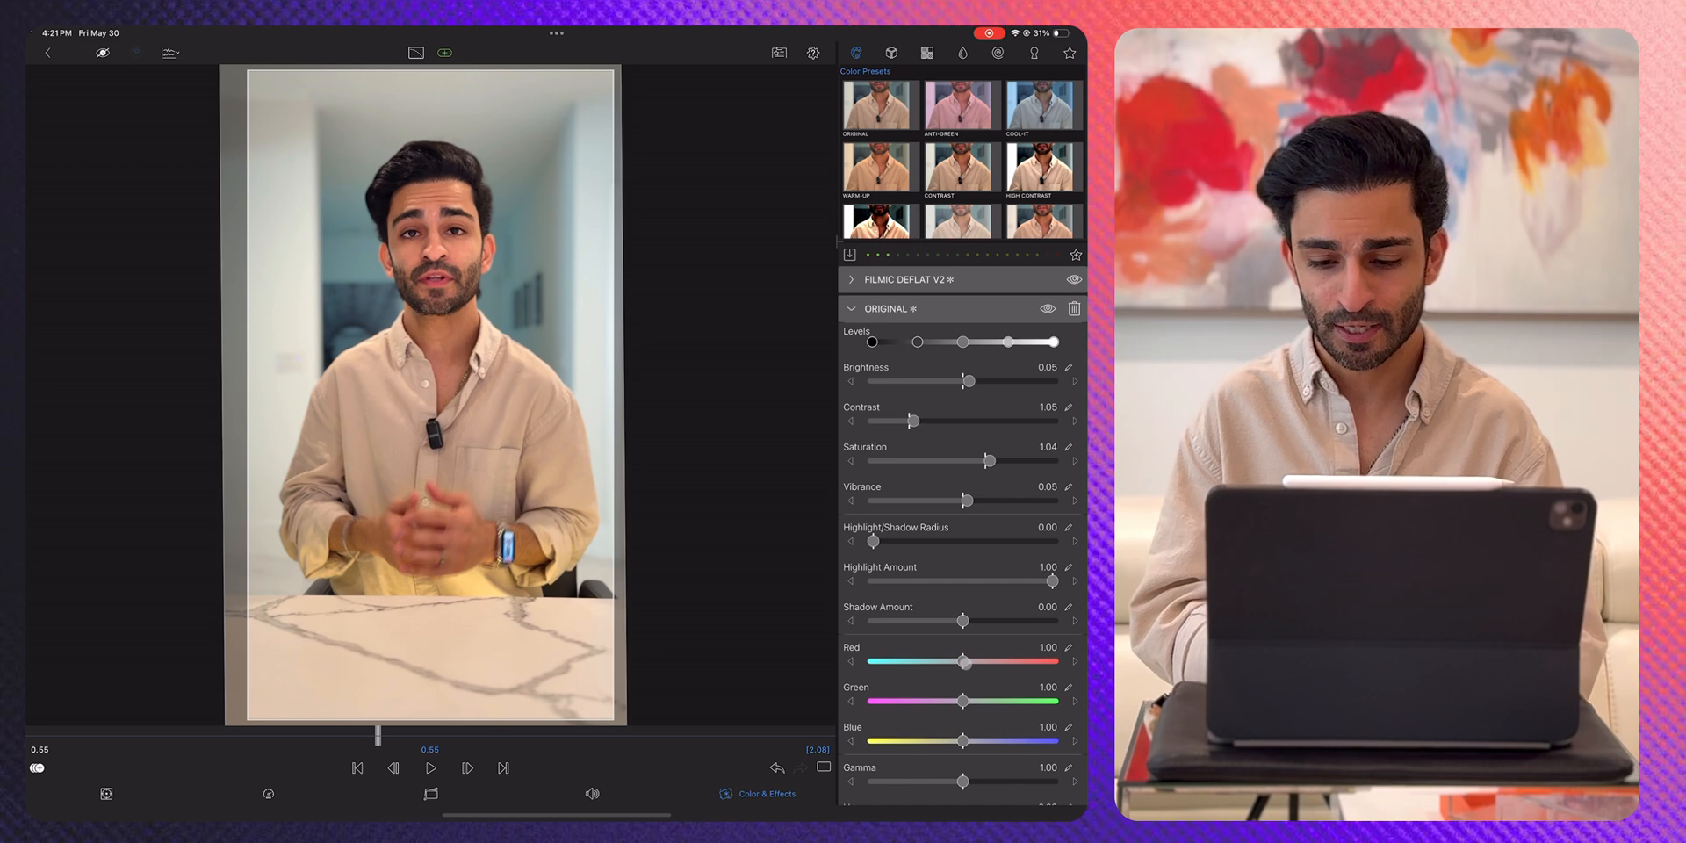
left_click_drag(964, 662, 957, 662)
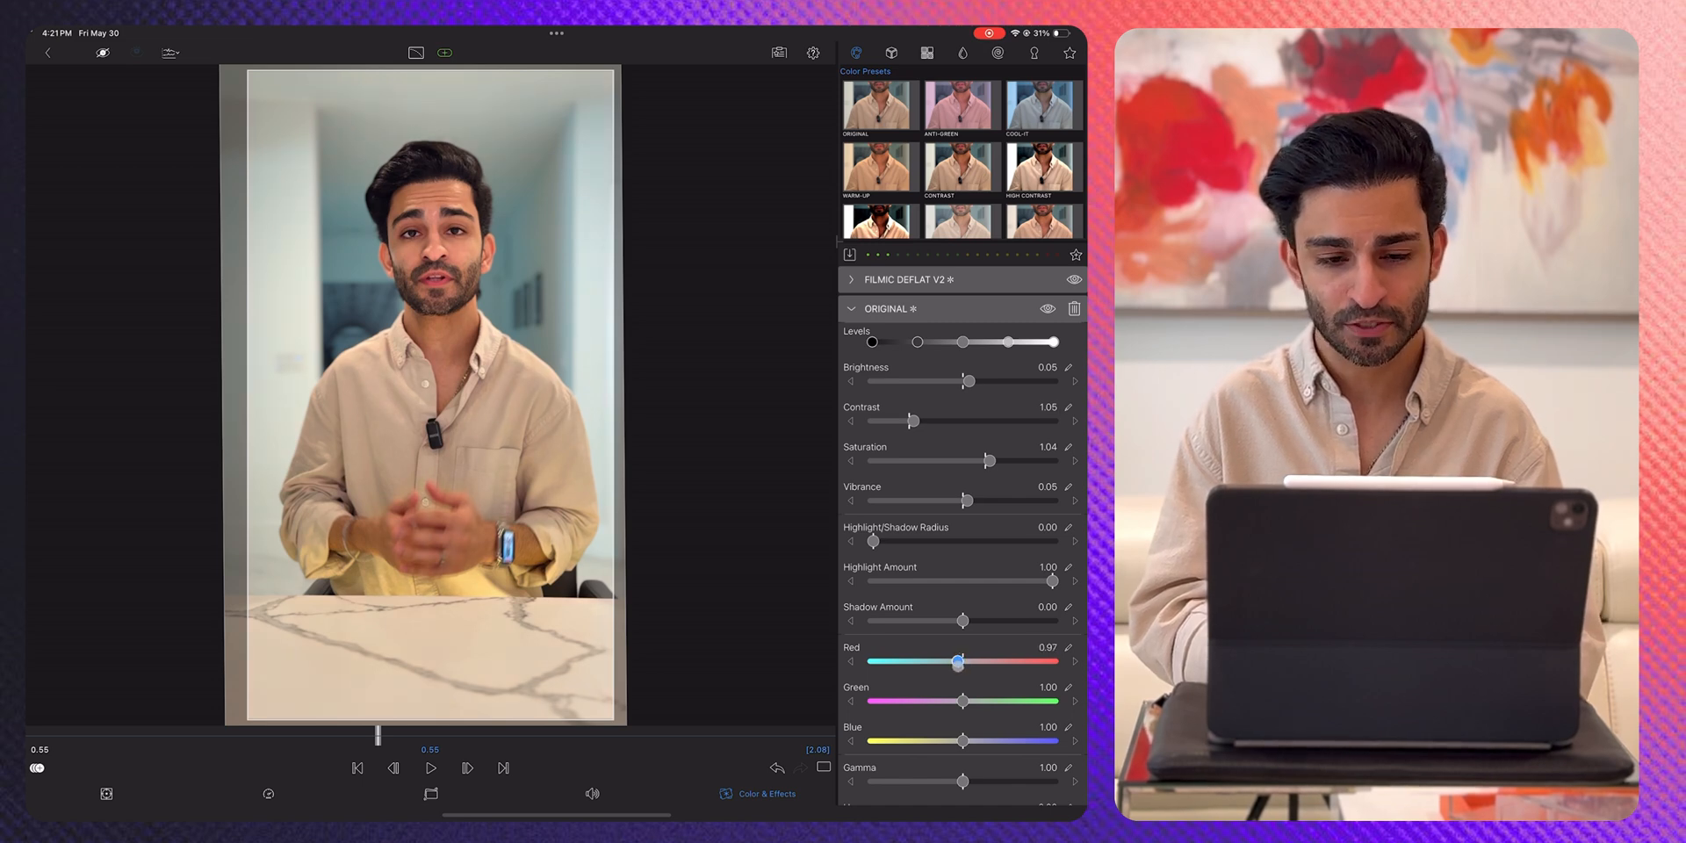
left_click_drag(962, 741, 967, 741)
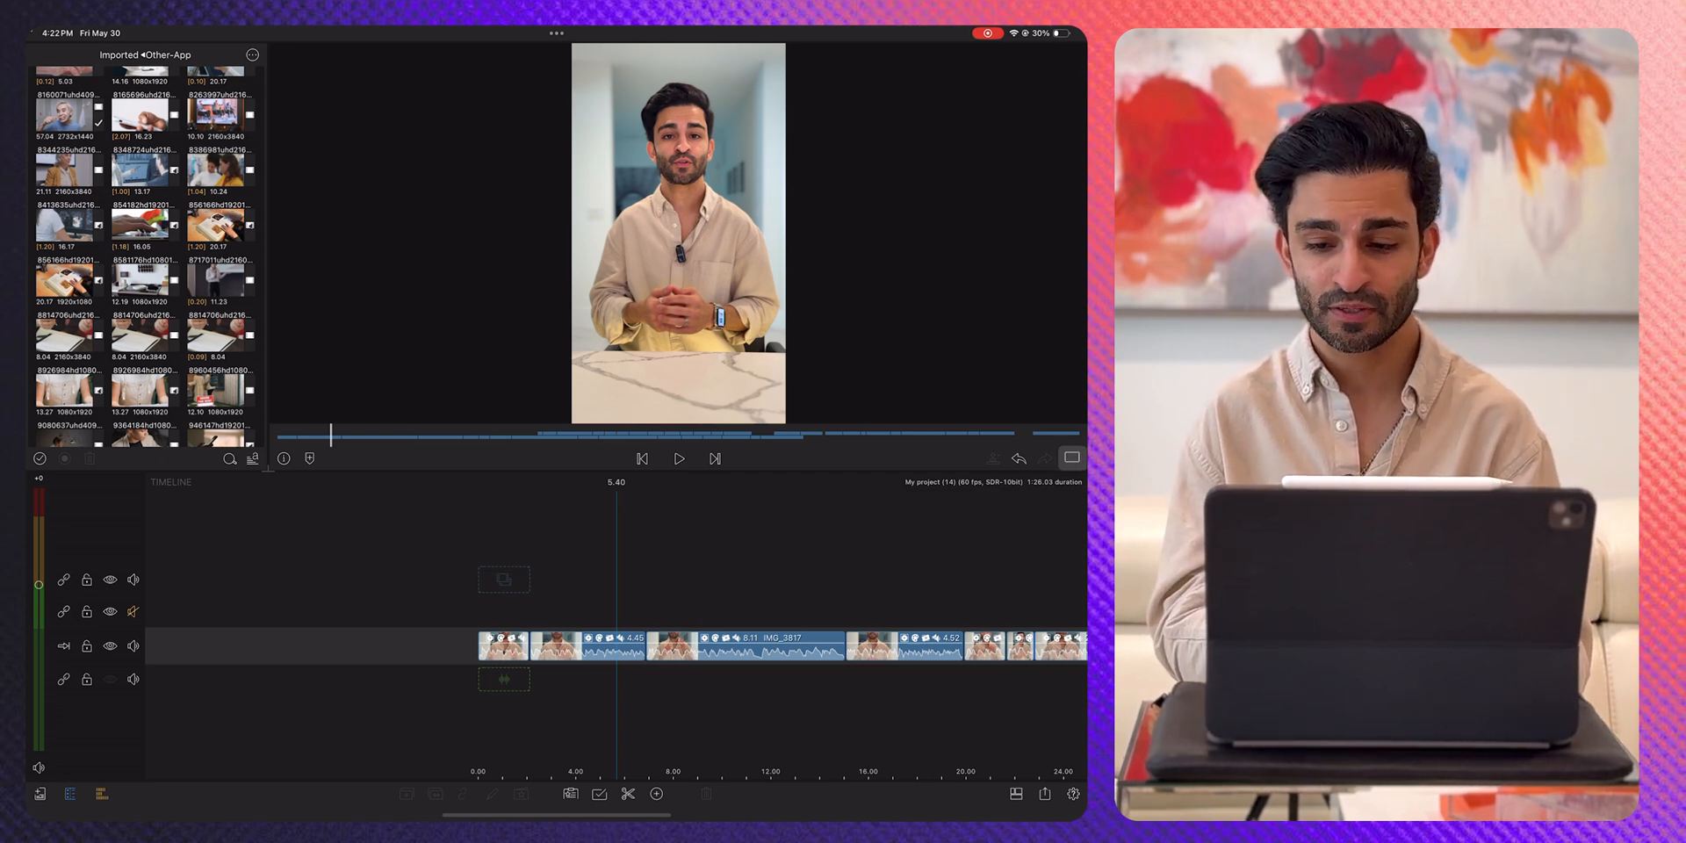
Step: Turn on a 2x2 preview grid overlay with title-safe and action-safe guides
left_click(1072, 458)
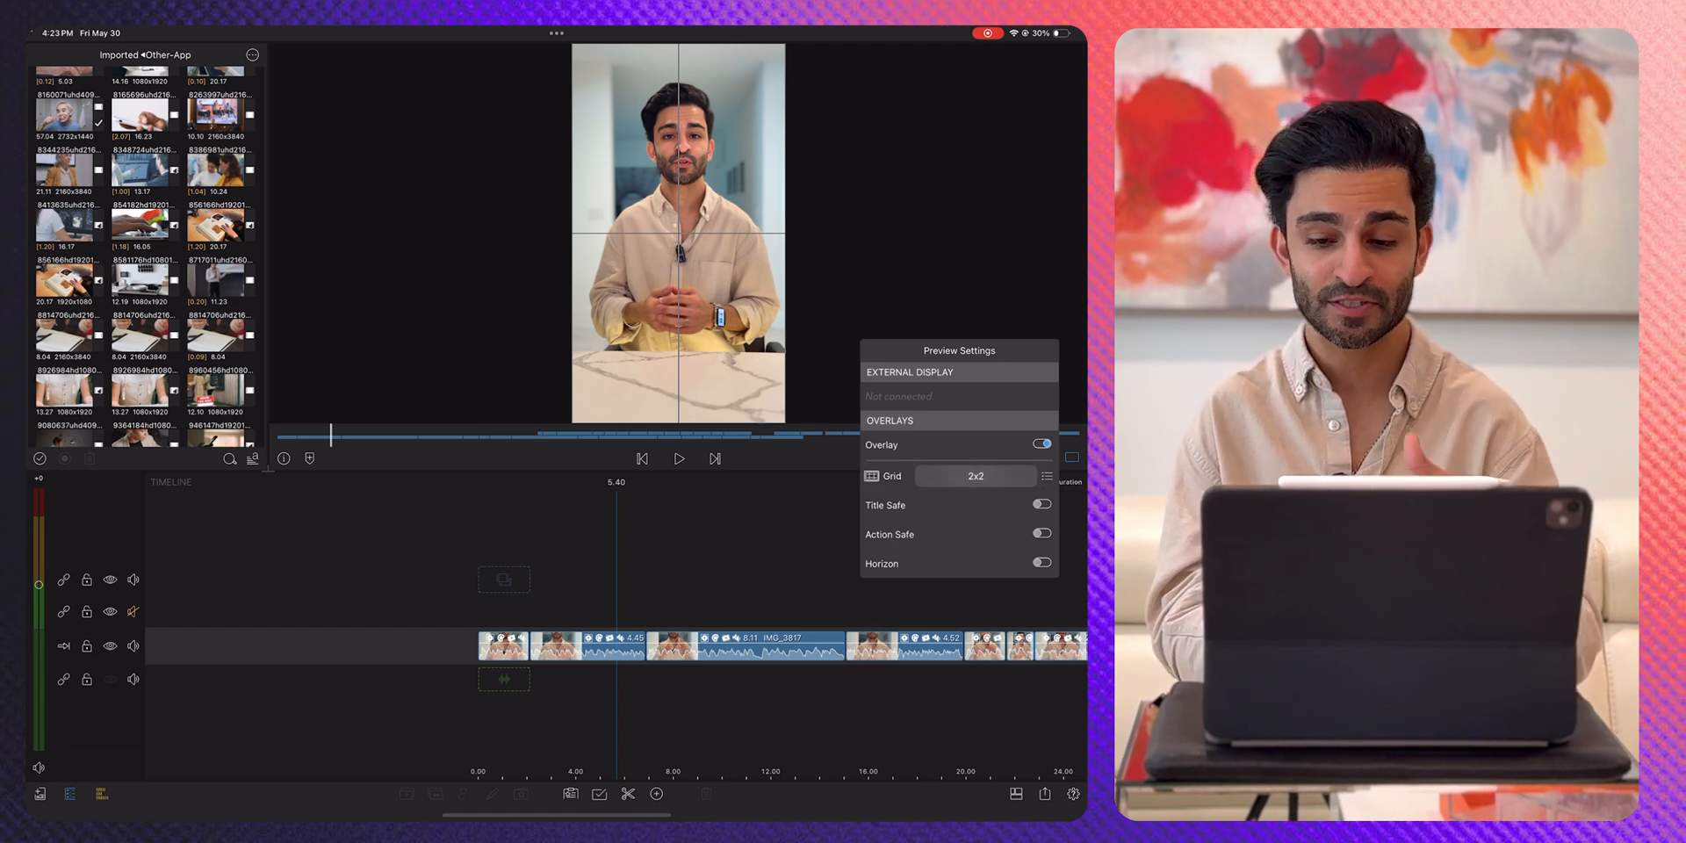
left_click(973, 475)
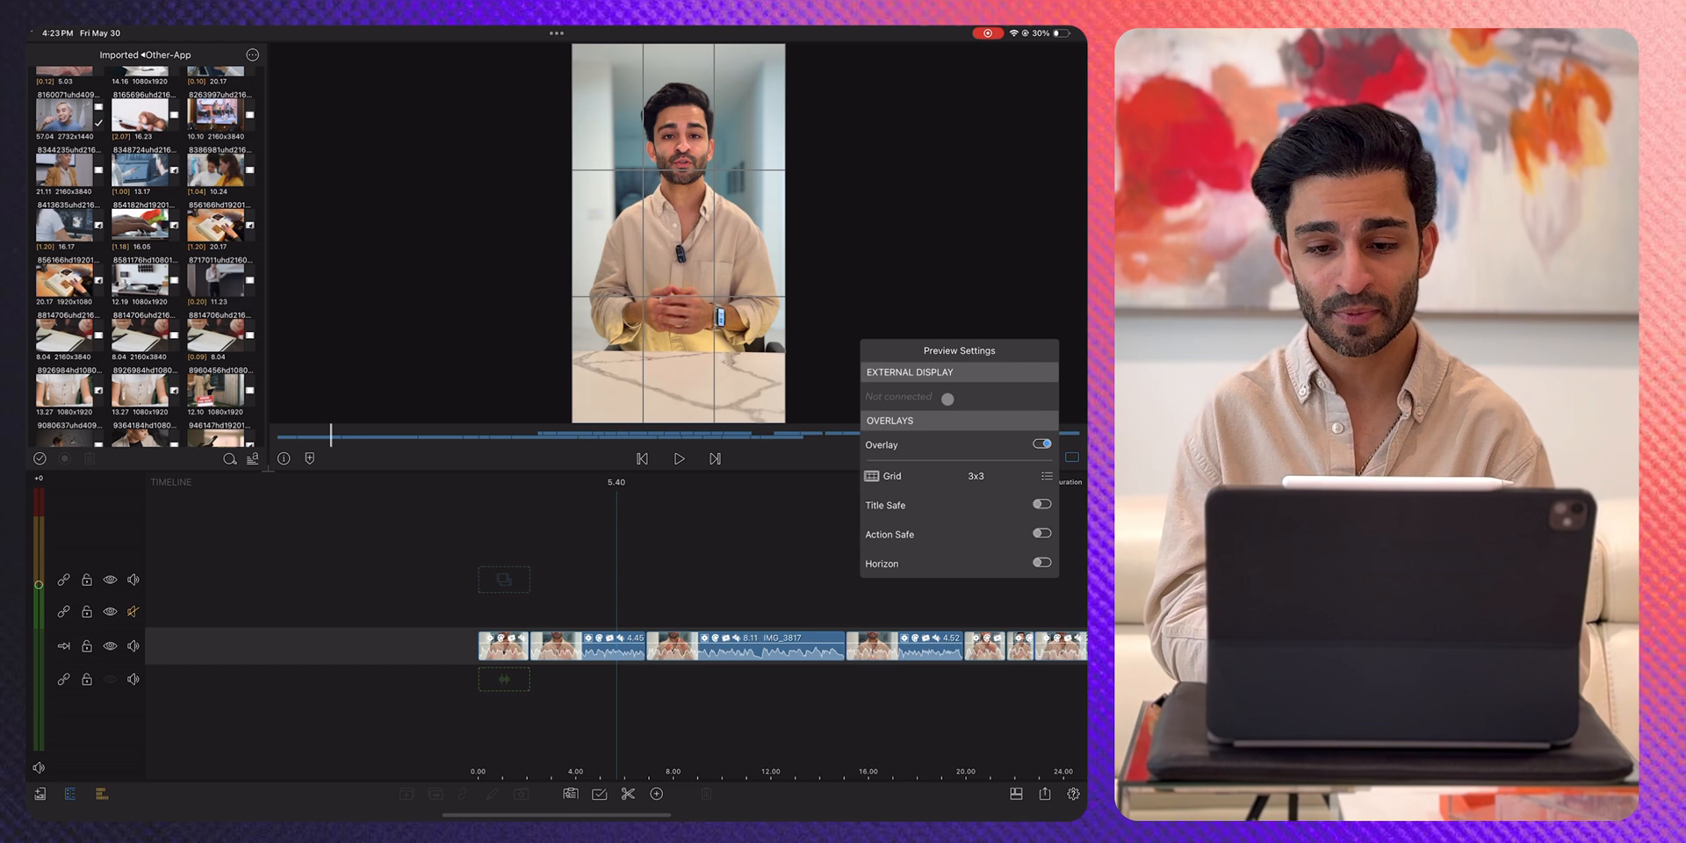
left_click(976, 475)
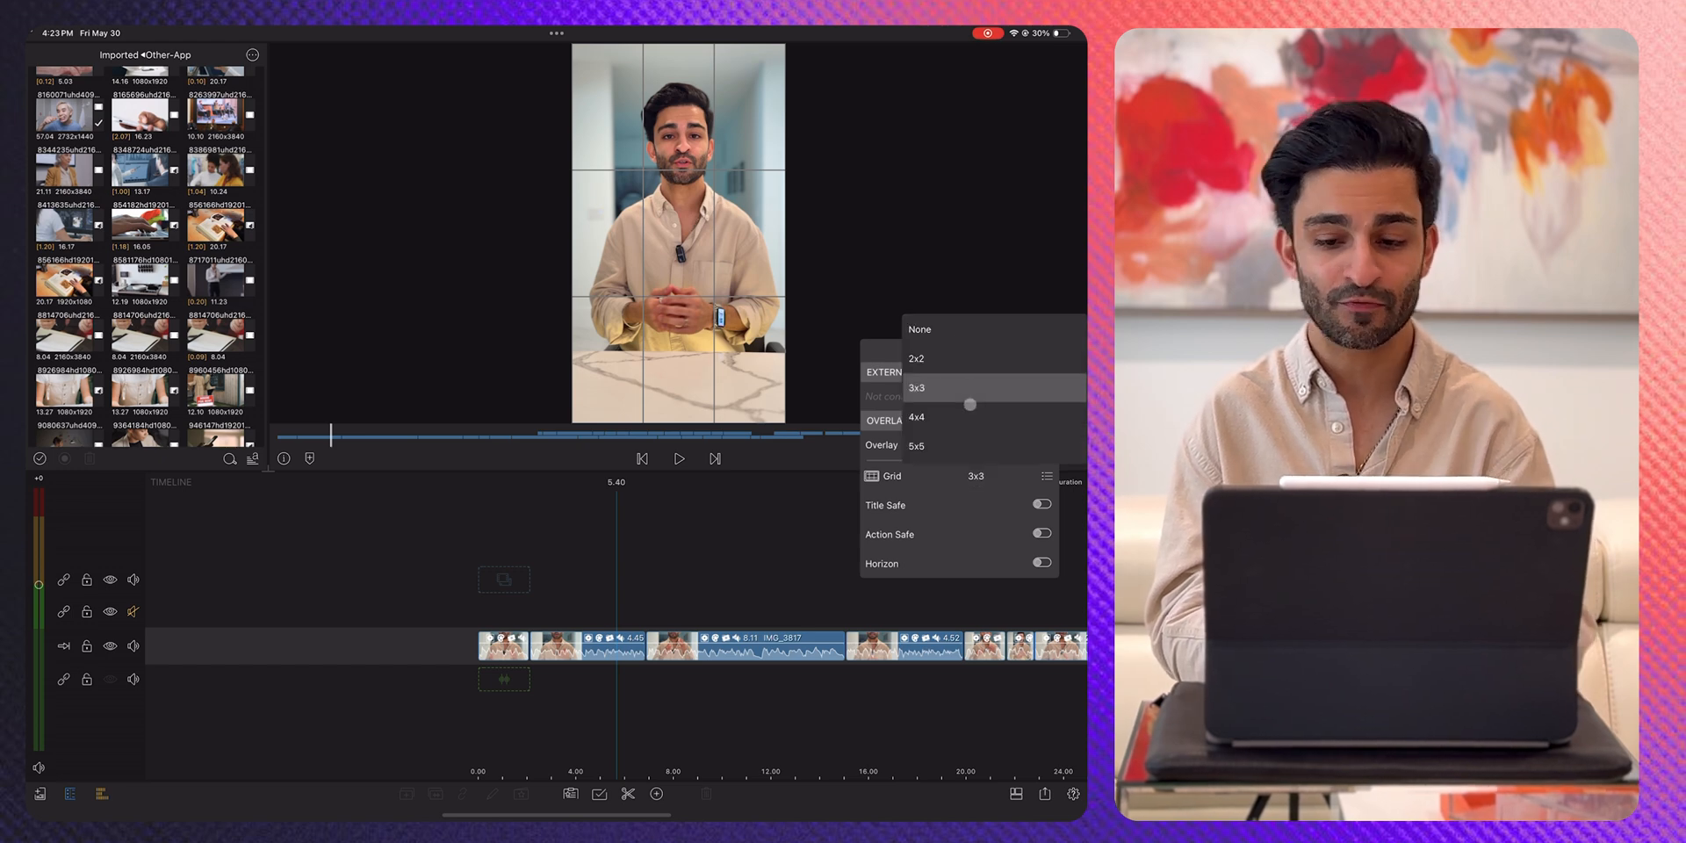
left_click(915, 358)
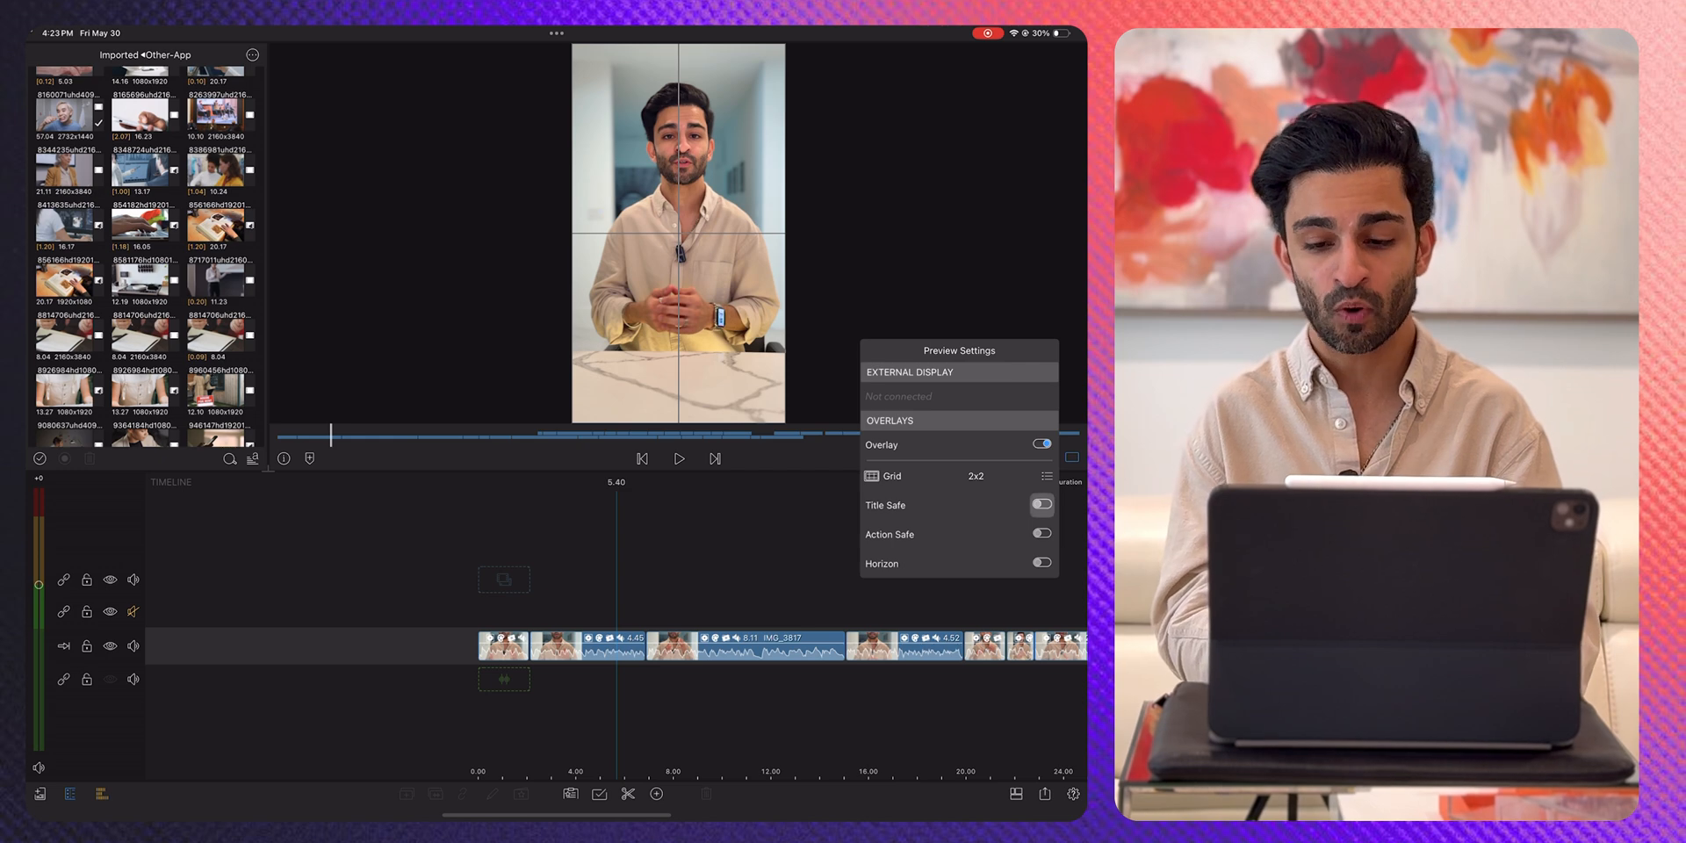
left_click(1040, 506)
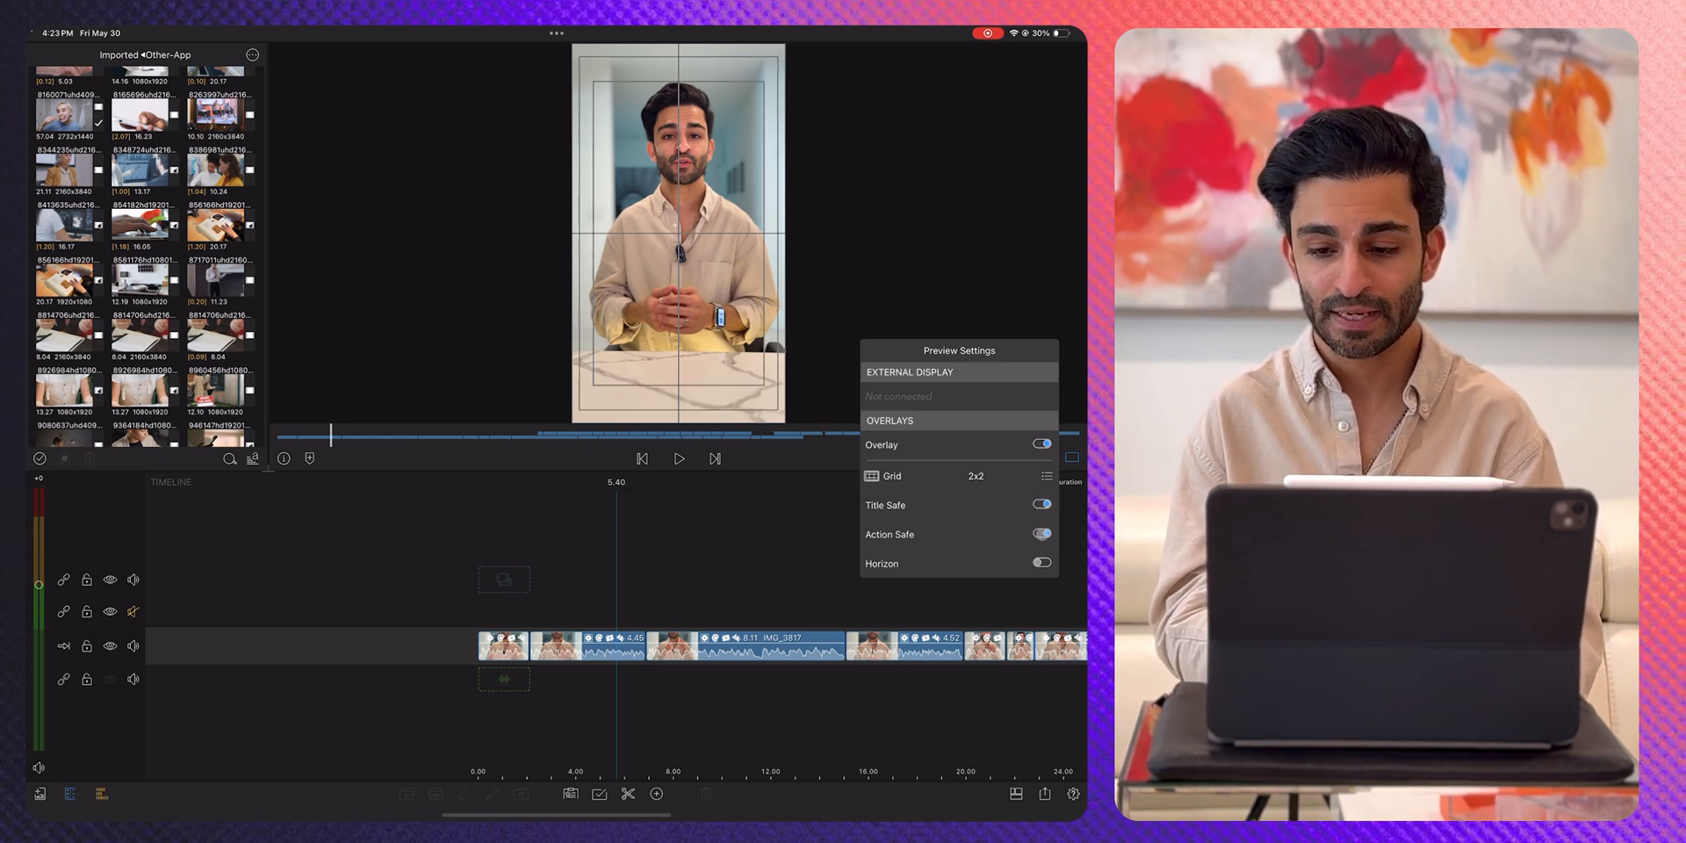
left_click(1039, 562)
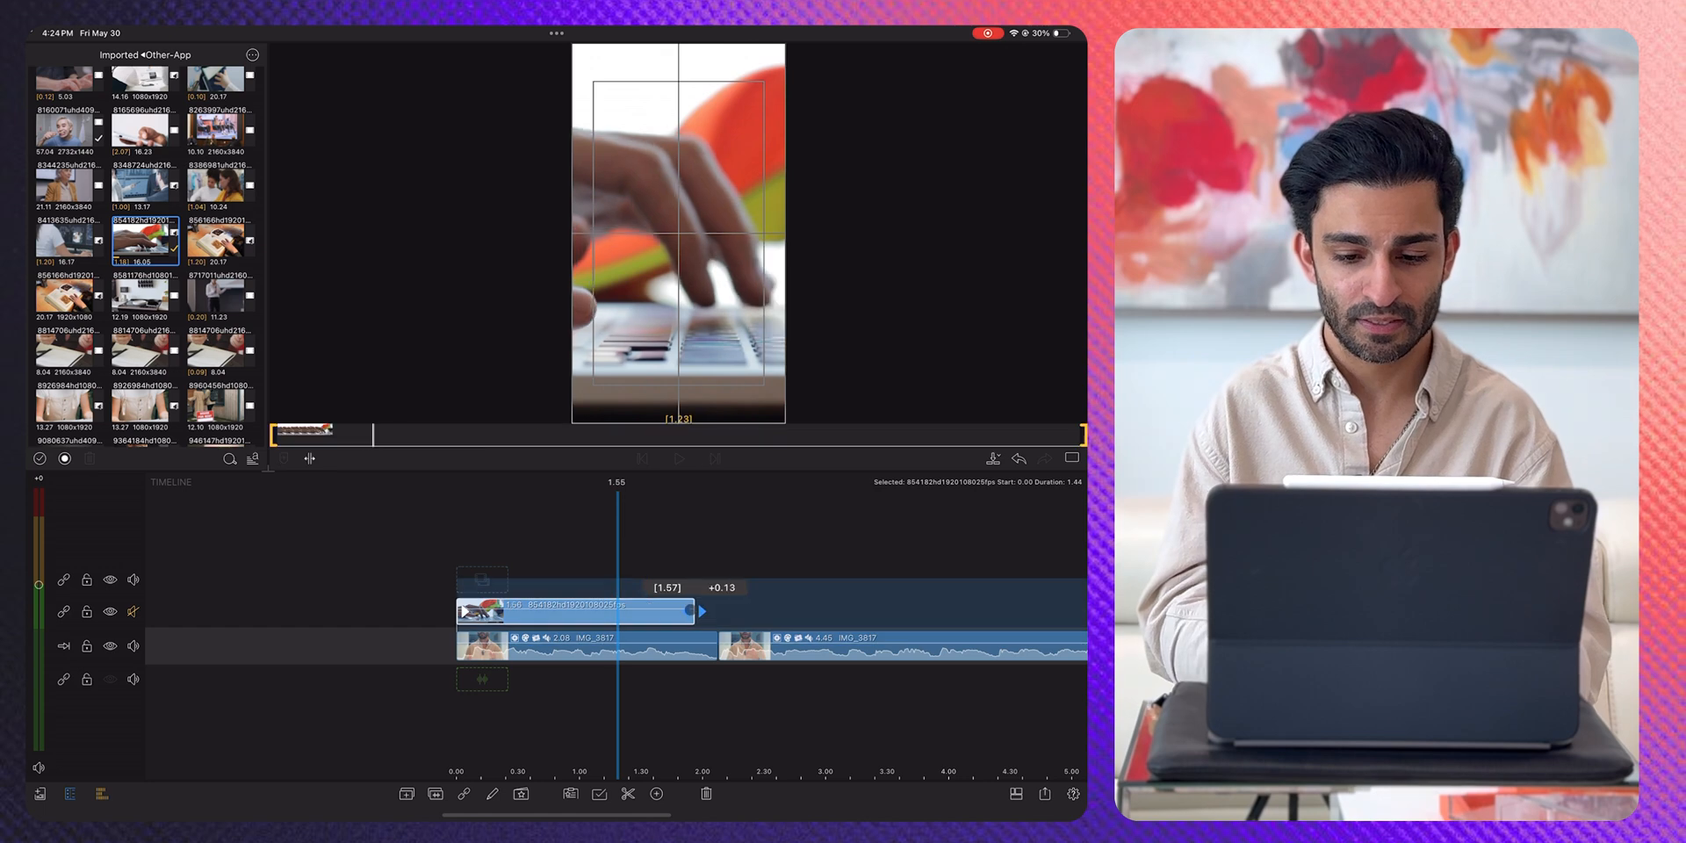
Step: Lengthen the typing-hands overlay clip's end to about 1.57 seconds
left_click_drag(699, 613, 753, 611)
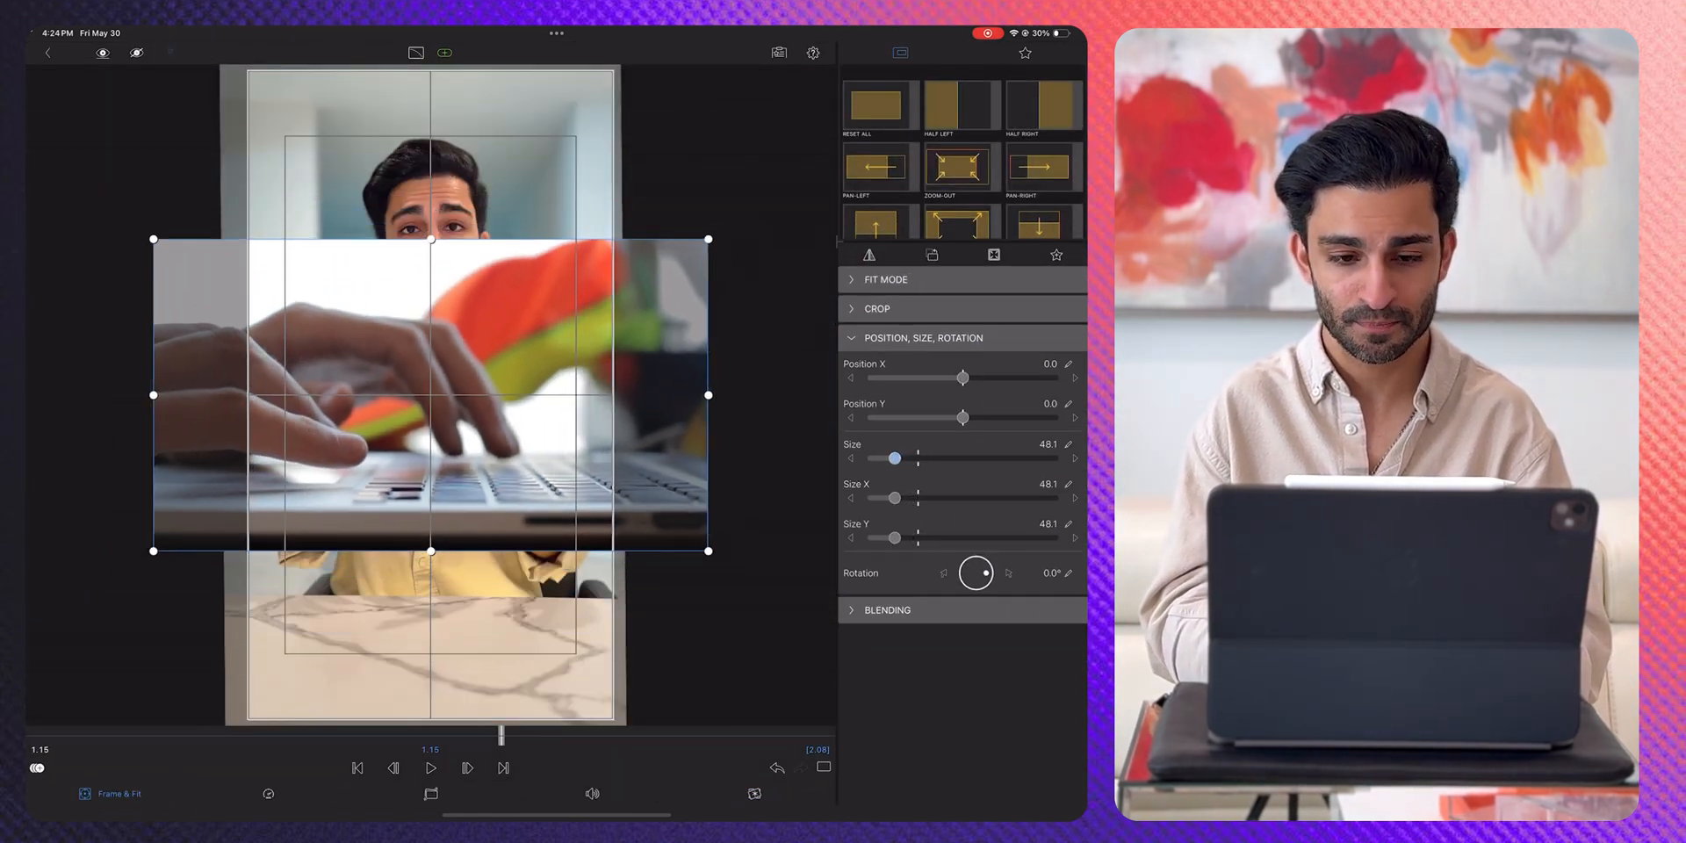
Step: Shrink the keyboard B-roll overlay to about 48% size in Frame & Fit
left_click_drag(431, 394, 430, 554)
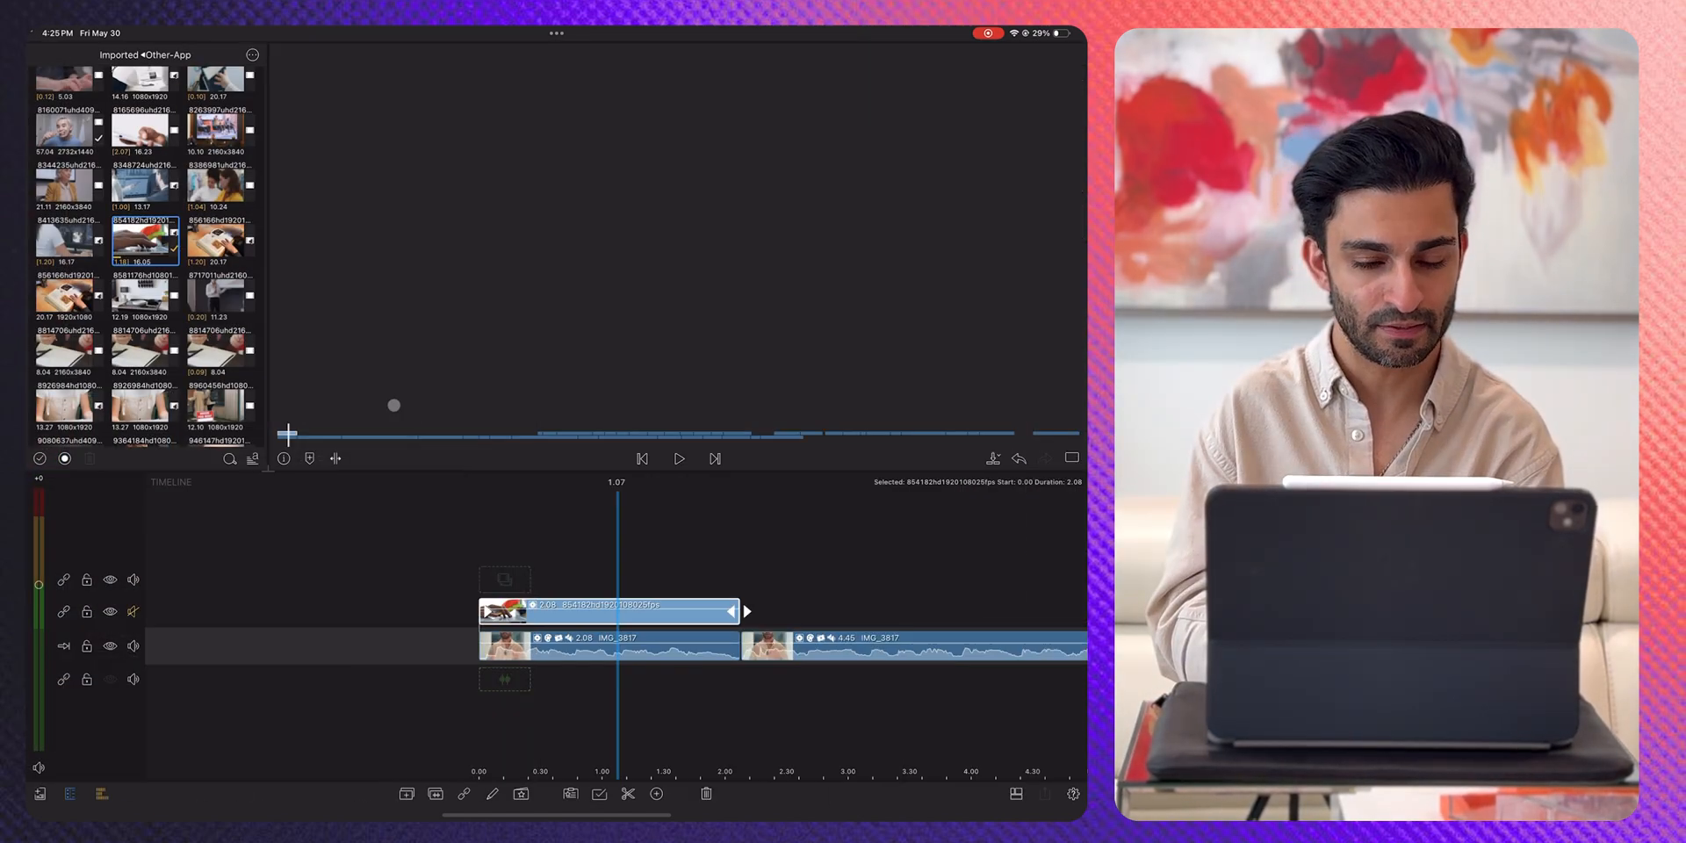
Step: Open the clip editing controls on the LumaFusion timeline
left_click(679, 459)
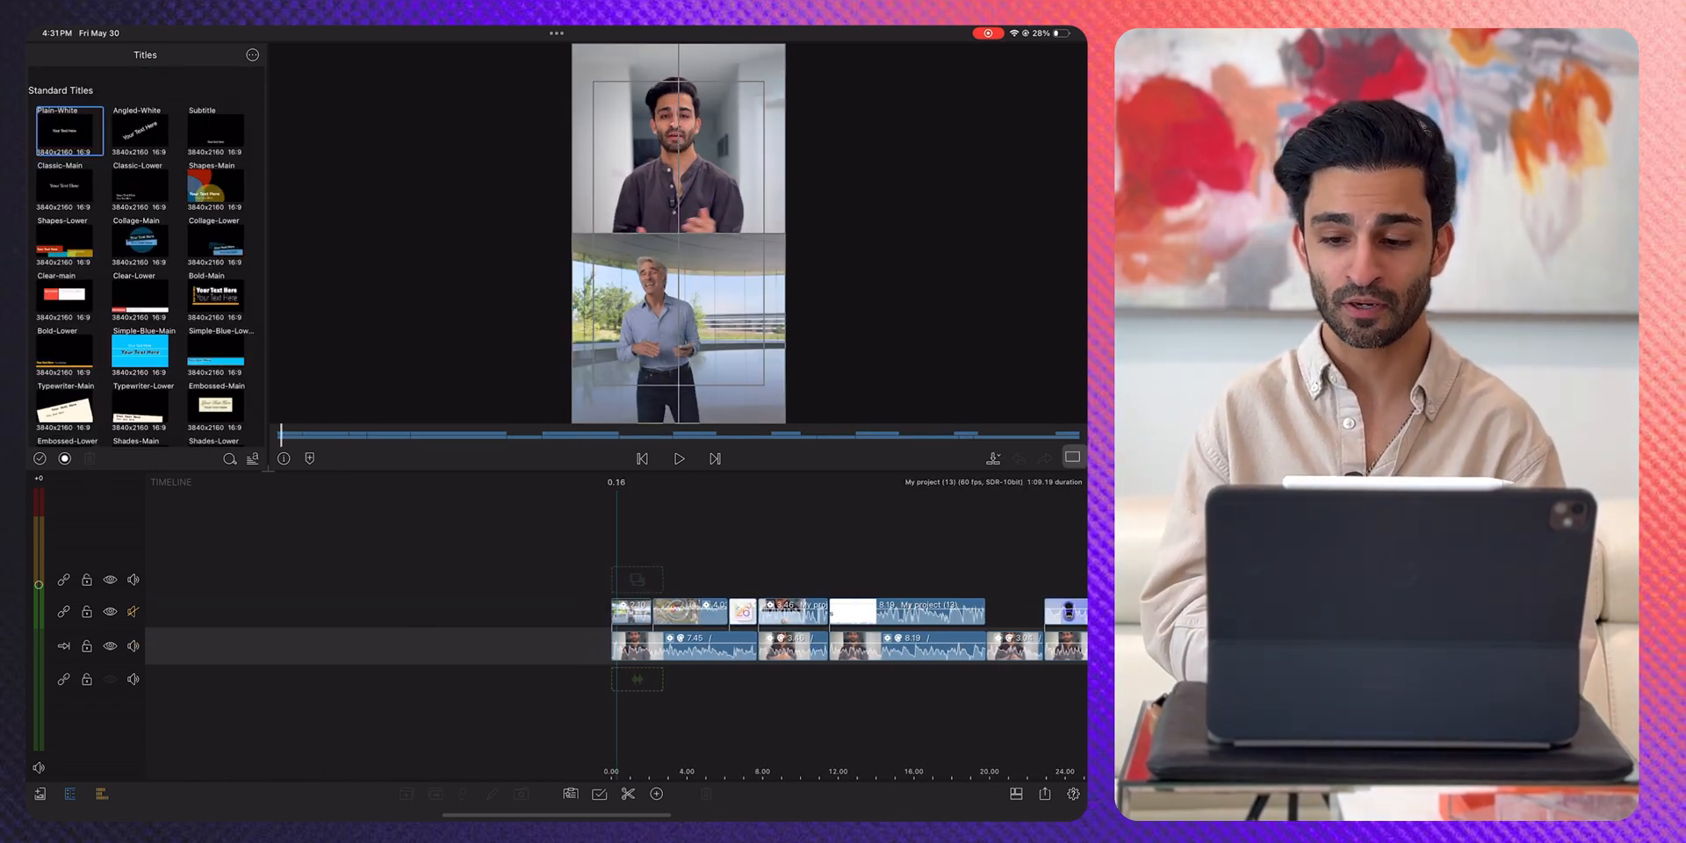
left_click(1072, 455)
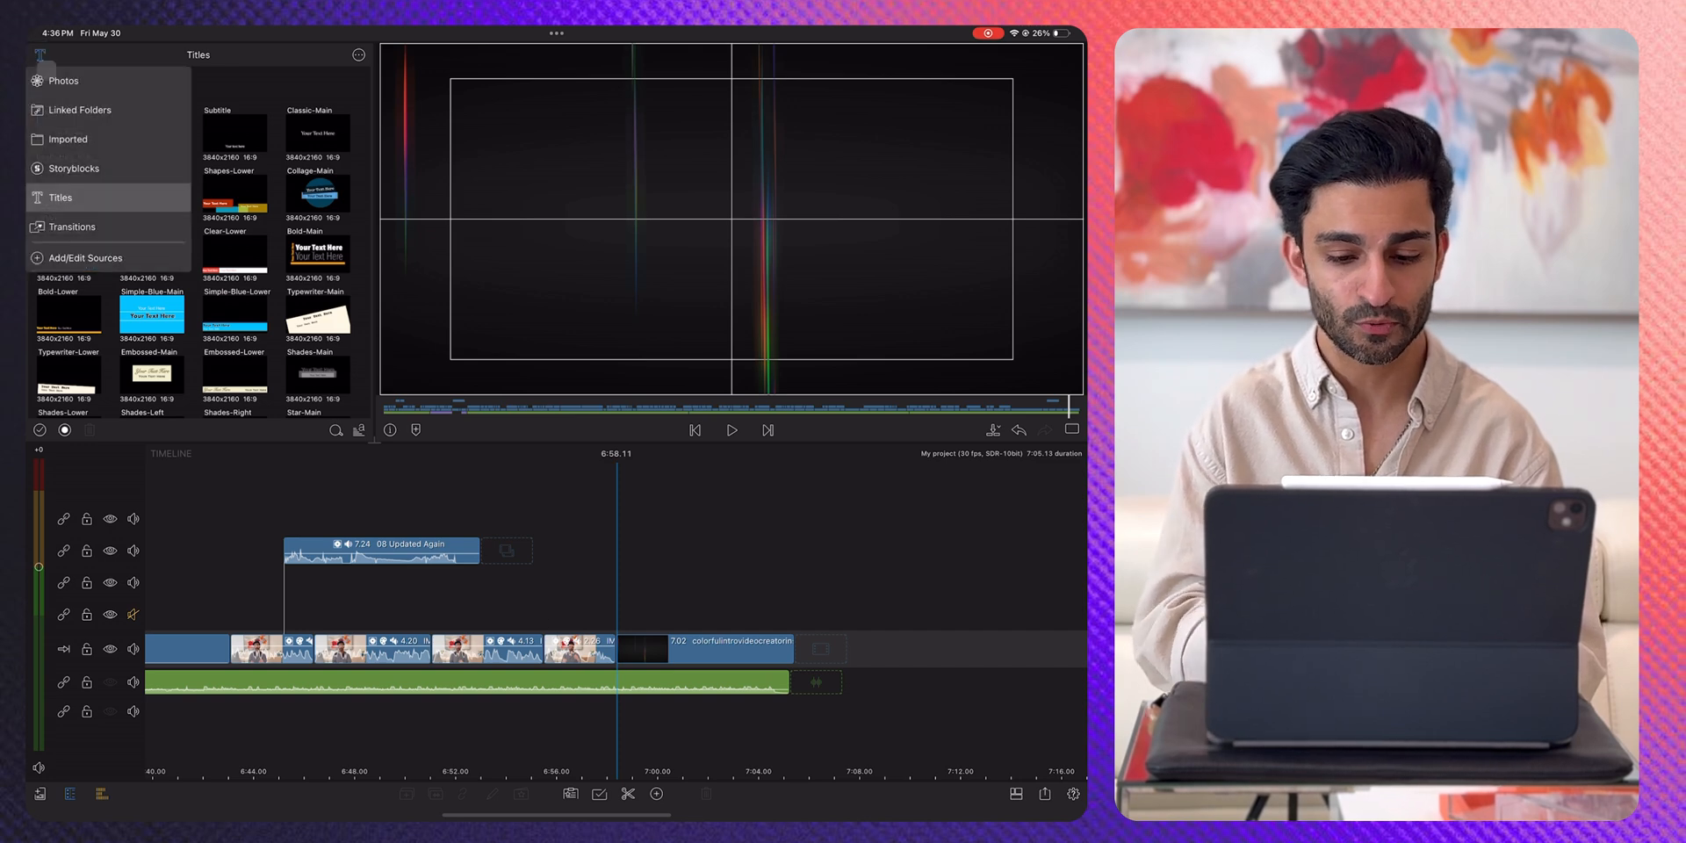
Step: Open Color & Effects presets for the wide talking-head clip near the project's end
left_click(72, 226)
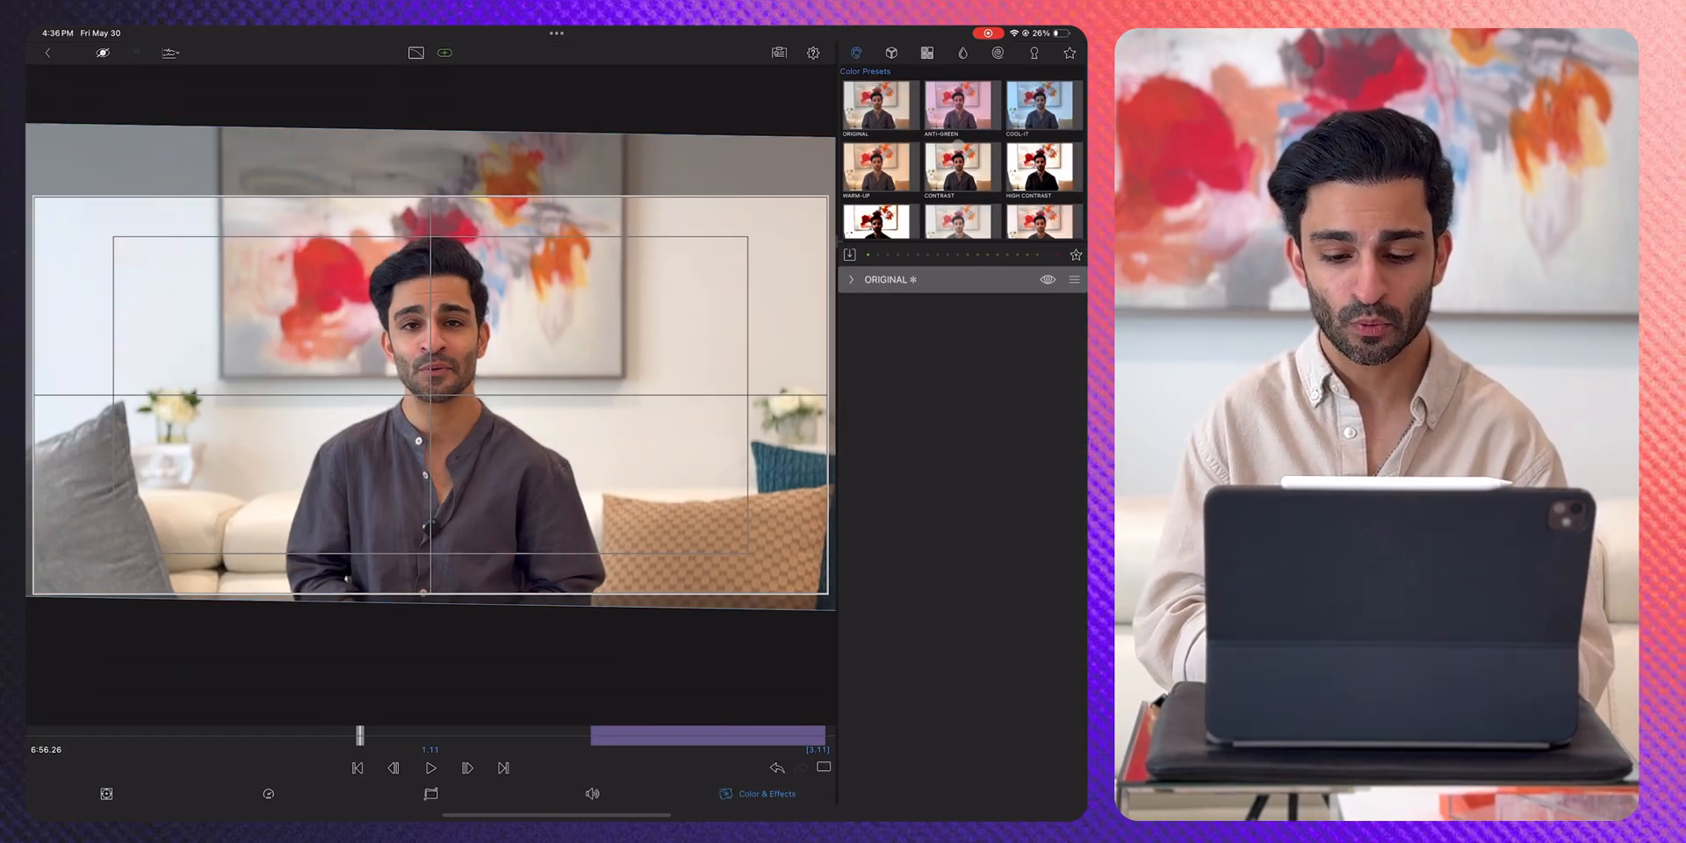
Step: Switch to GoDaddy Studio and start a design on the blurred purple living-room photo
left_click(850, 279)
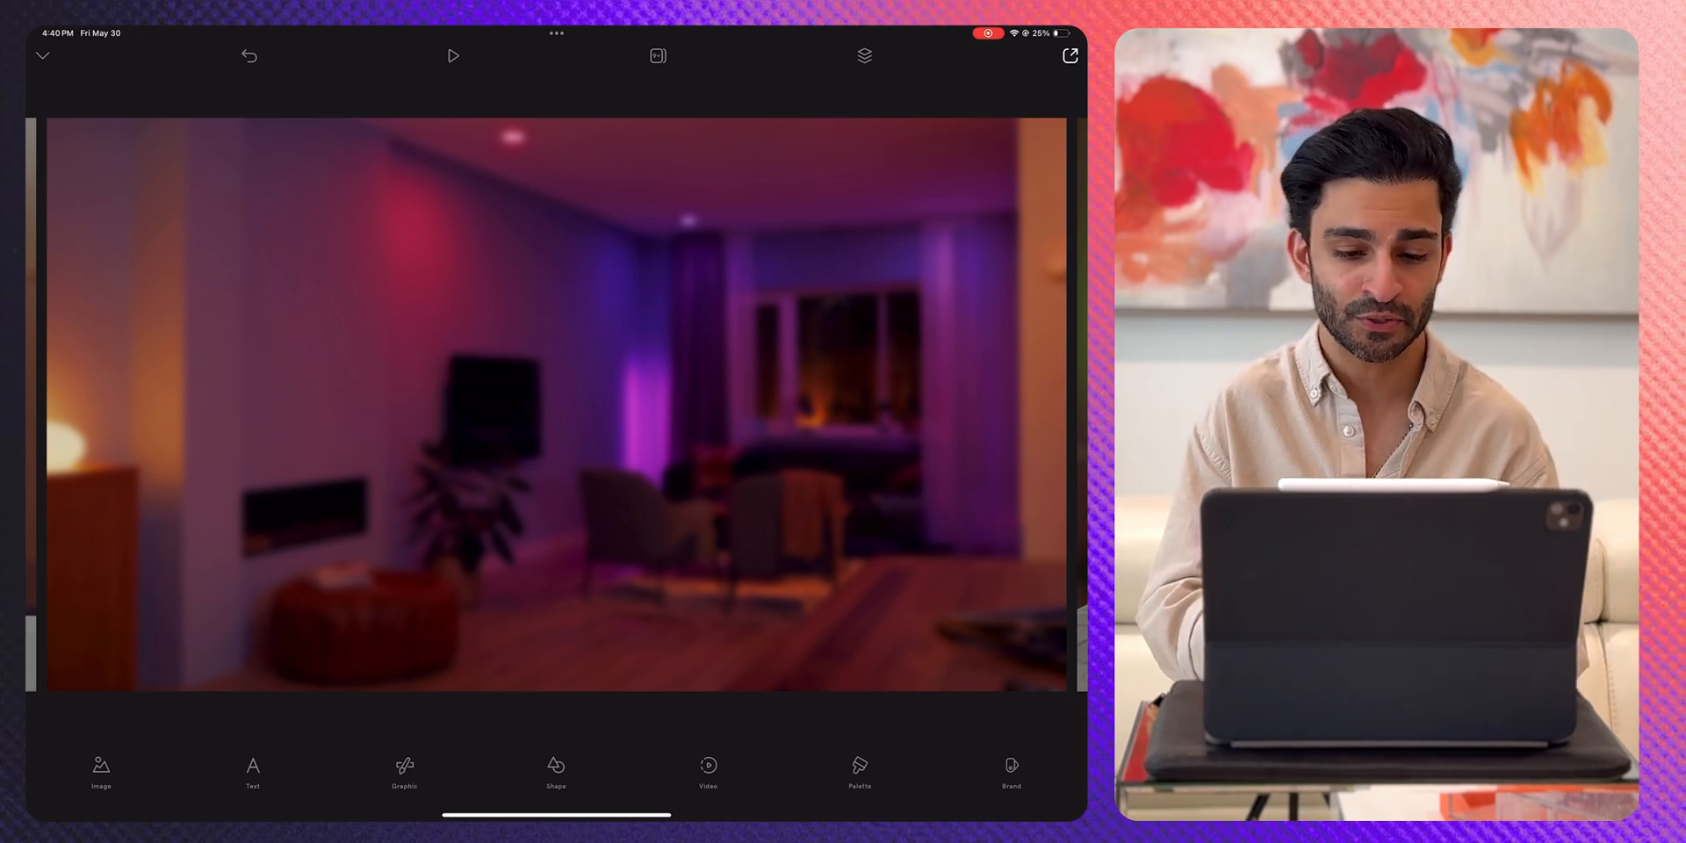
Step: Adjust the blur strength on the living-room background image
left_click(555, 430)
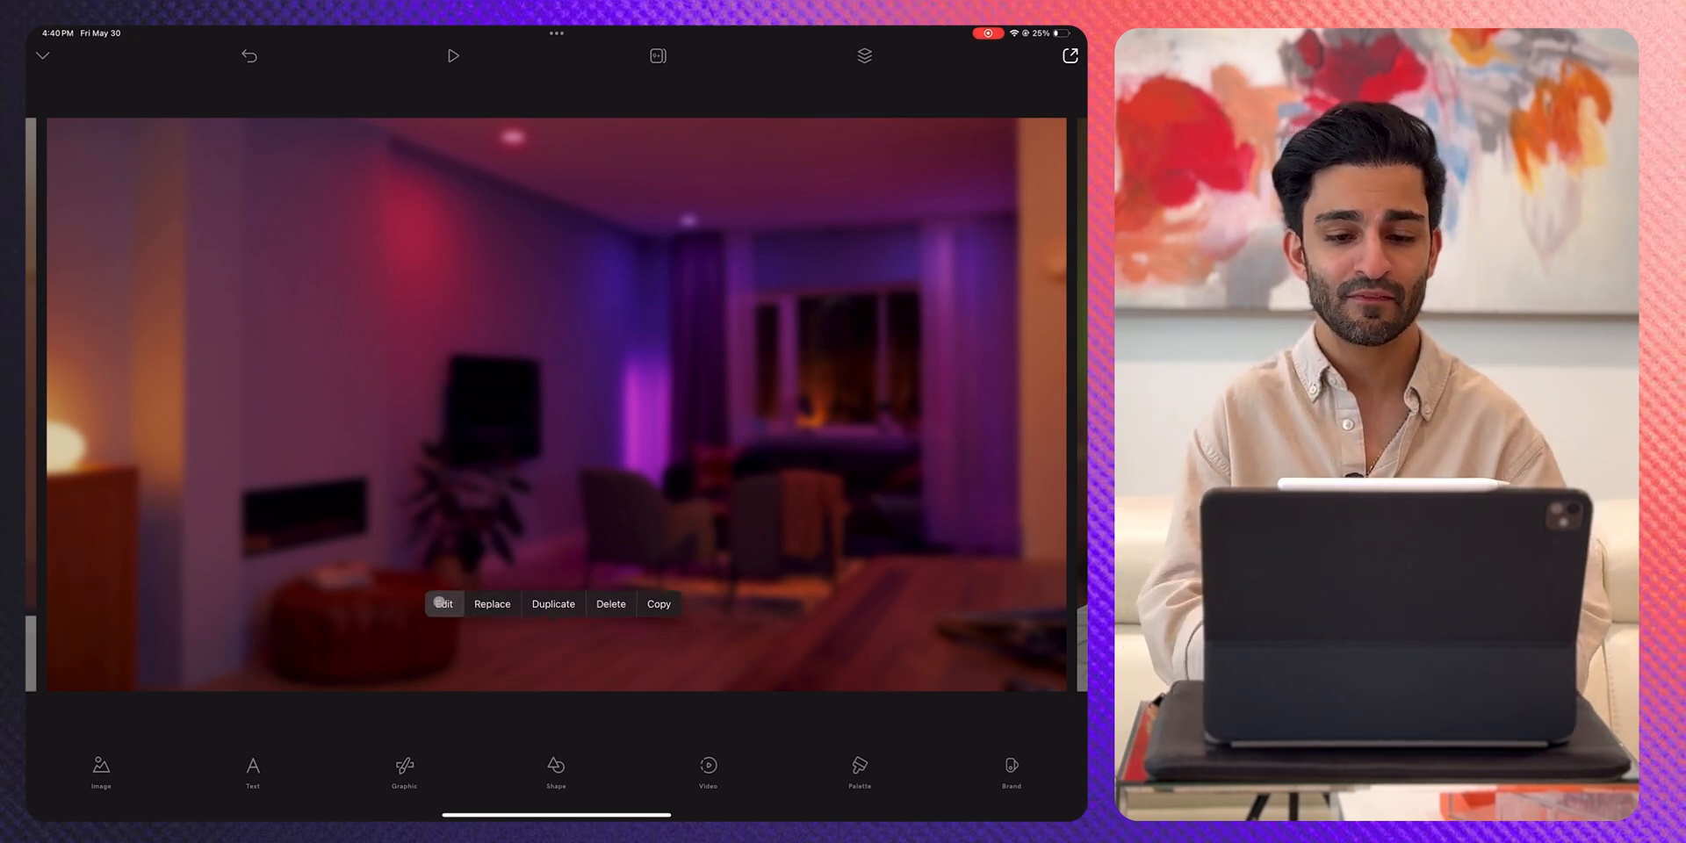
left_click(443, 603)
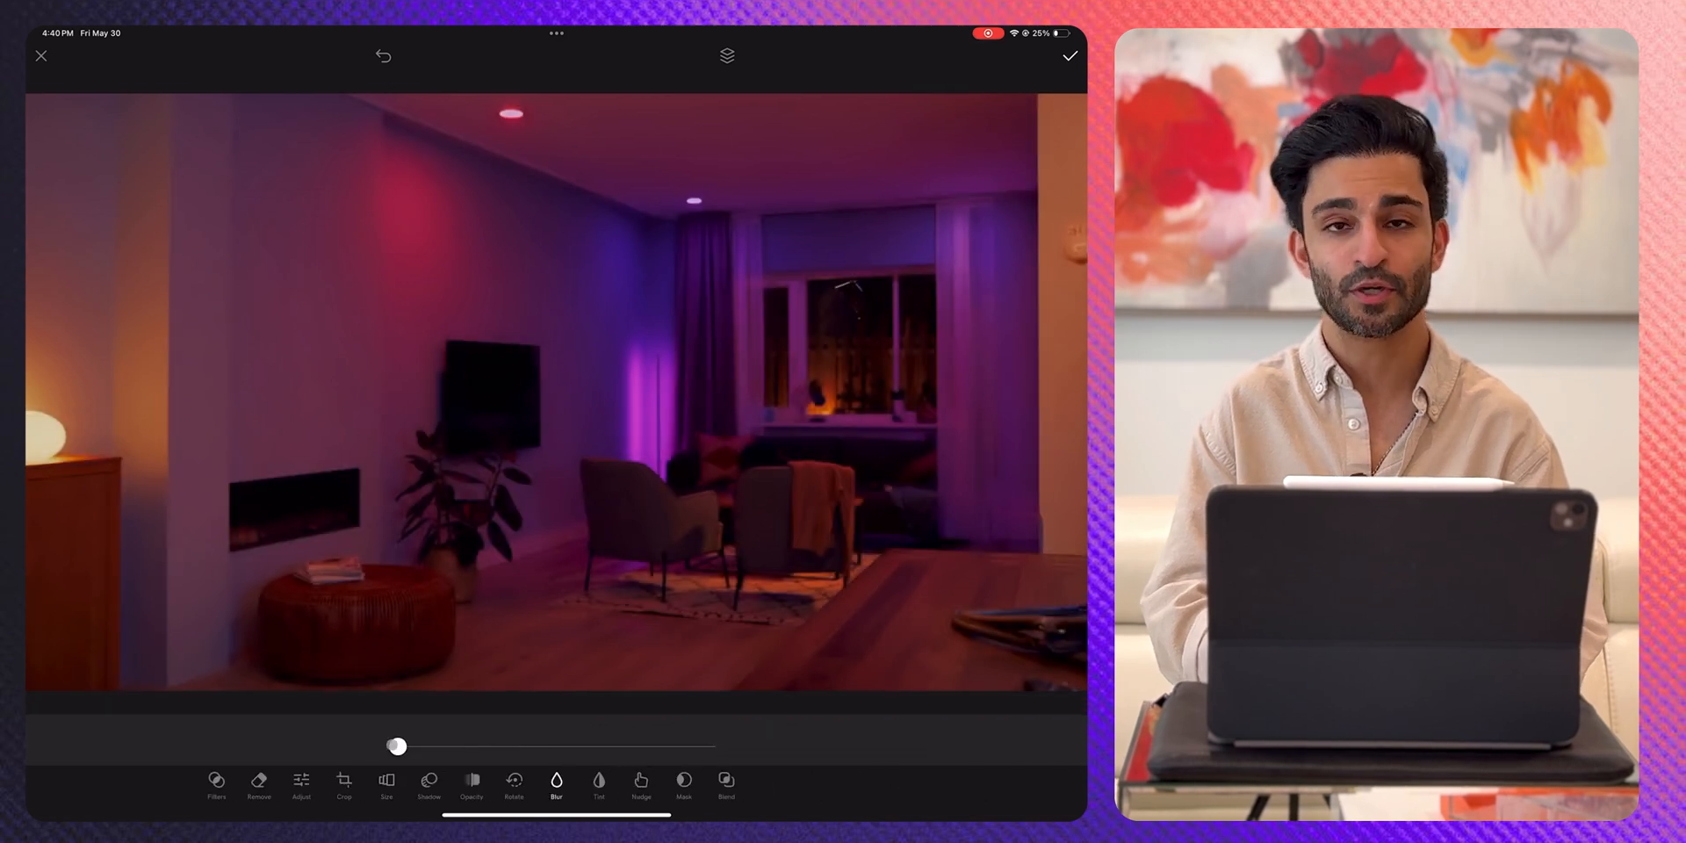
left_click_drag(396, 747, 430, 747)
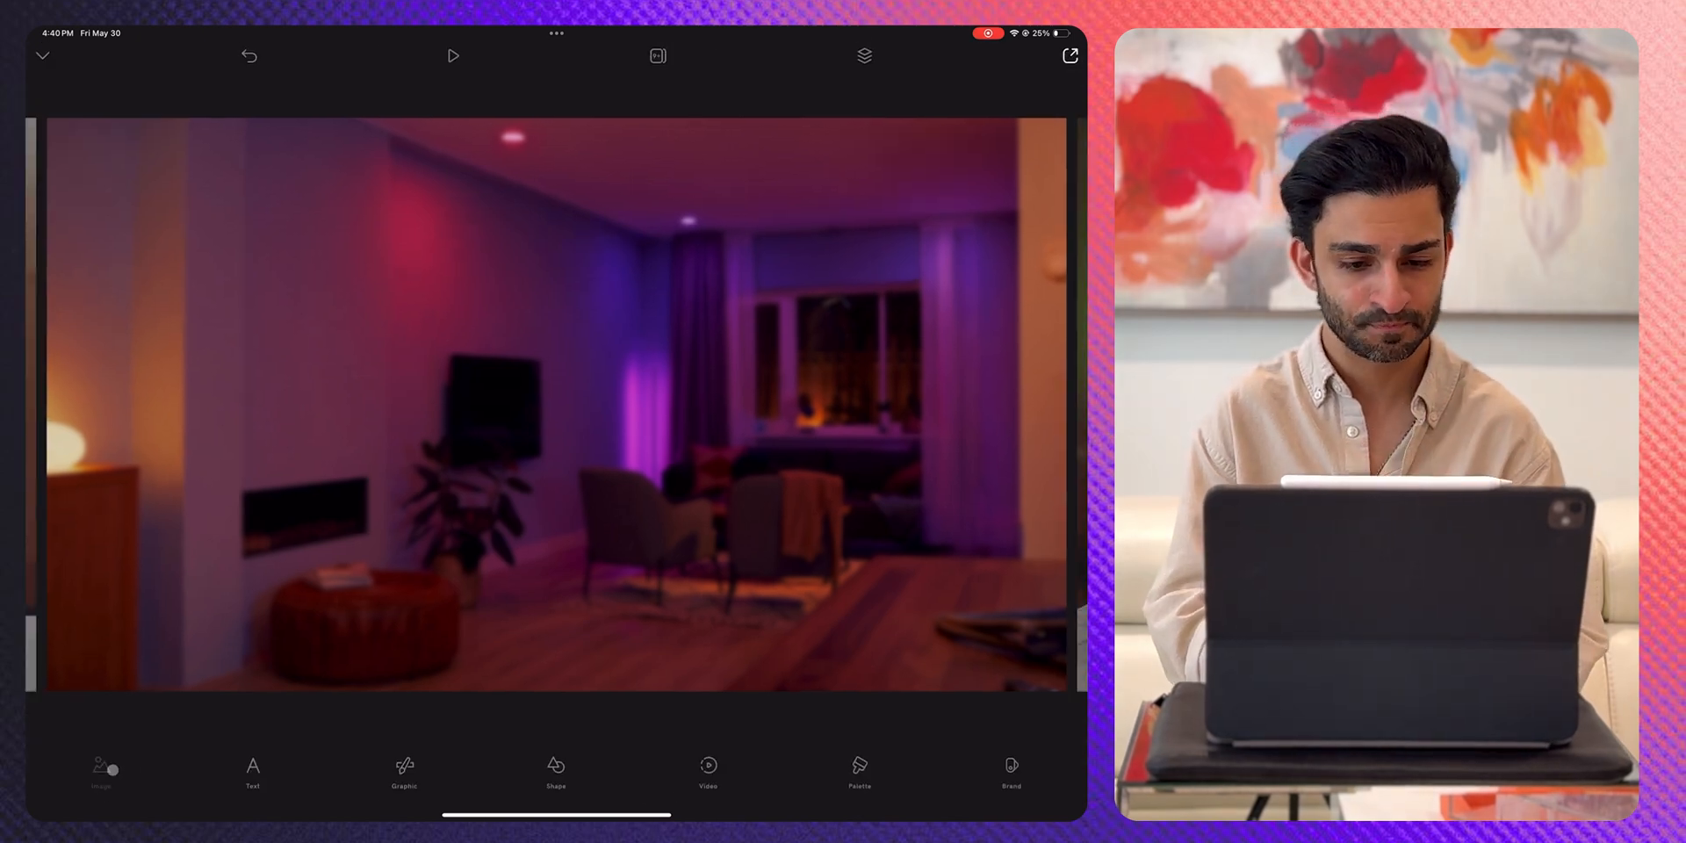
Step: Add the photo of the man pointing at his iPad and remove its background
left_click(100, 771)
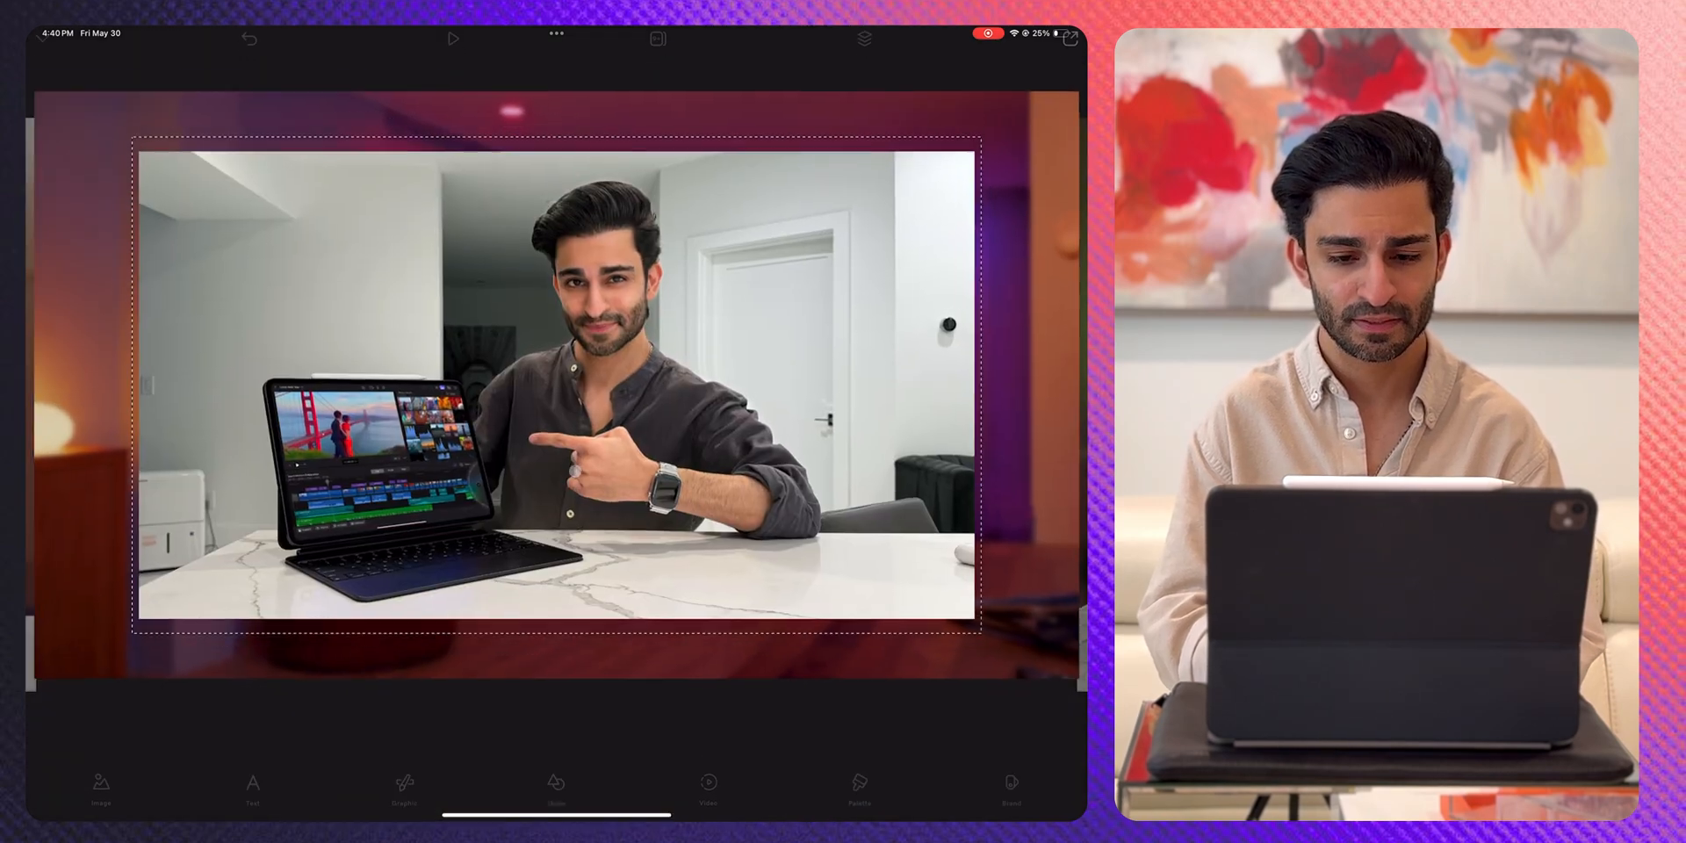
left_click(554, 782)
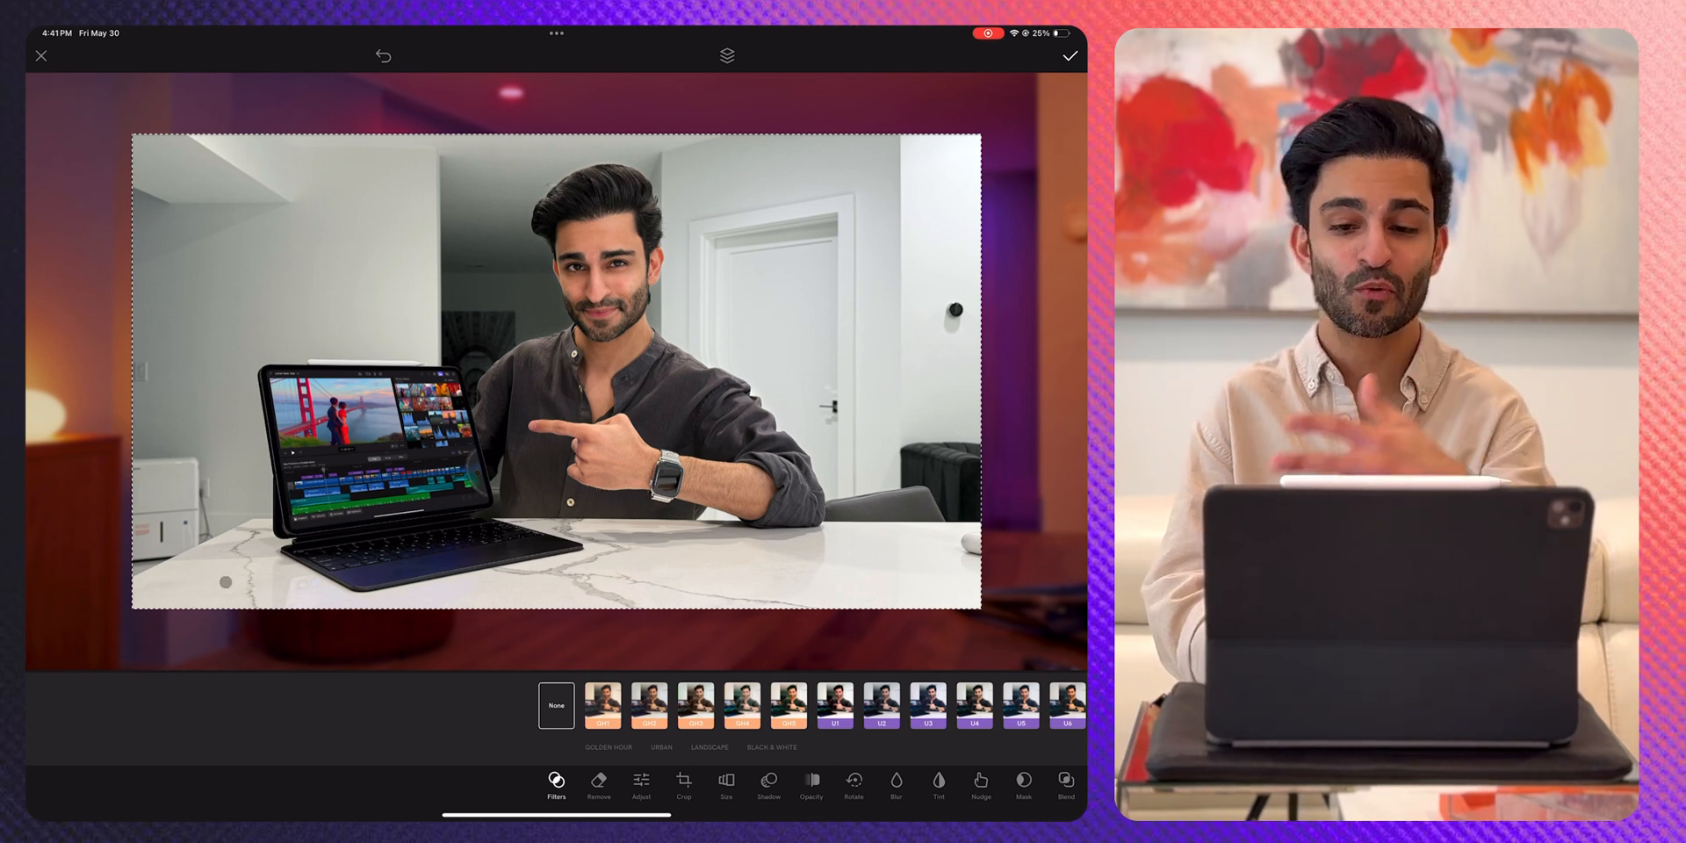
left_click(598, 785)
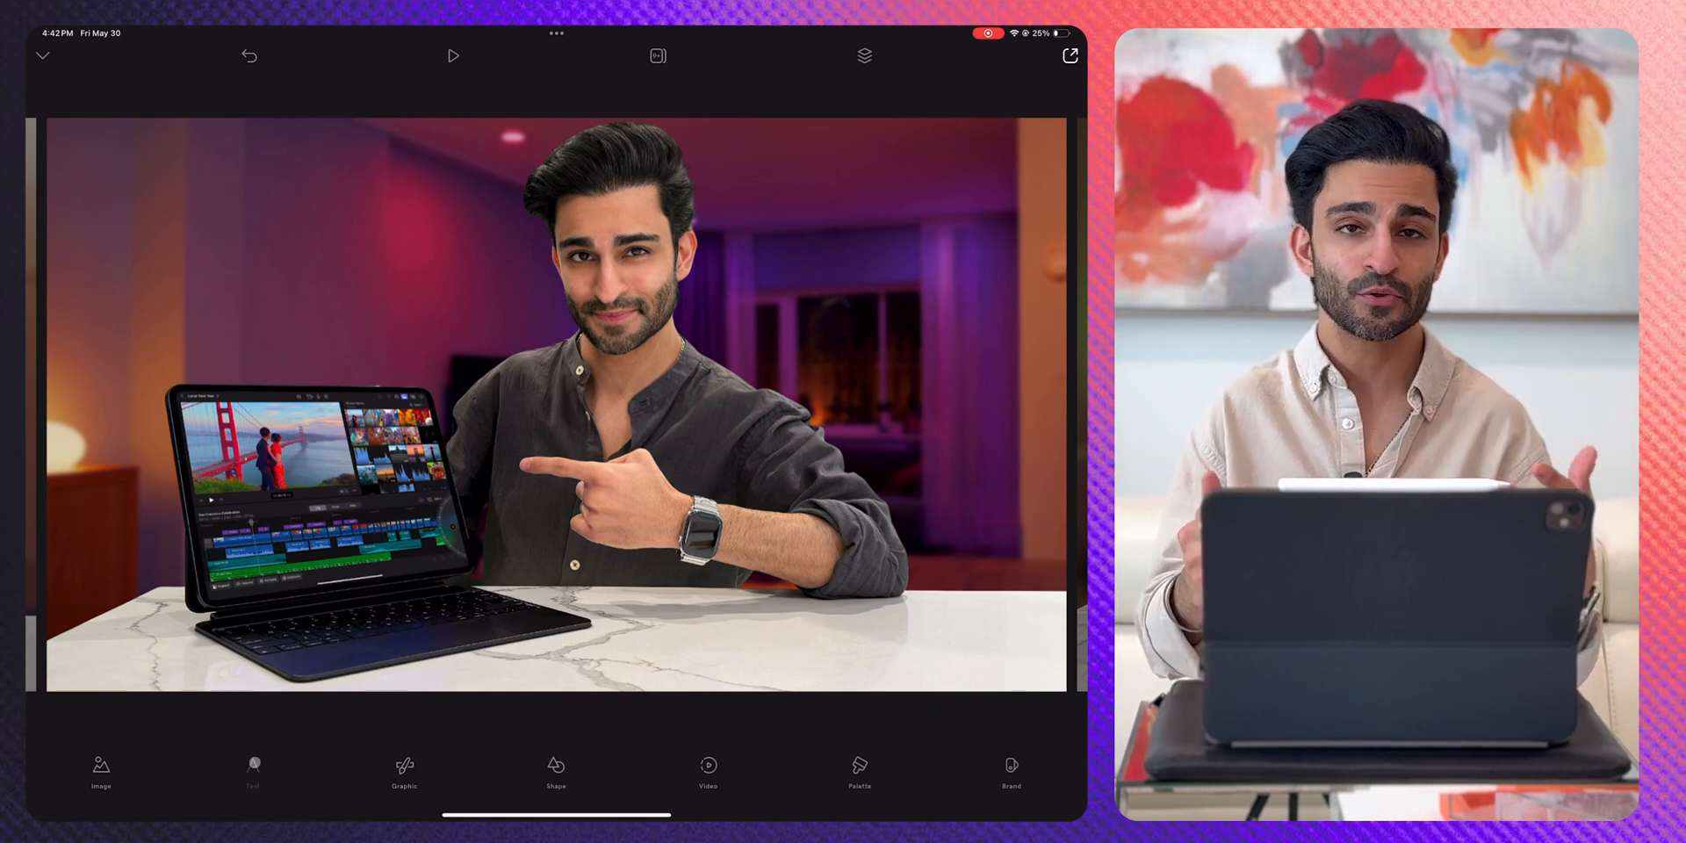
Step: Add 'video editing' title text in SF UI Text font with adjusted spacing
type("Vie")
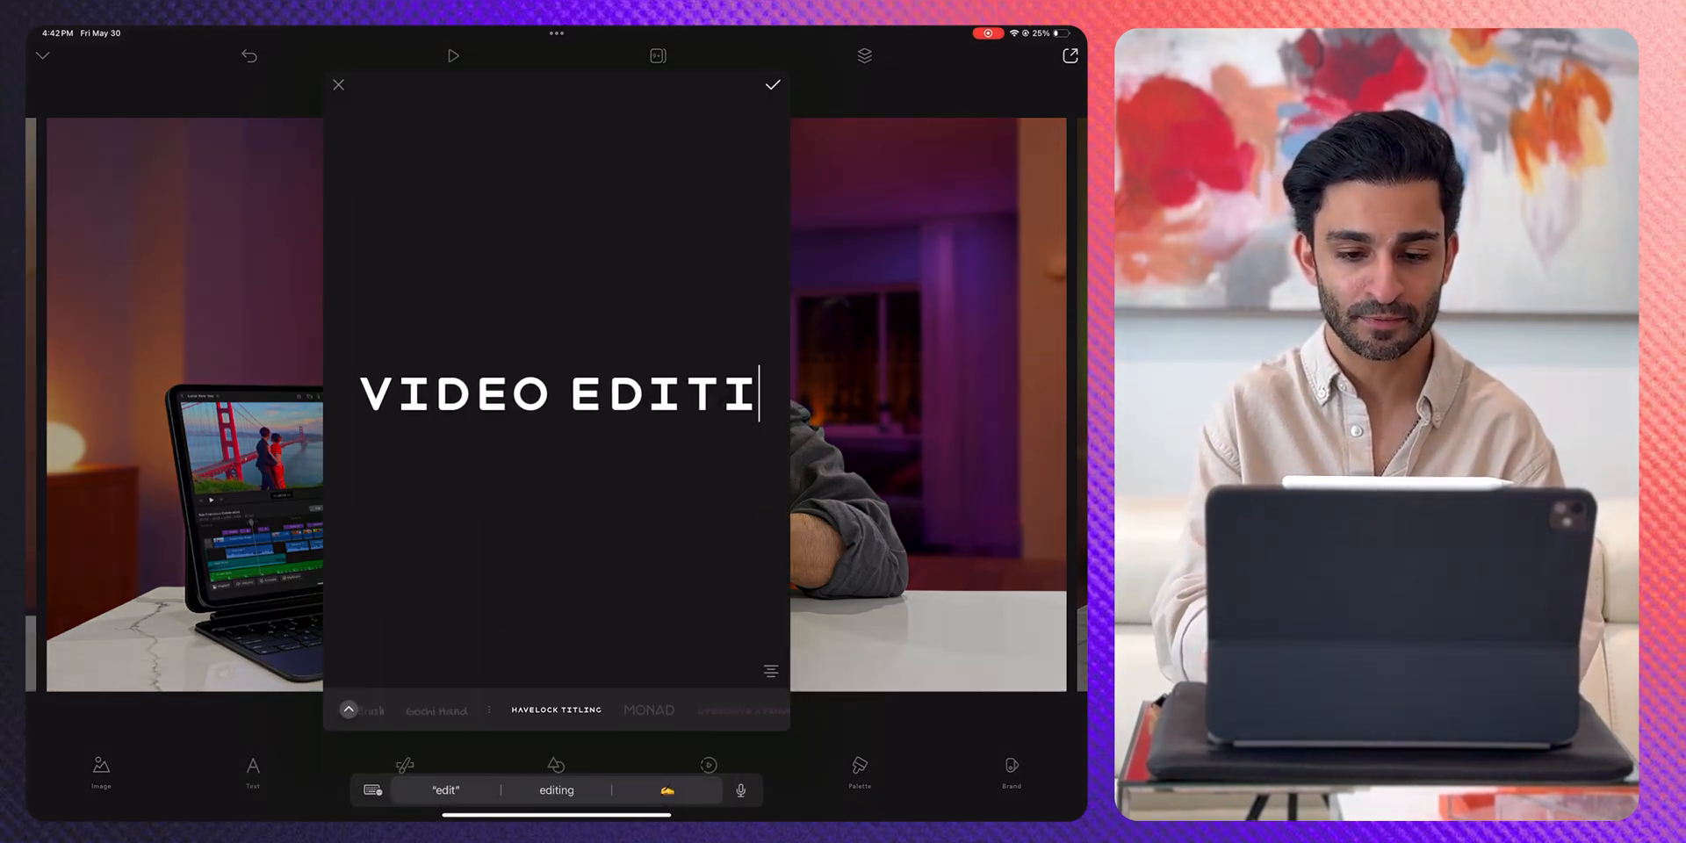
left_click(548, 709)
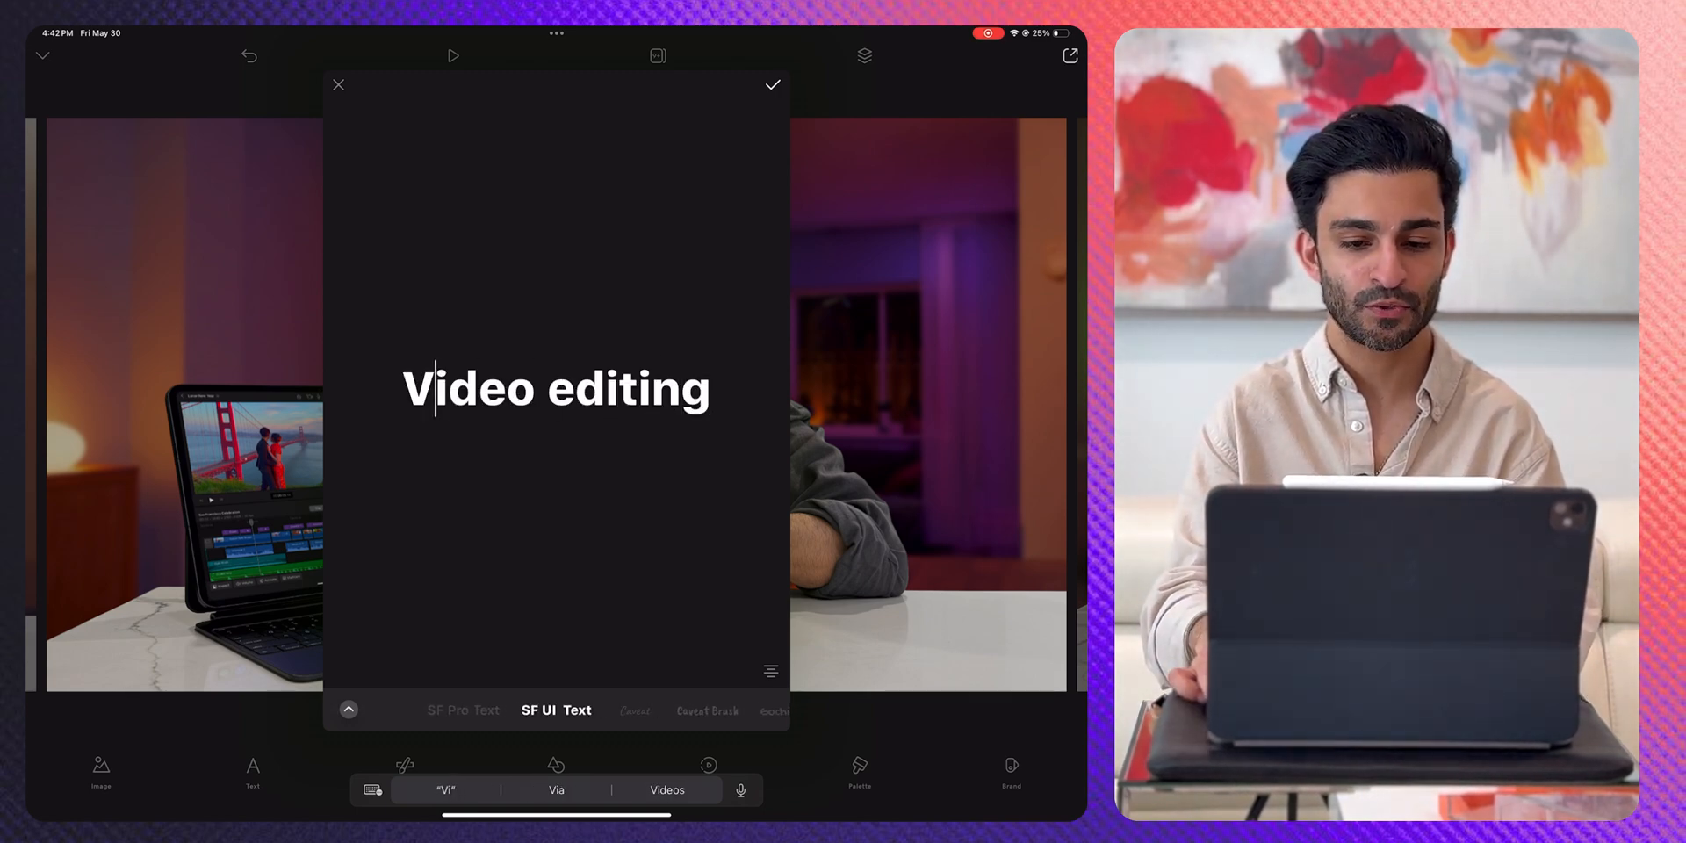
type("v")
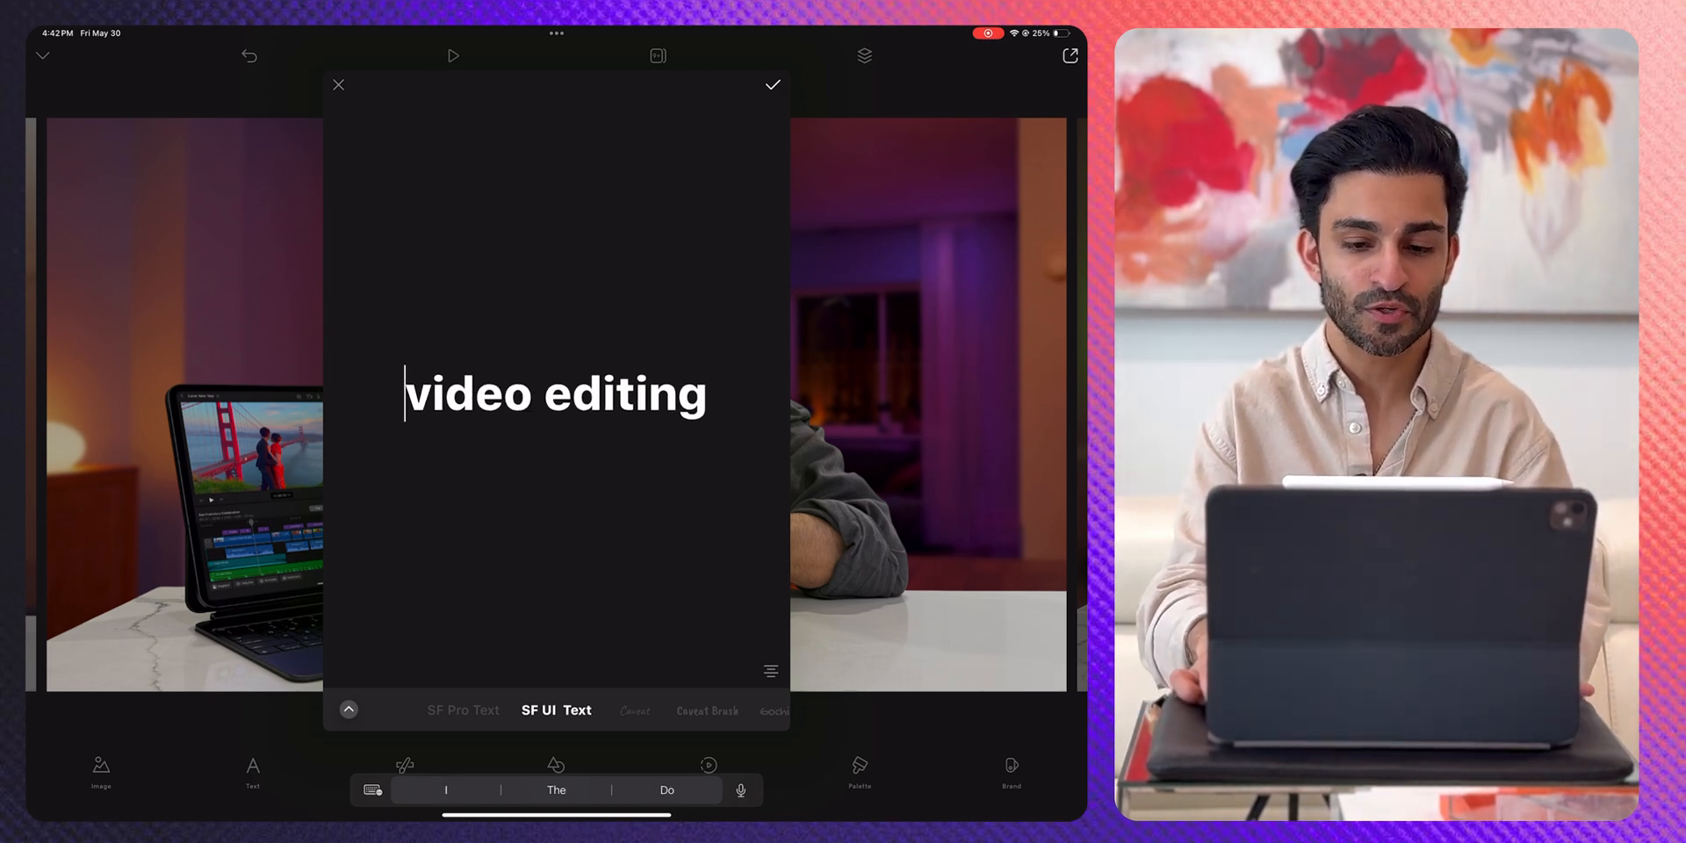
left_click(772, 85)
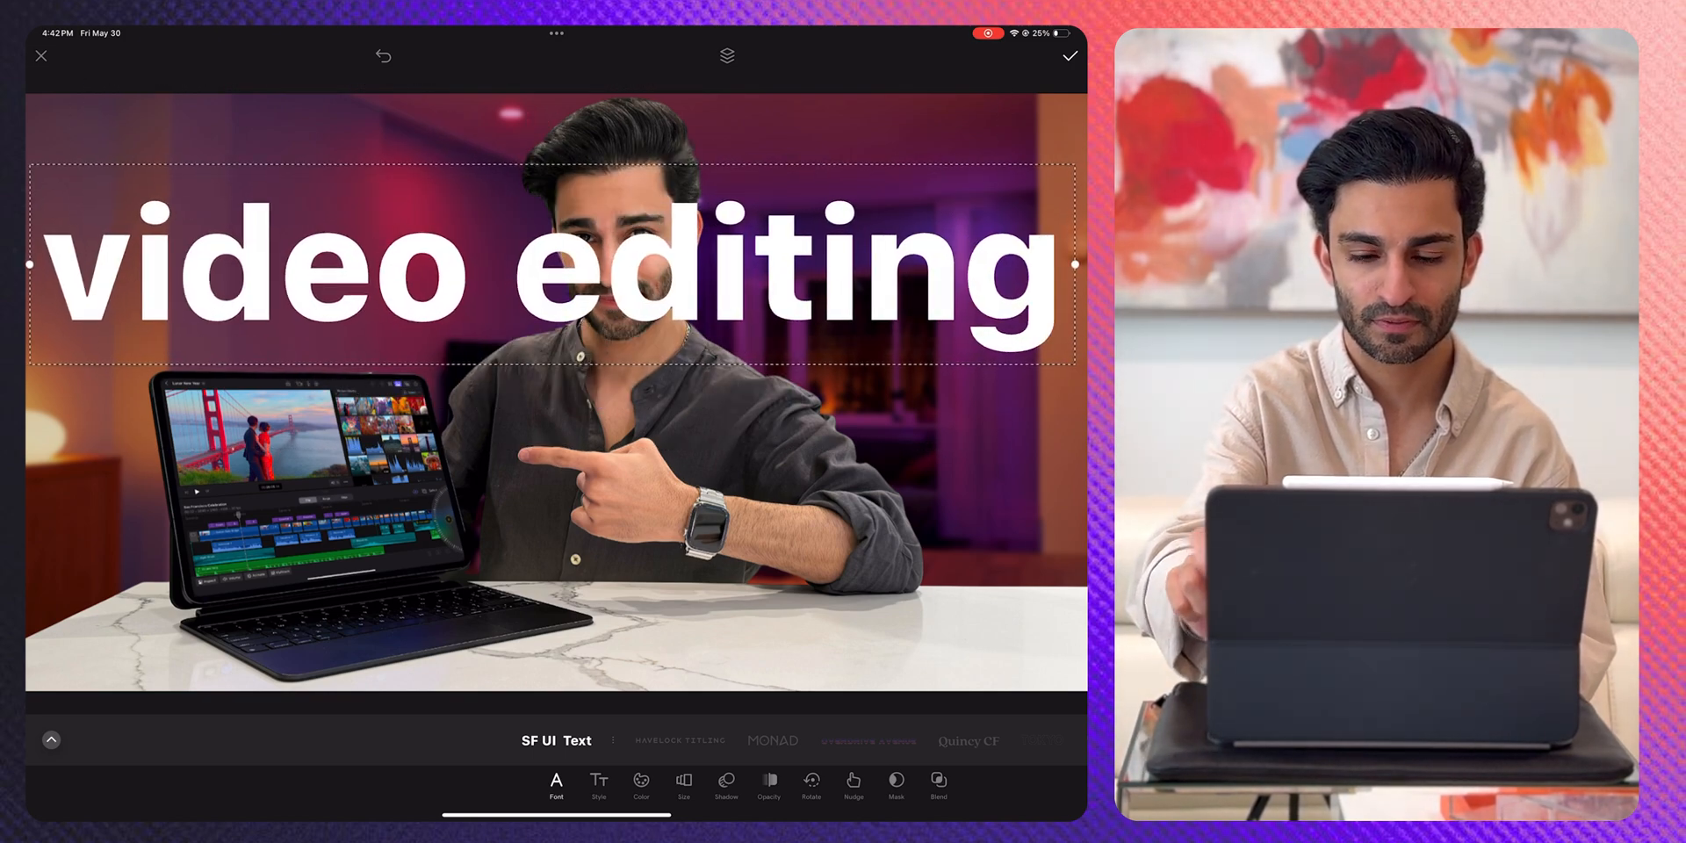
left_click(598, 785)
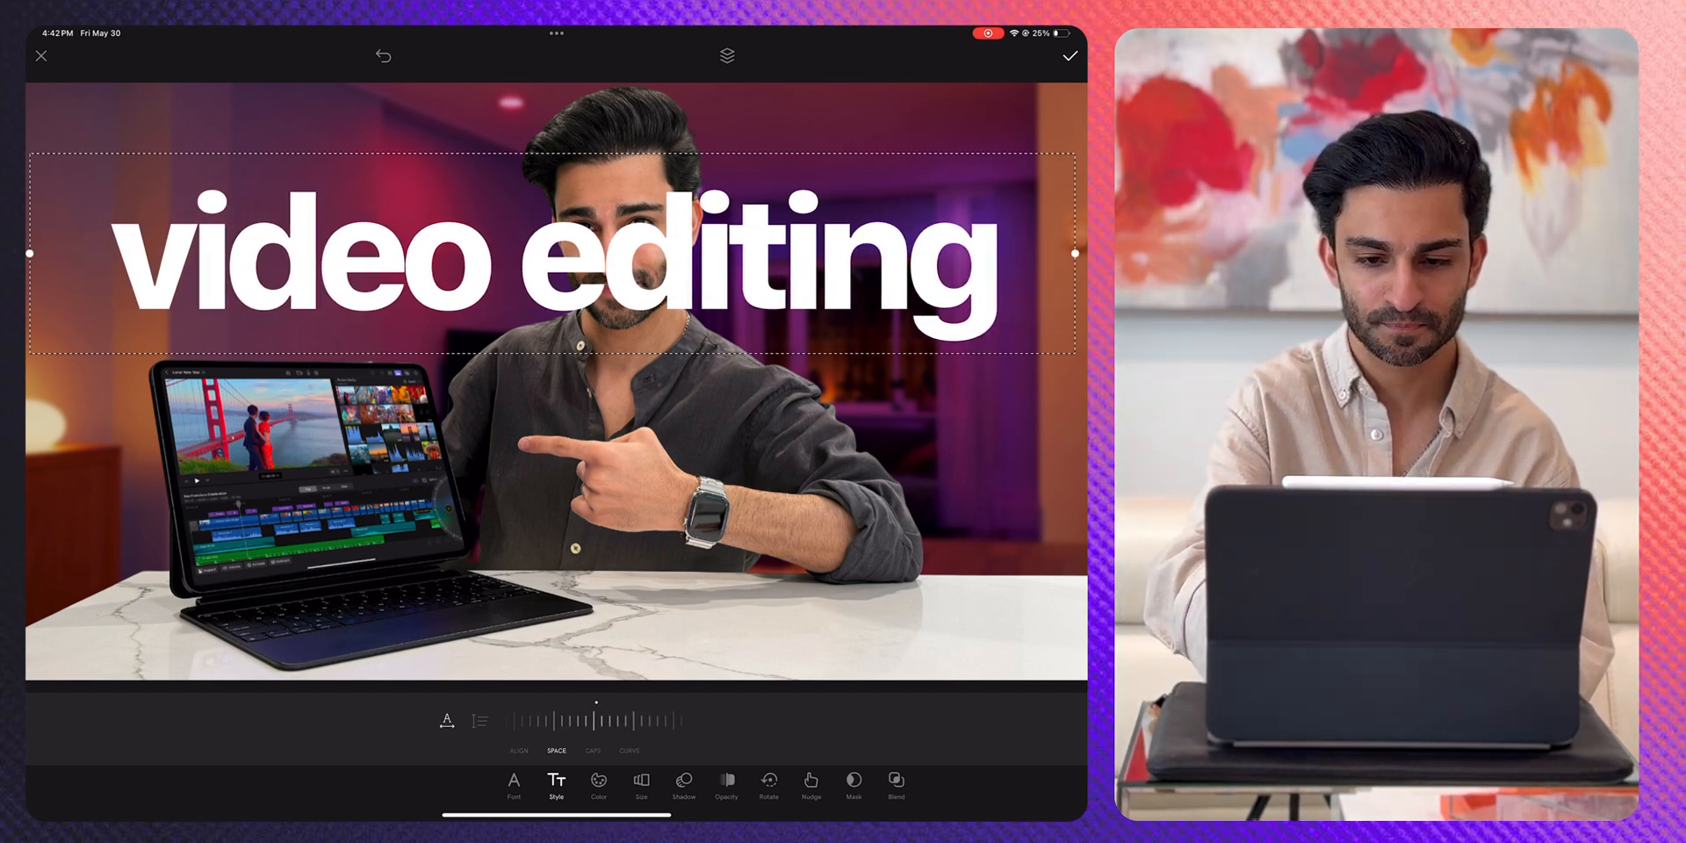
left_click(555, 780)
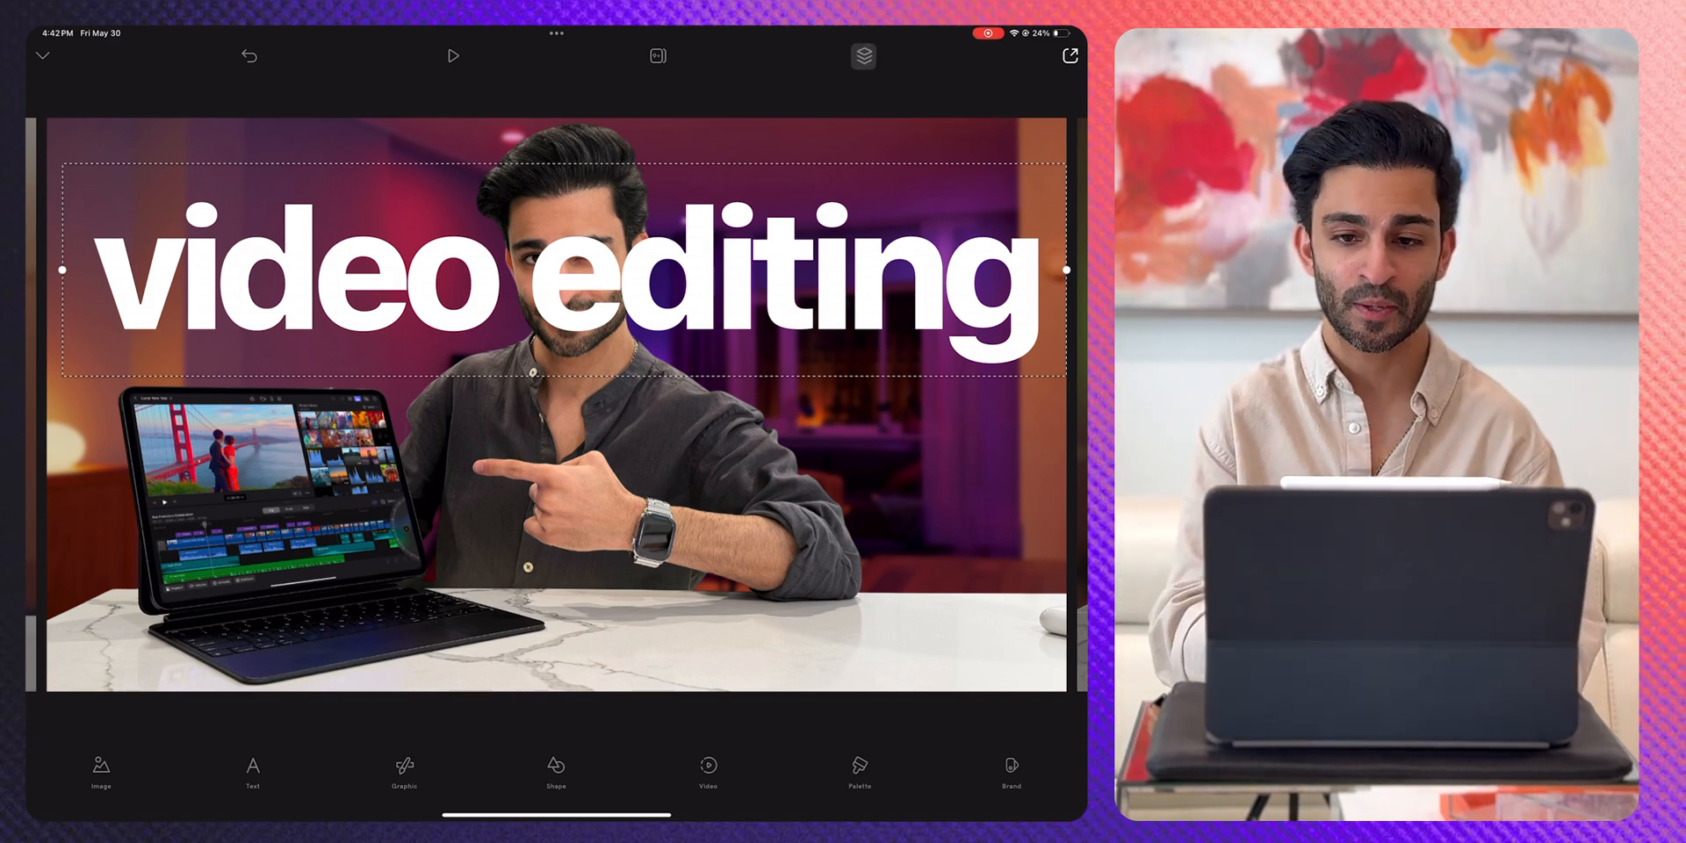
Step: Move the 'video editing' text layer beneath the cut-out photo layer and save the thumbnail
left_click(862, 56)
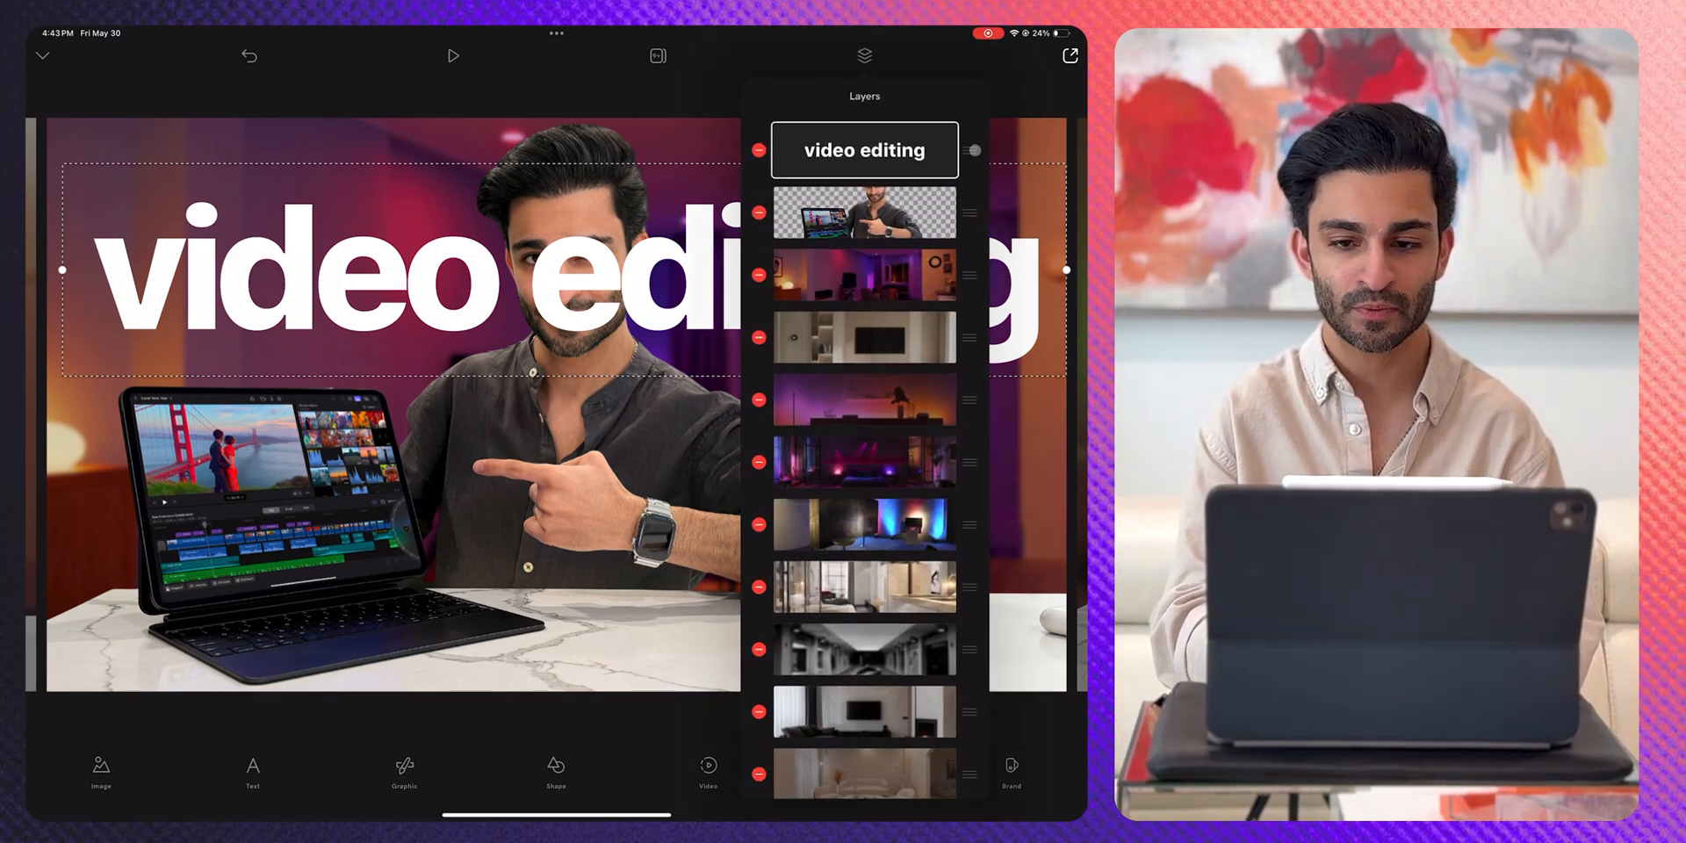
left_click(863, 55)
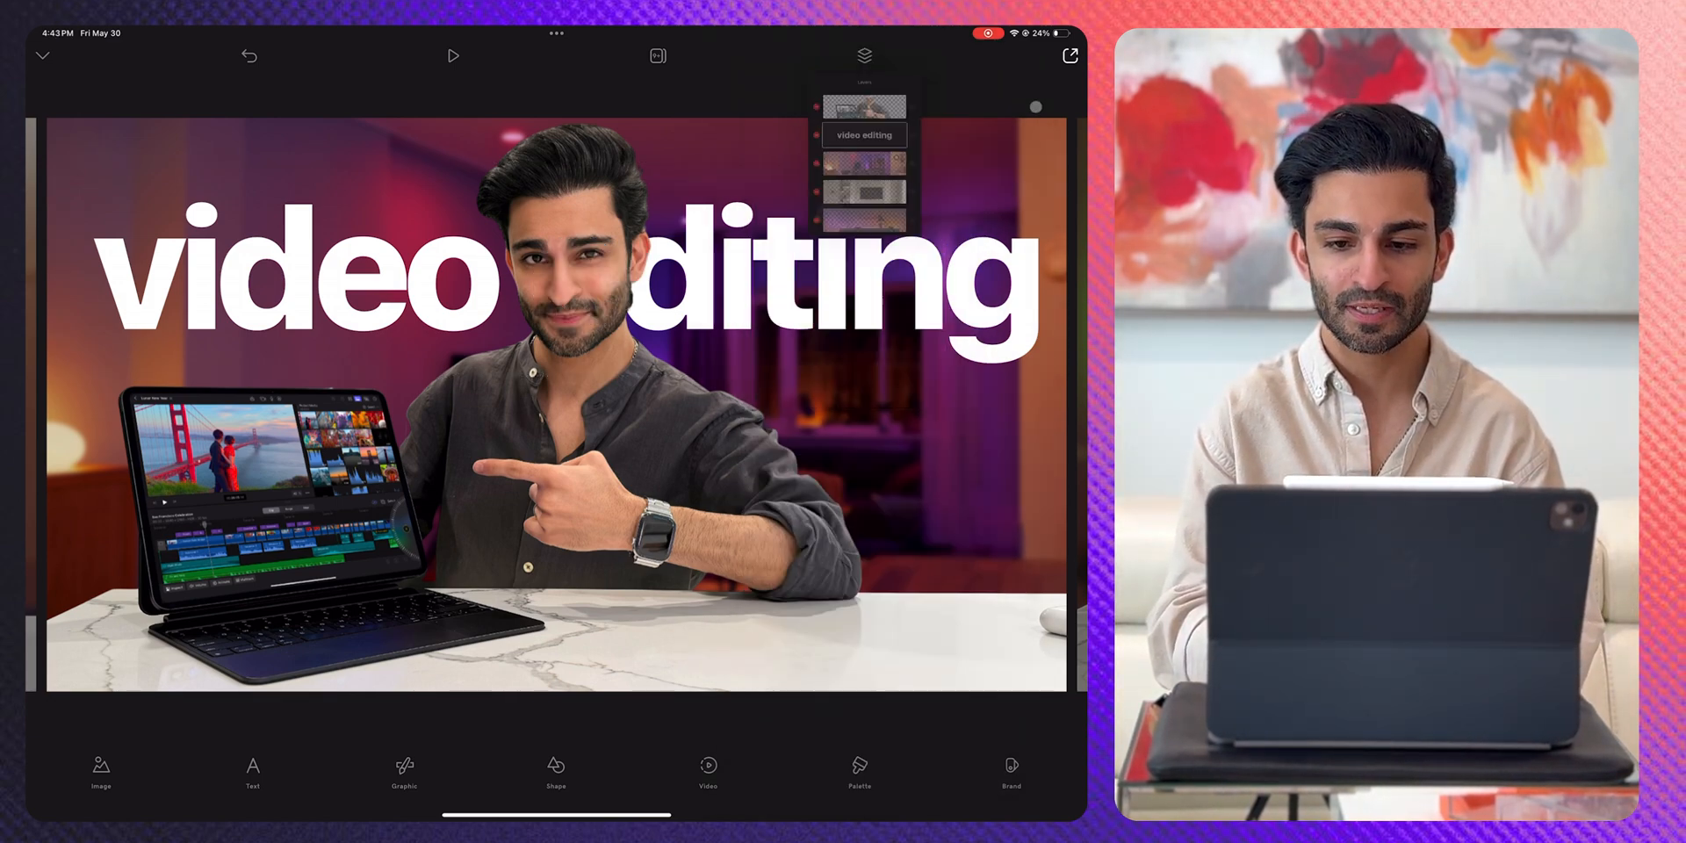
left_click(863, 56)
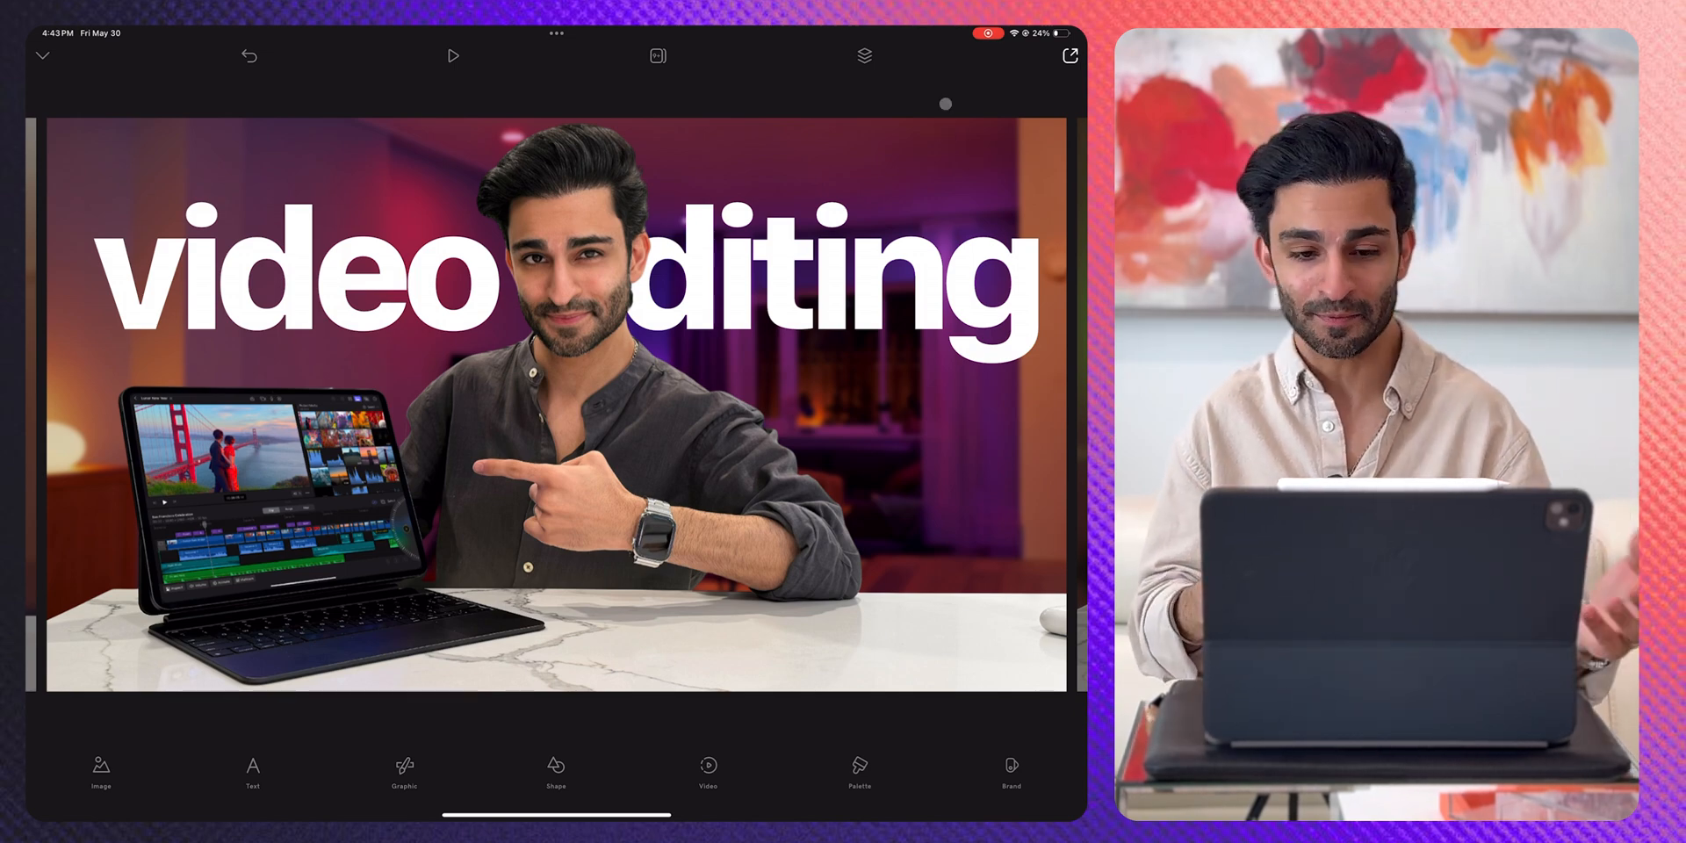
left_click(1068, 56)
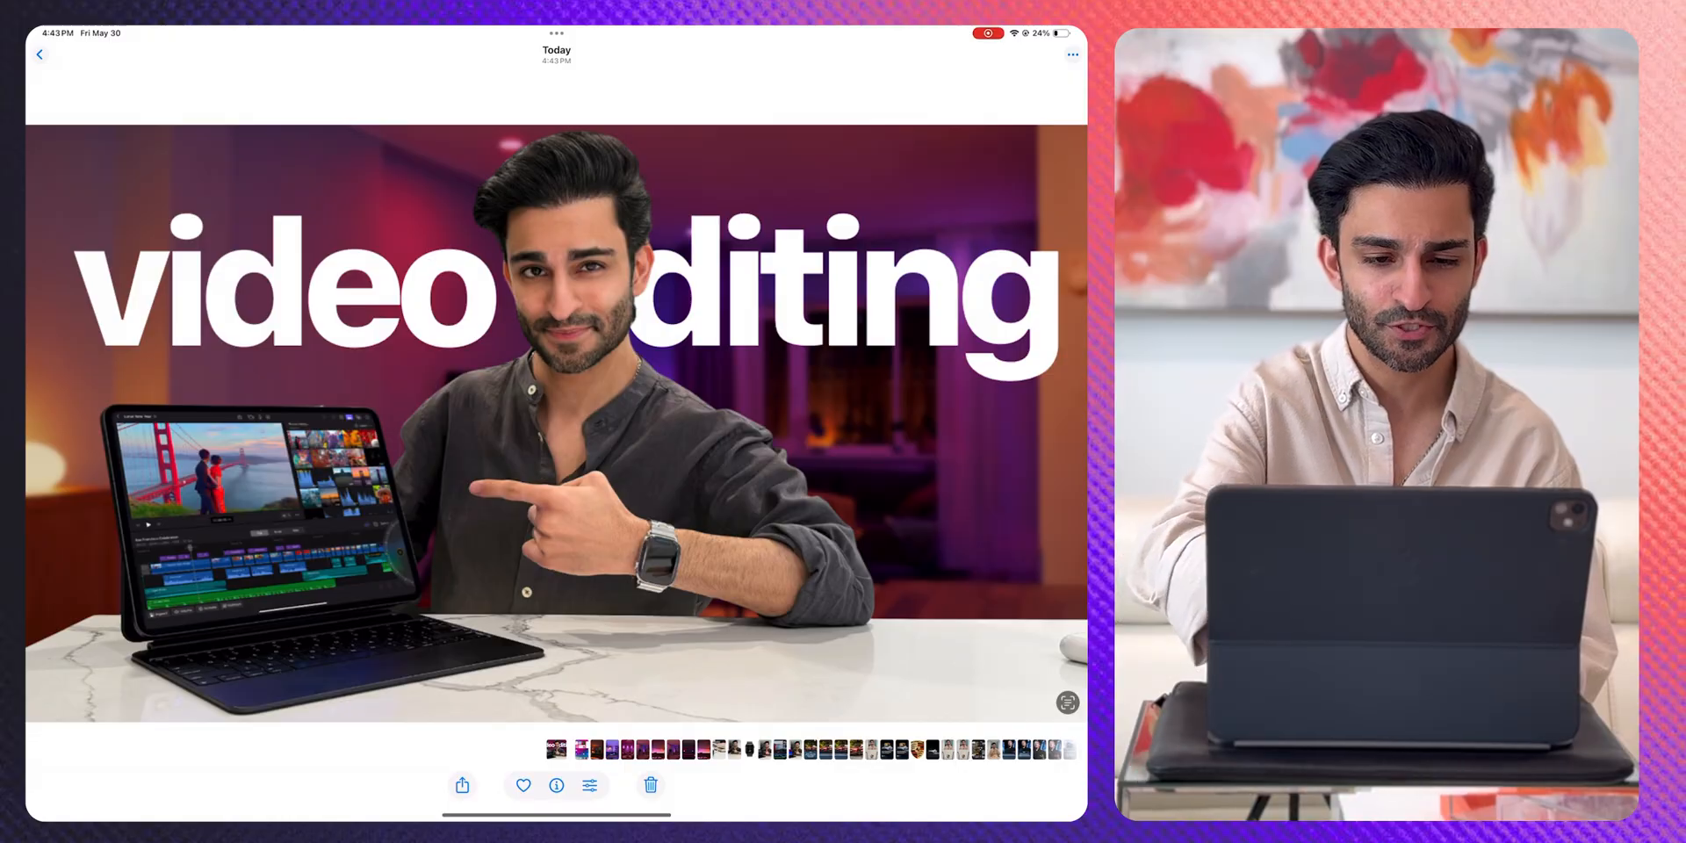
Step: Open the video editing thumbnail in the Photos editor's Adjust view
left_click(590, 784)
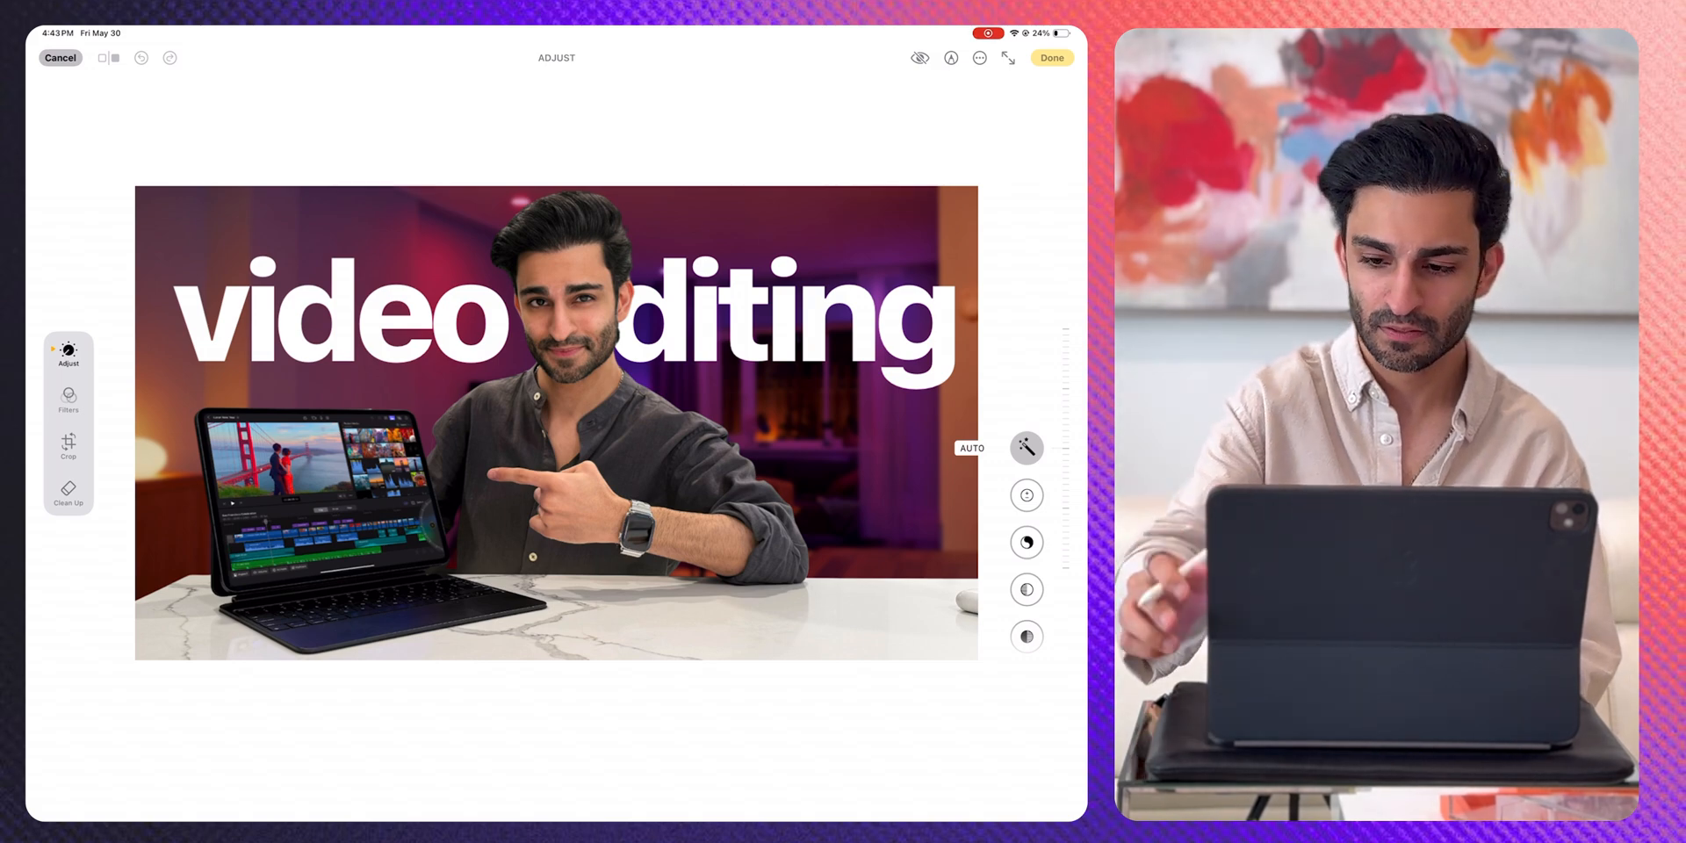
left_click(950, 58)
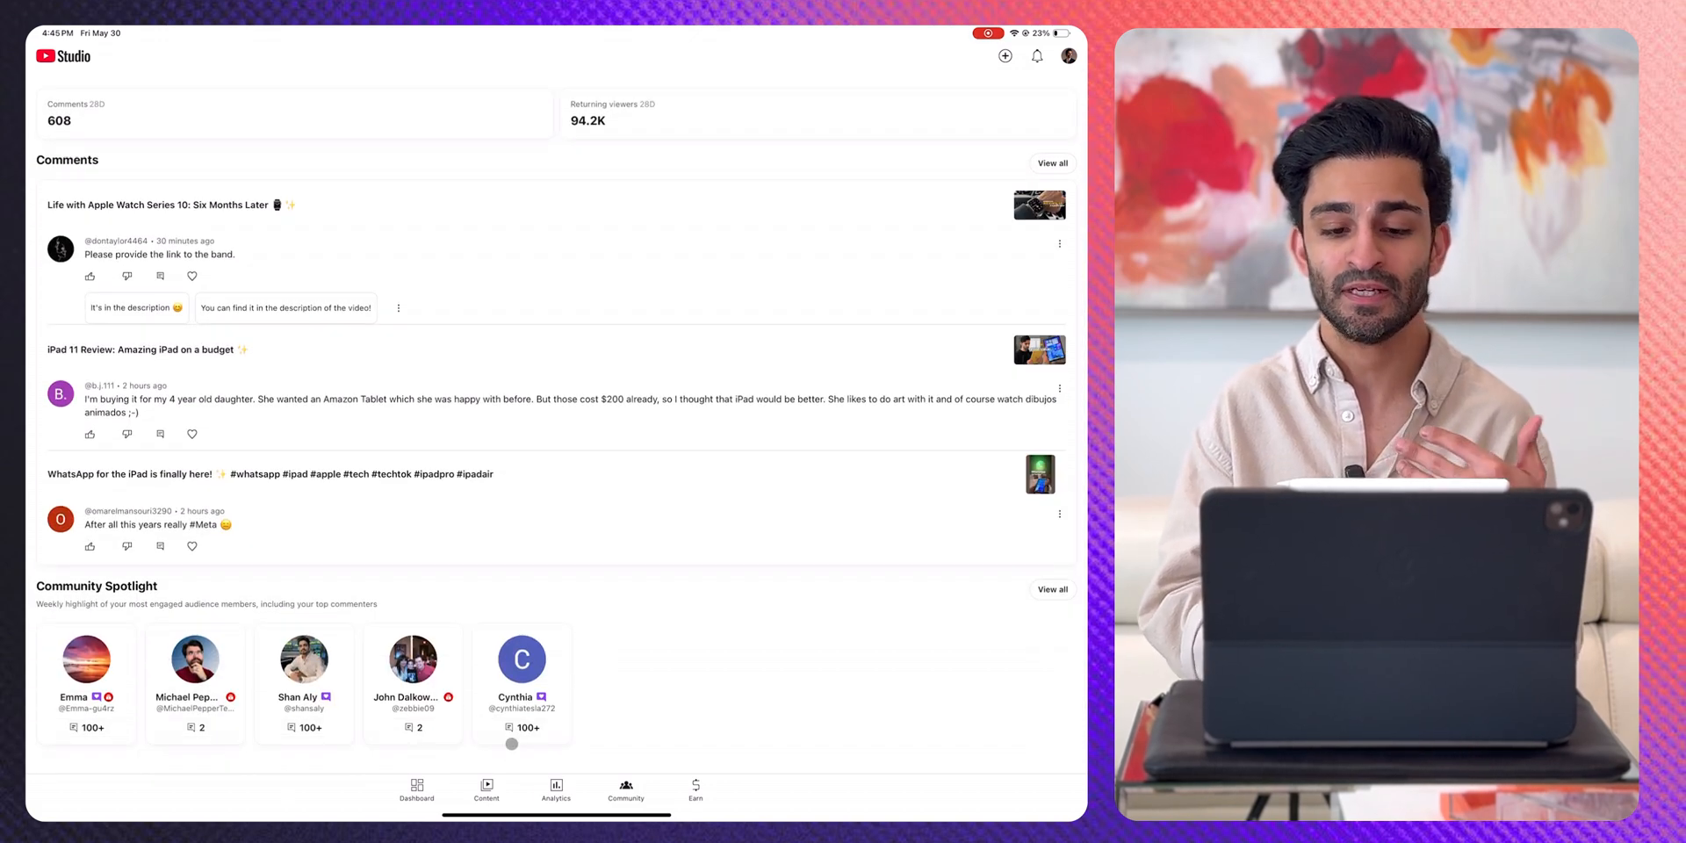
Step: Switch from the Community tab to Content > Videos in YouTube Studio
left_click(485, 791)
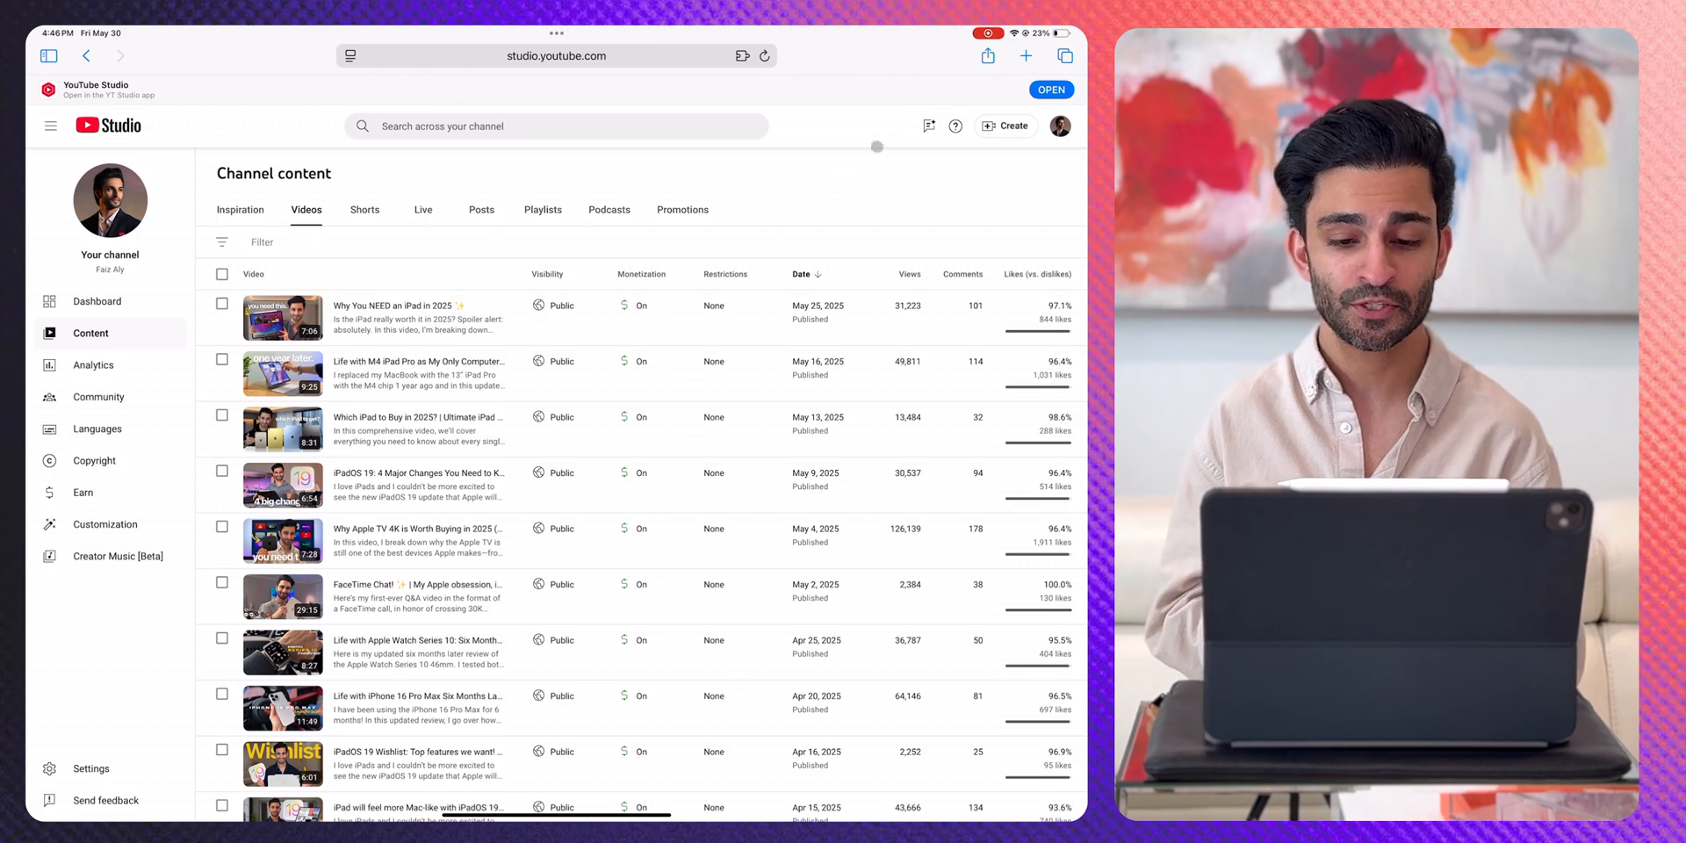
Step: Upload the edited screen recording from Photo Library via Create > Upload videos
left_click(1005, 126)
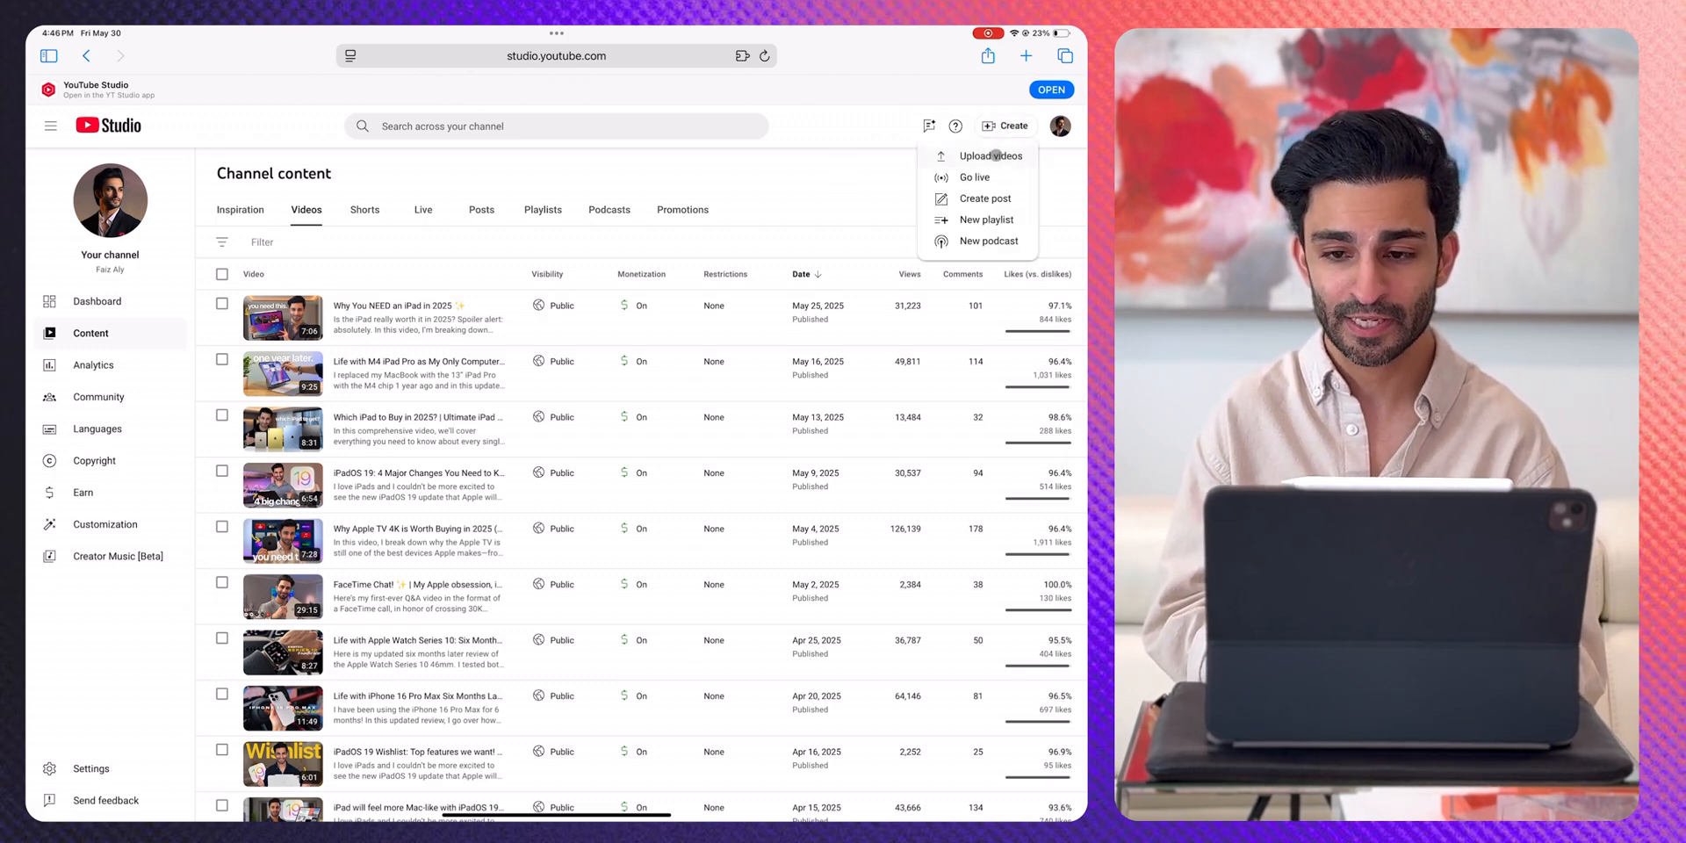
left_click(983, 154)
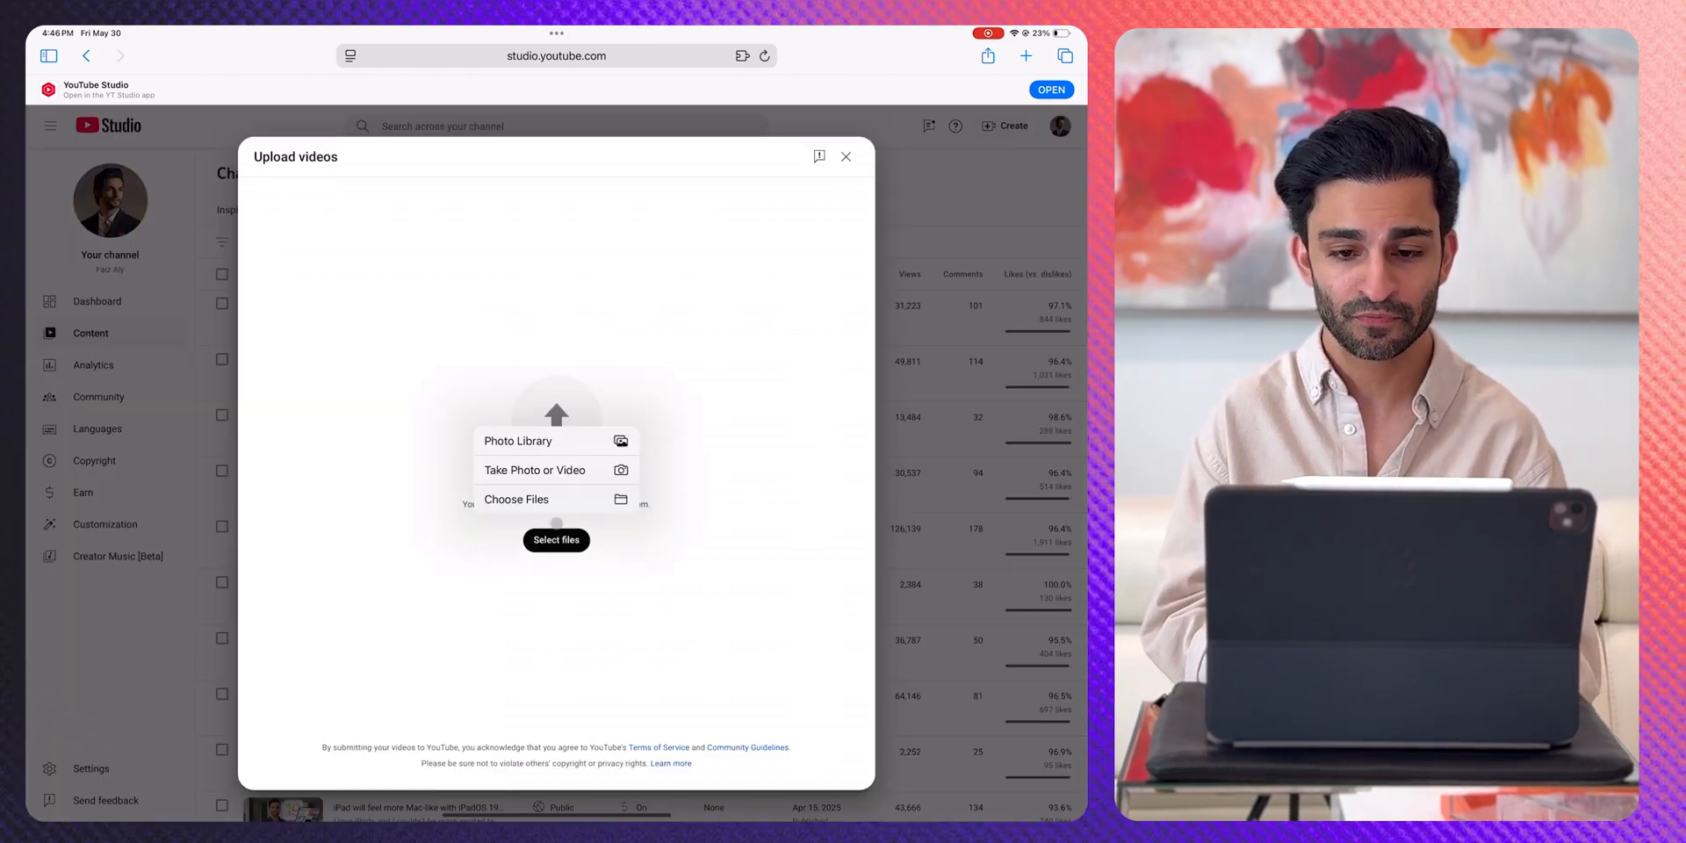
left_click(518, 441)
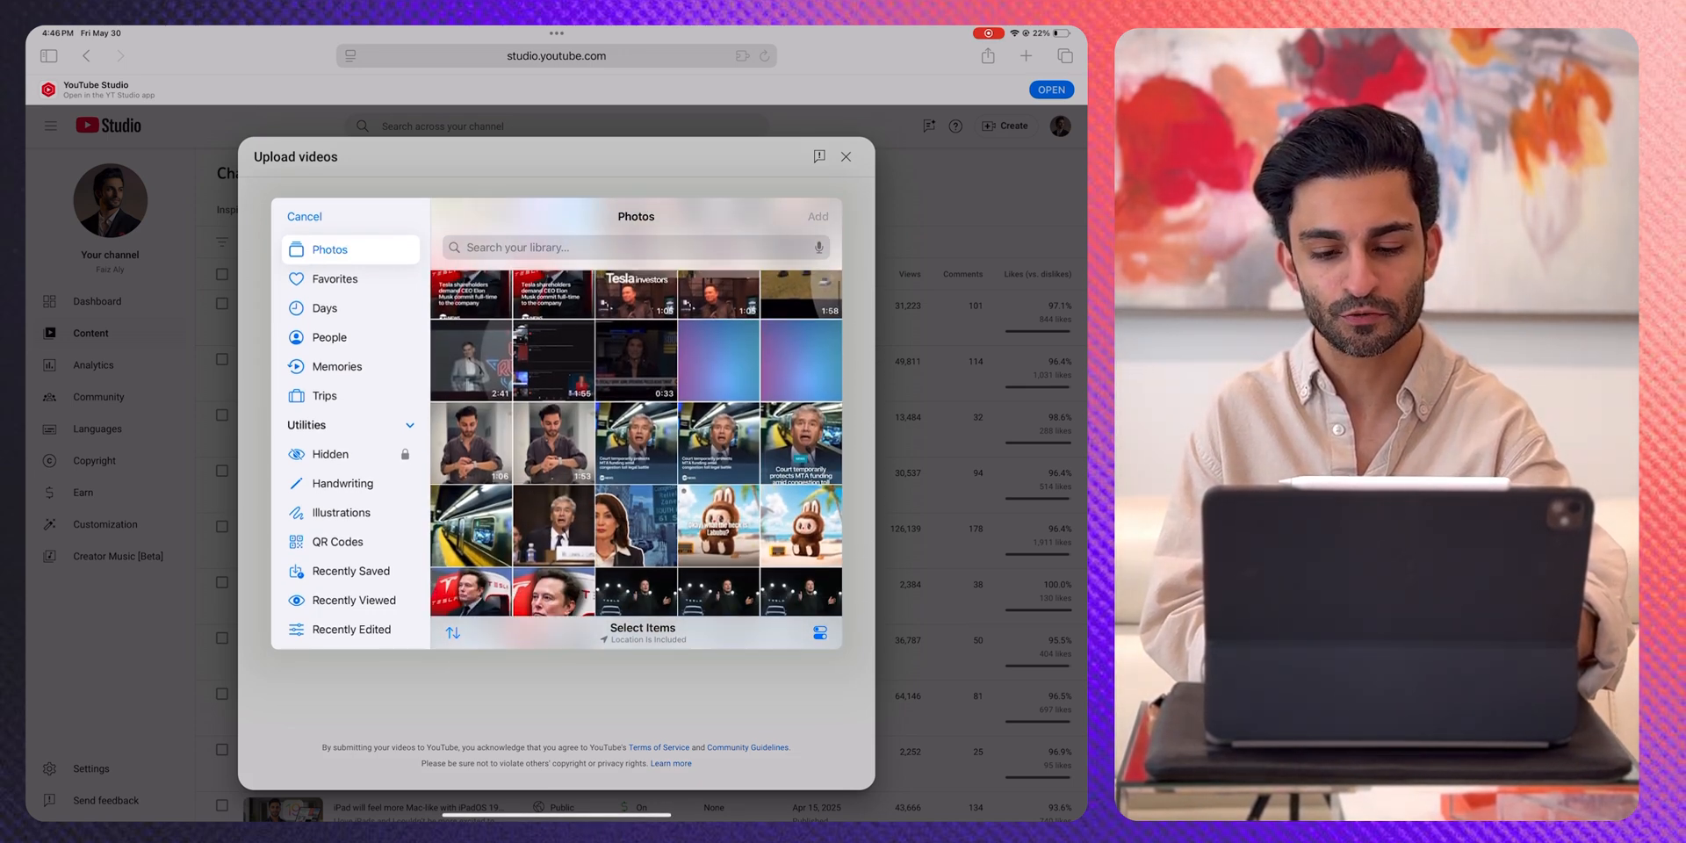
left_click(303, 216)
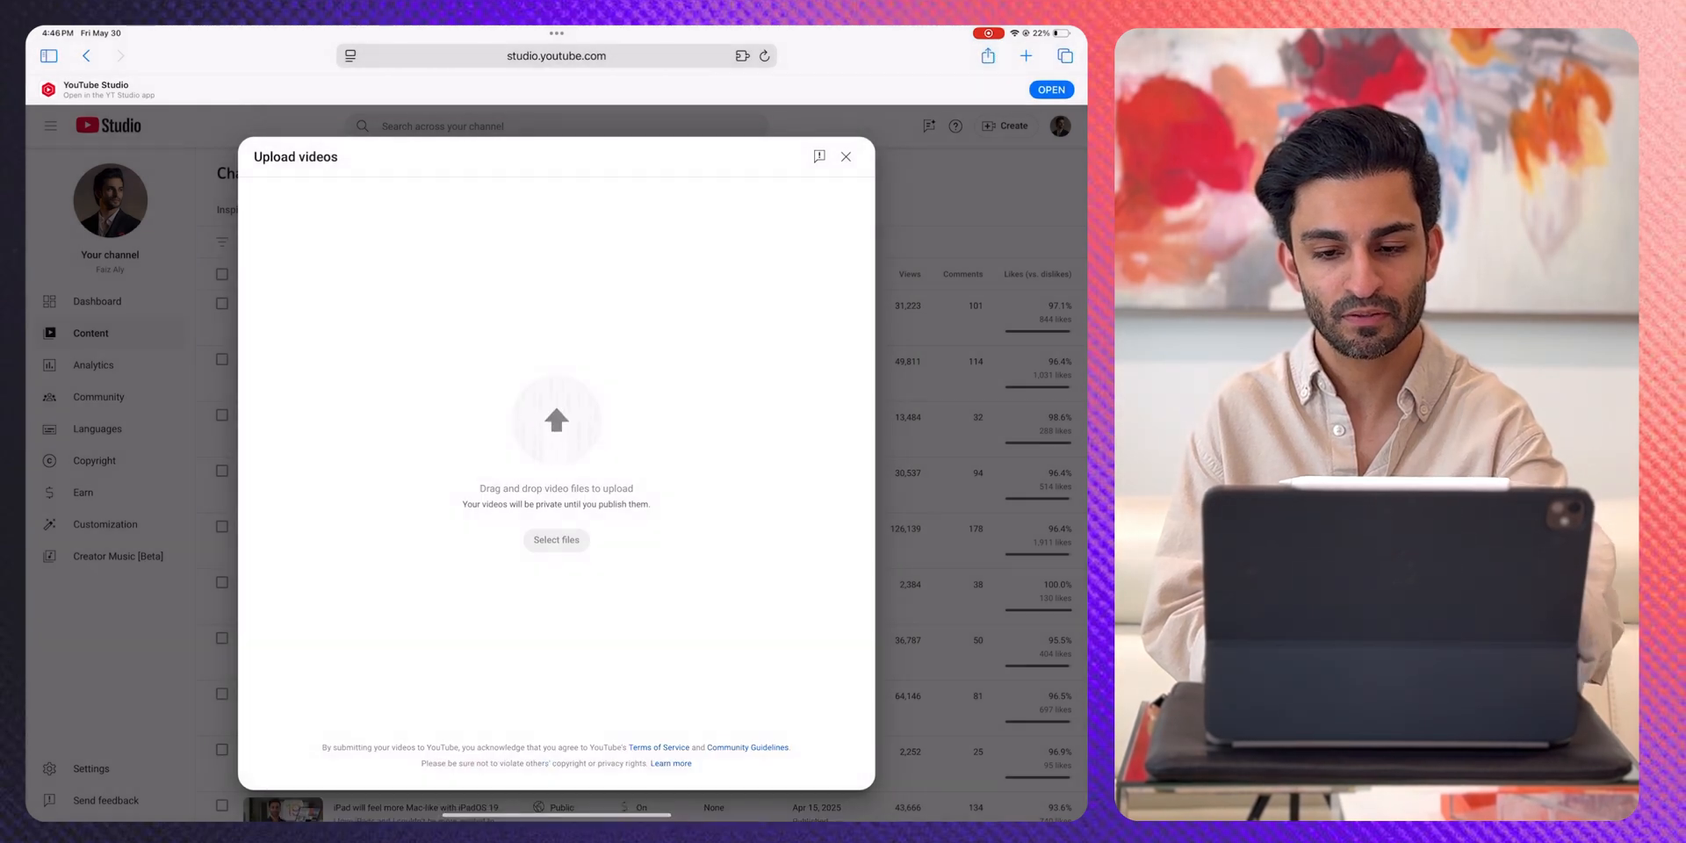
left_click(556, 538)
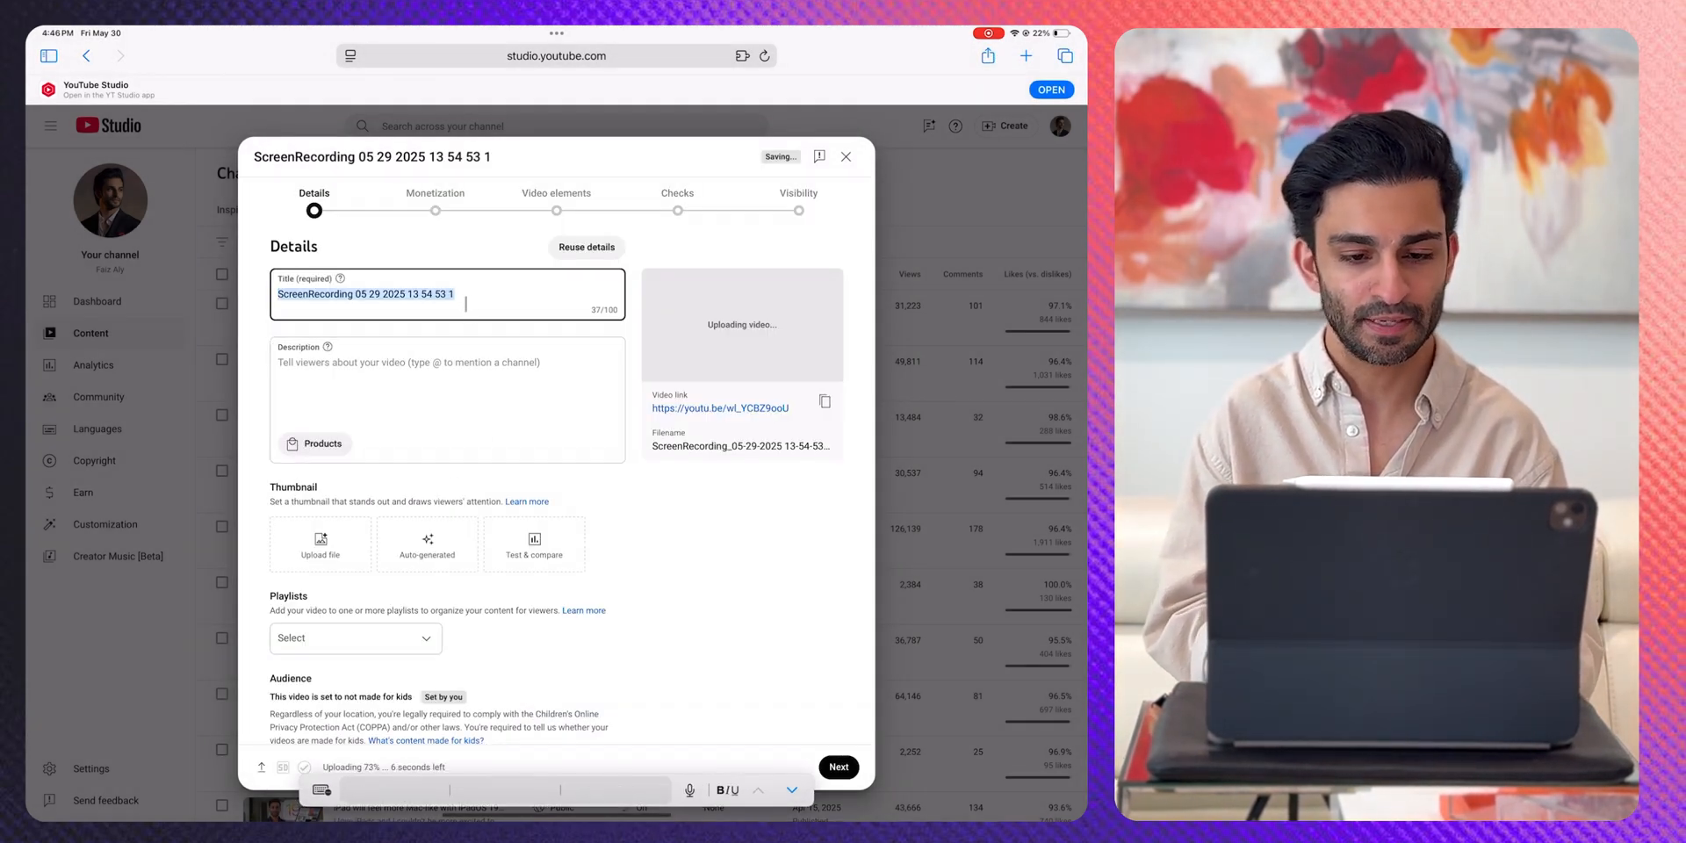
Step: Title the upload 'How to Edit Videos on iPad' and add it to the All Things Apple playlist
type("How to Edit")
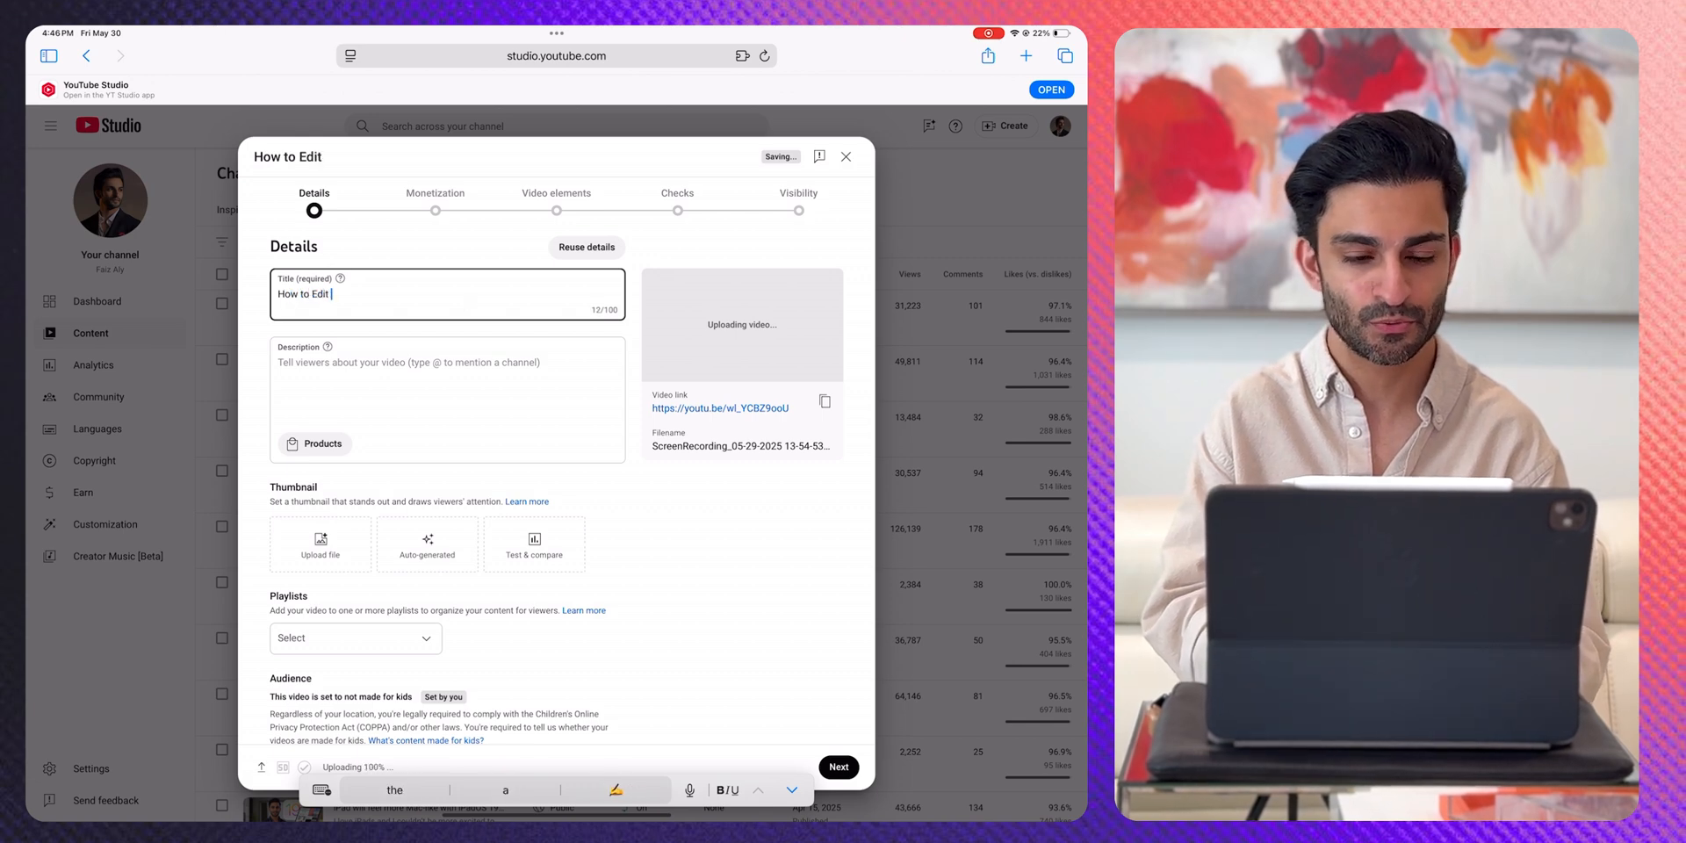
type("Videos on iPad")
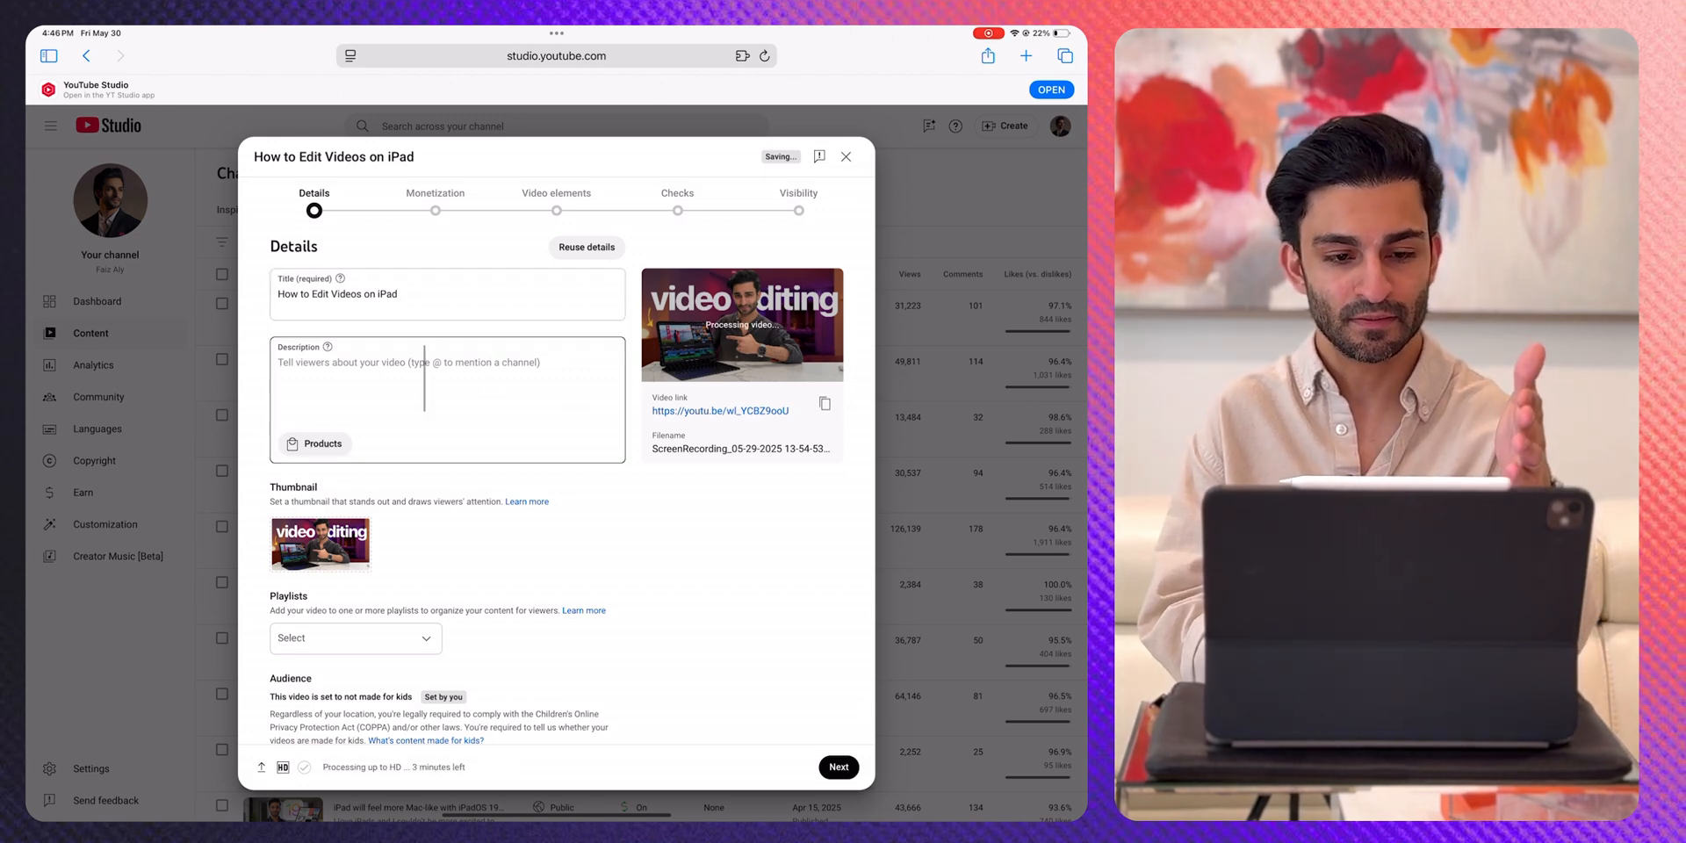
left_click(354, 638)
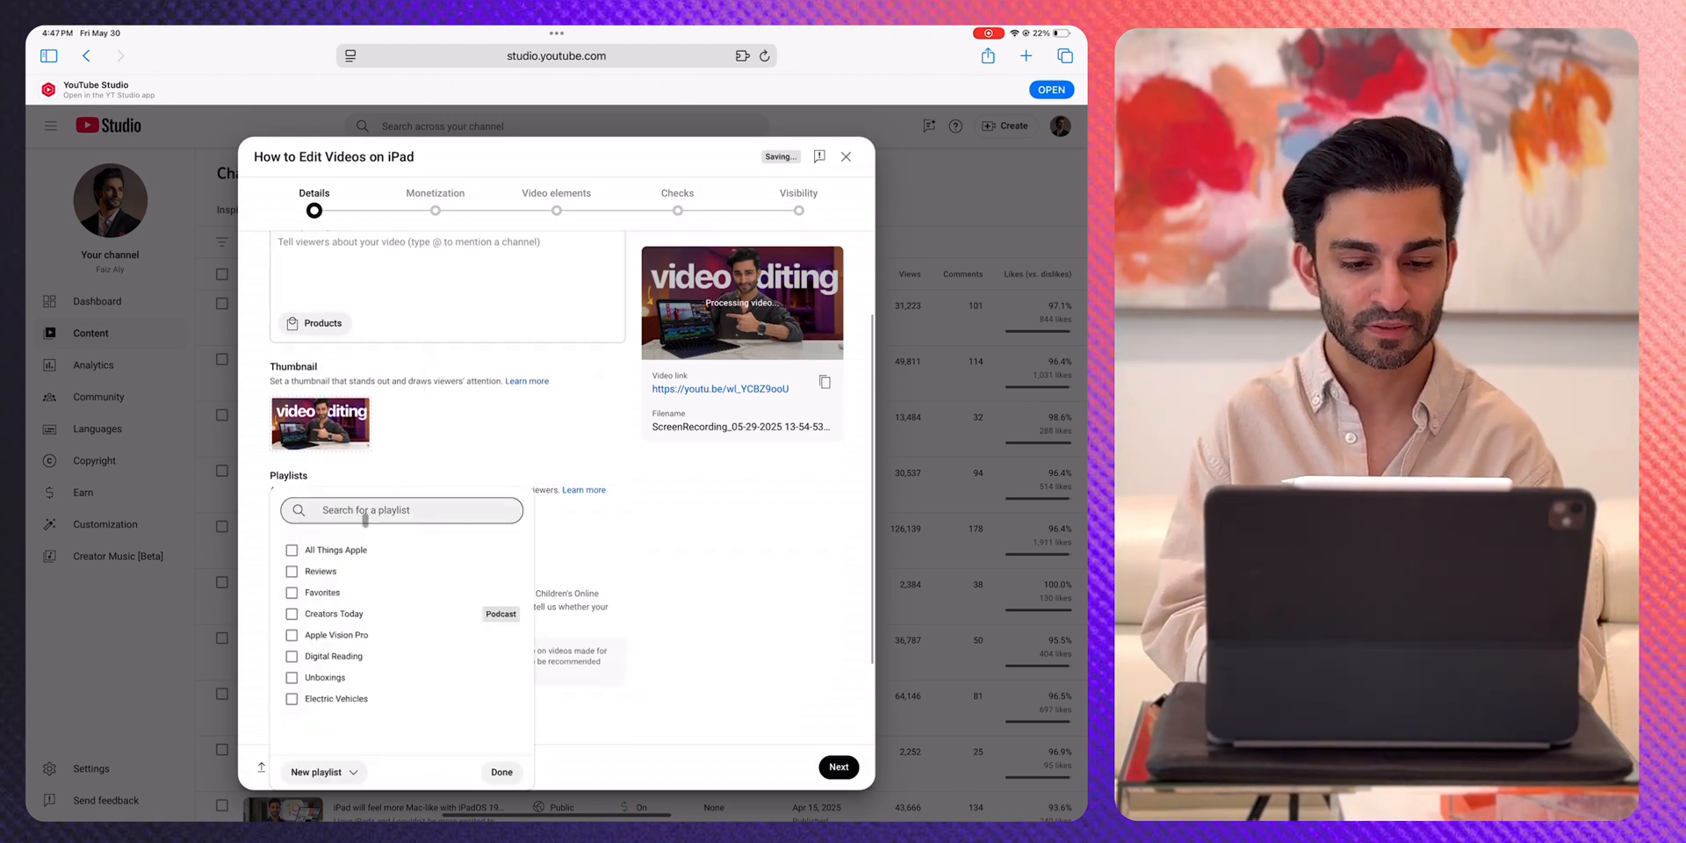
left_click(291, 549)
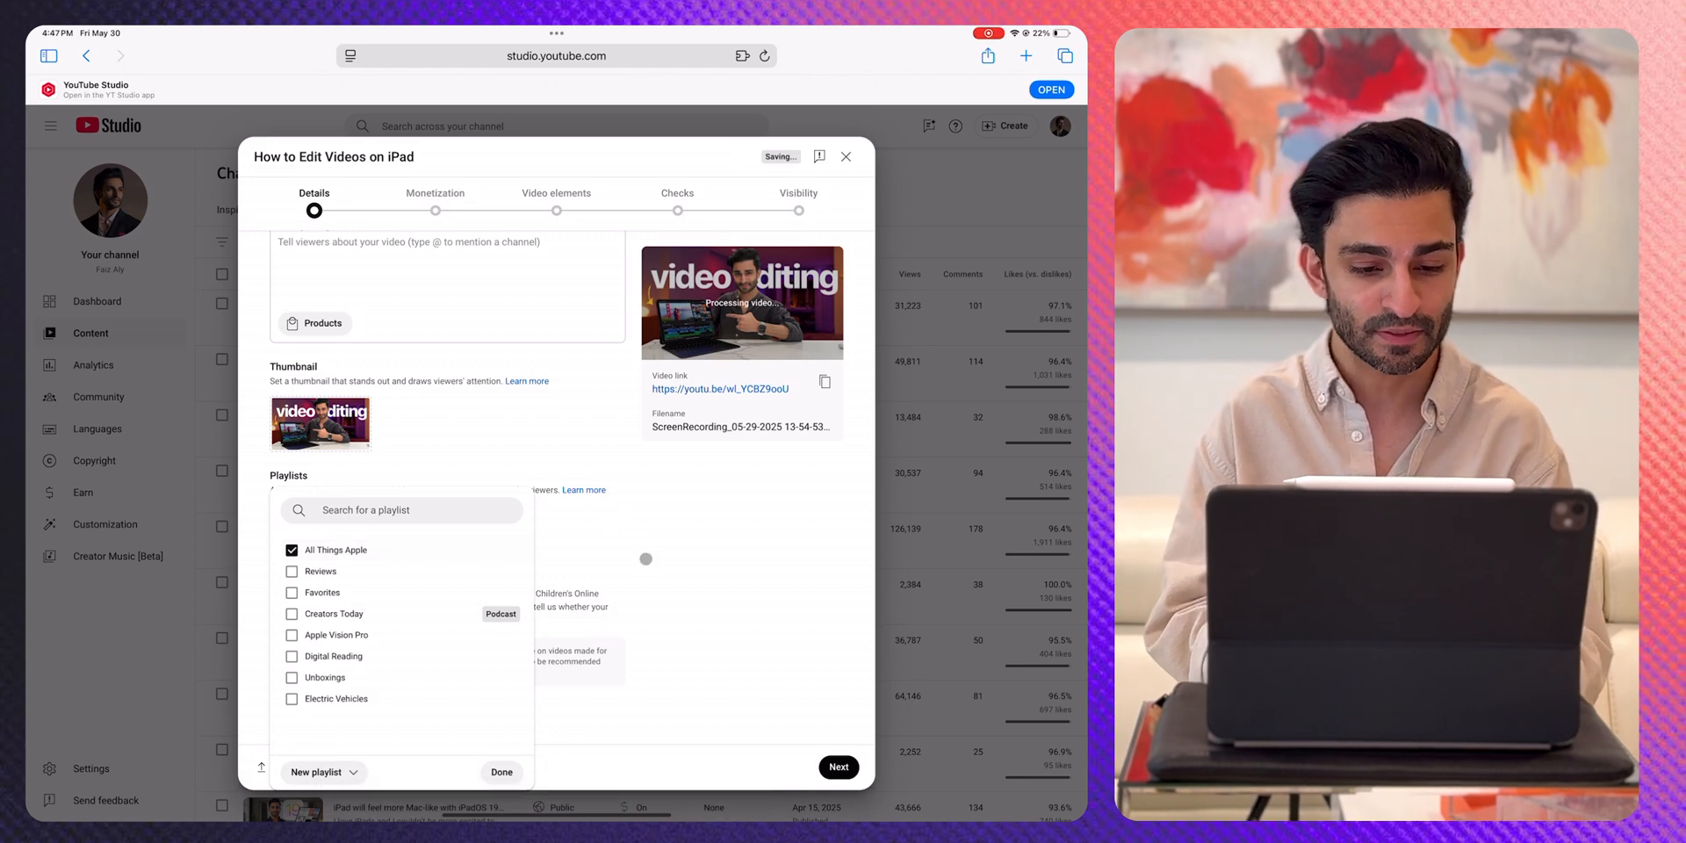
Step: Turn monetization On and answer None of the above for ad suitability
left_click(838, 766)
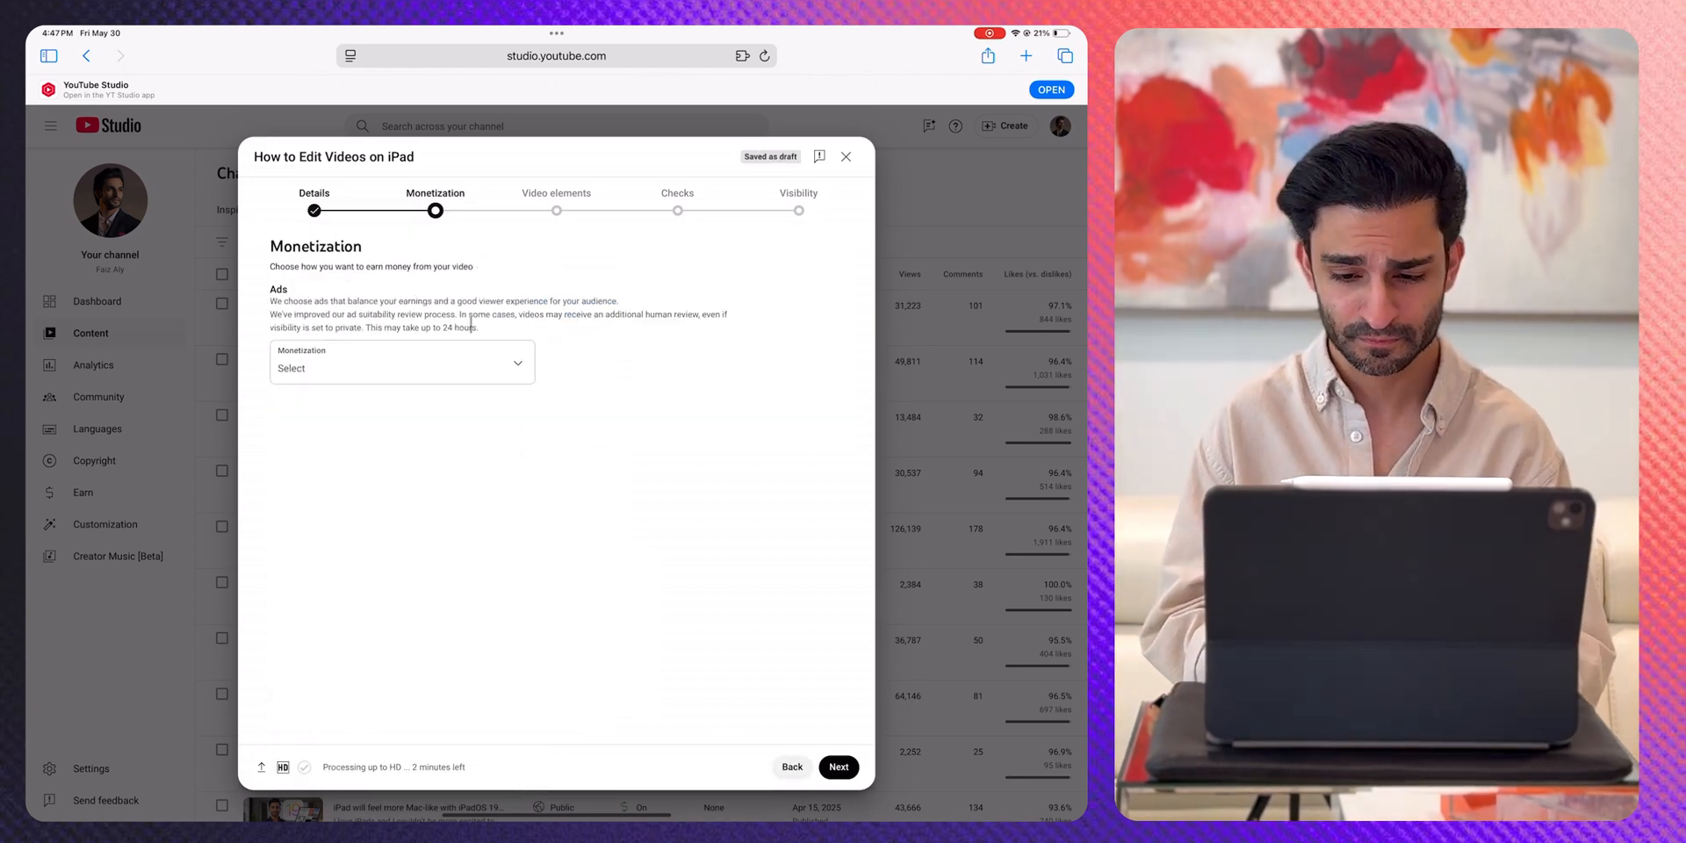
left_click(401, 360)
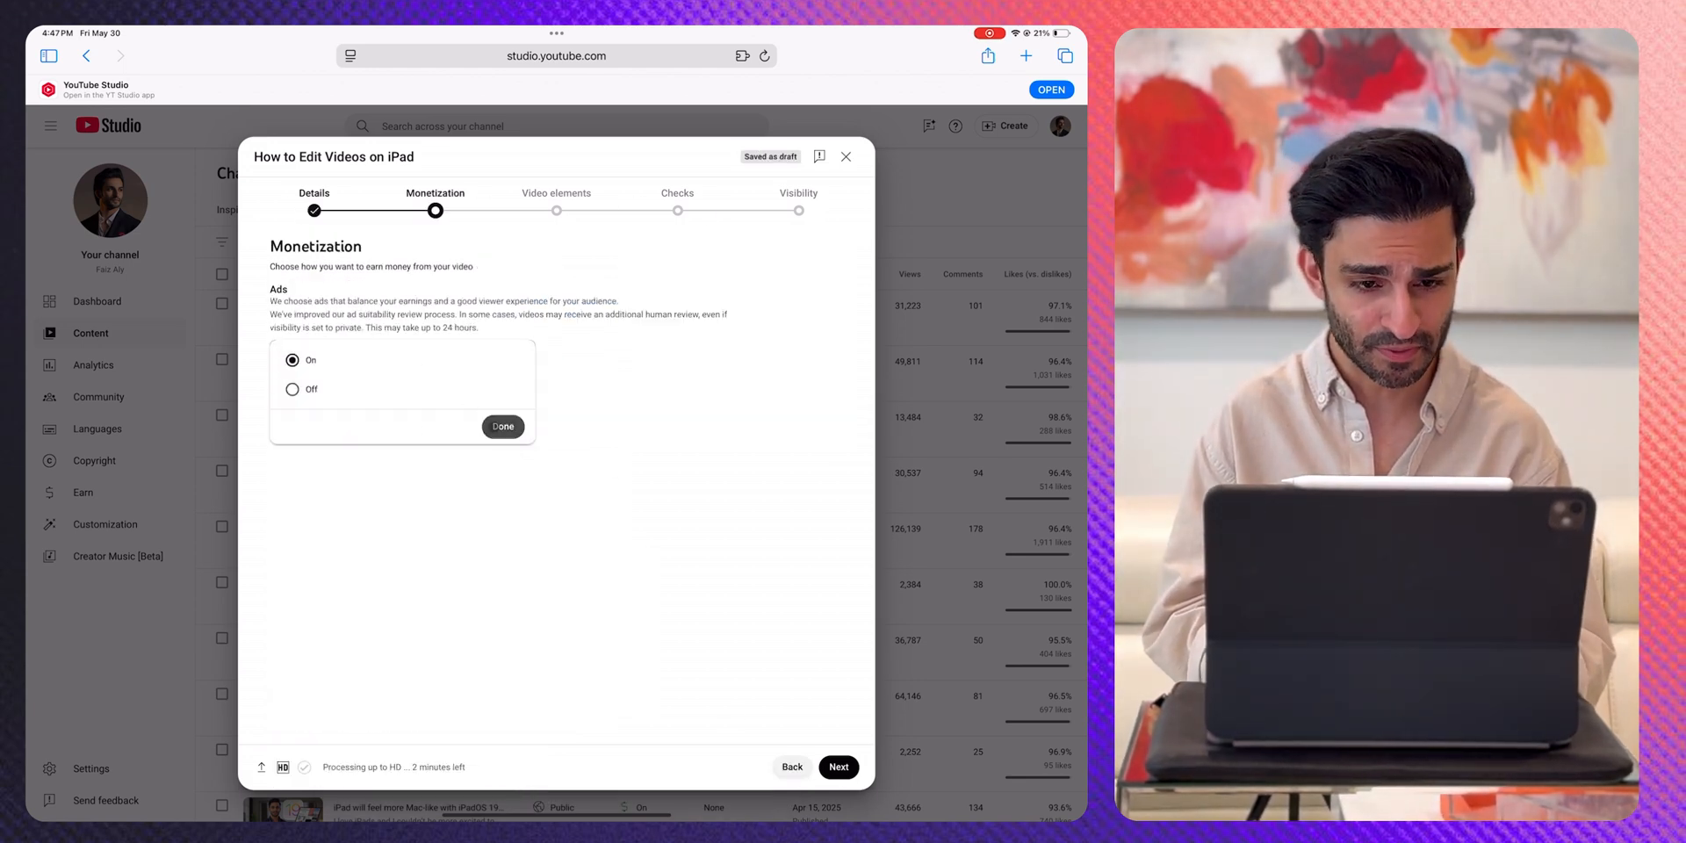
left_click(502, 427)
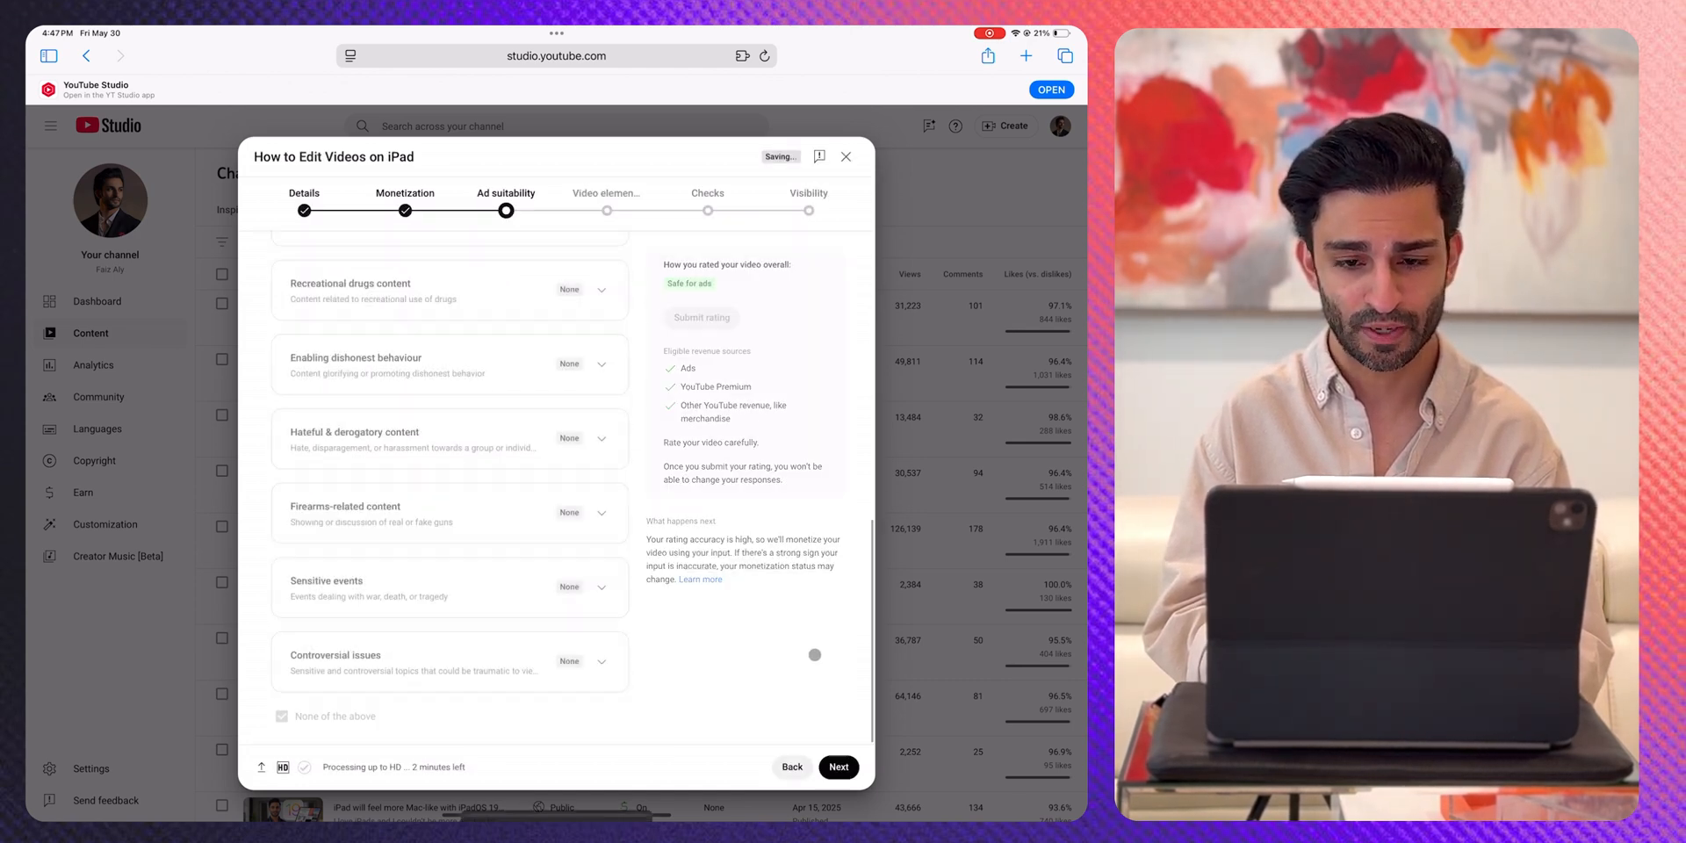
left_click(838, 767)
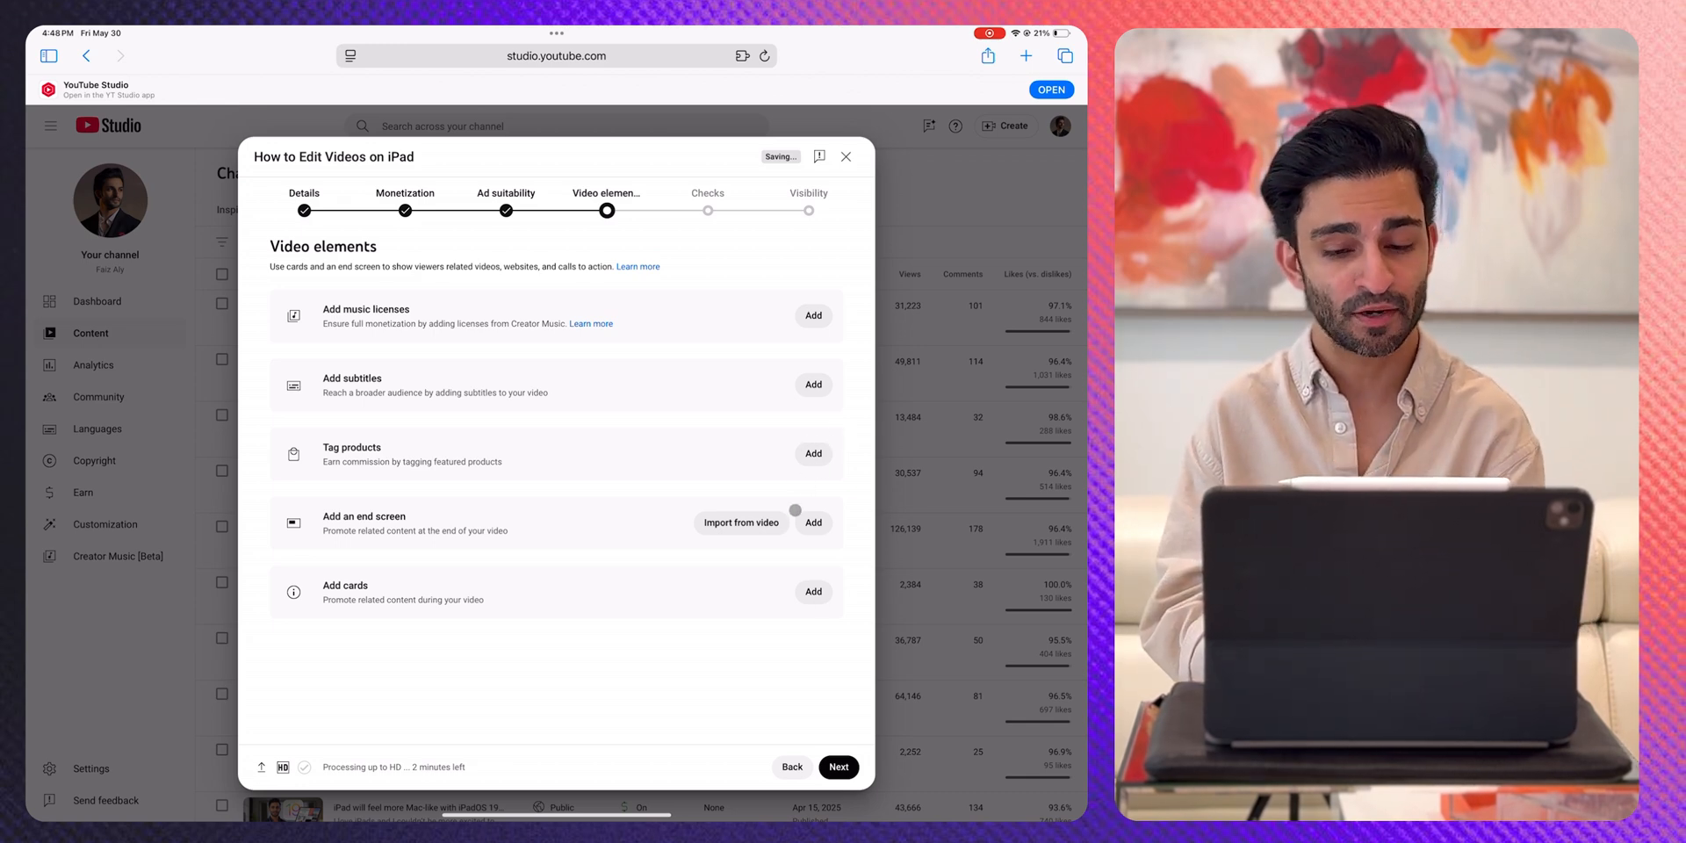
Step: Save a two-video end screen: most recent upload plus 'Which iPad to Buy in 2025?'
left_click(813, 522)
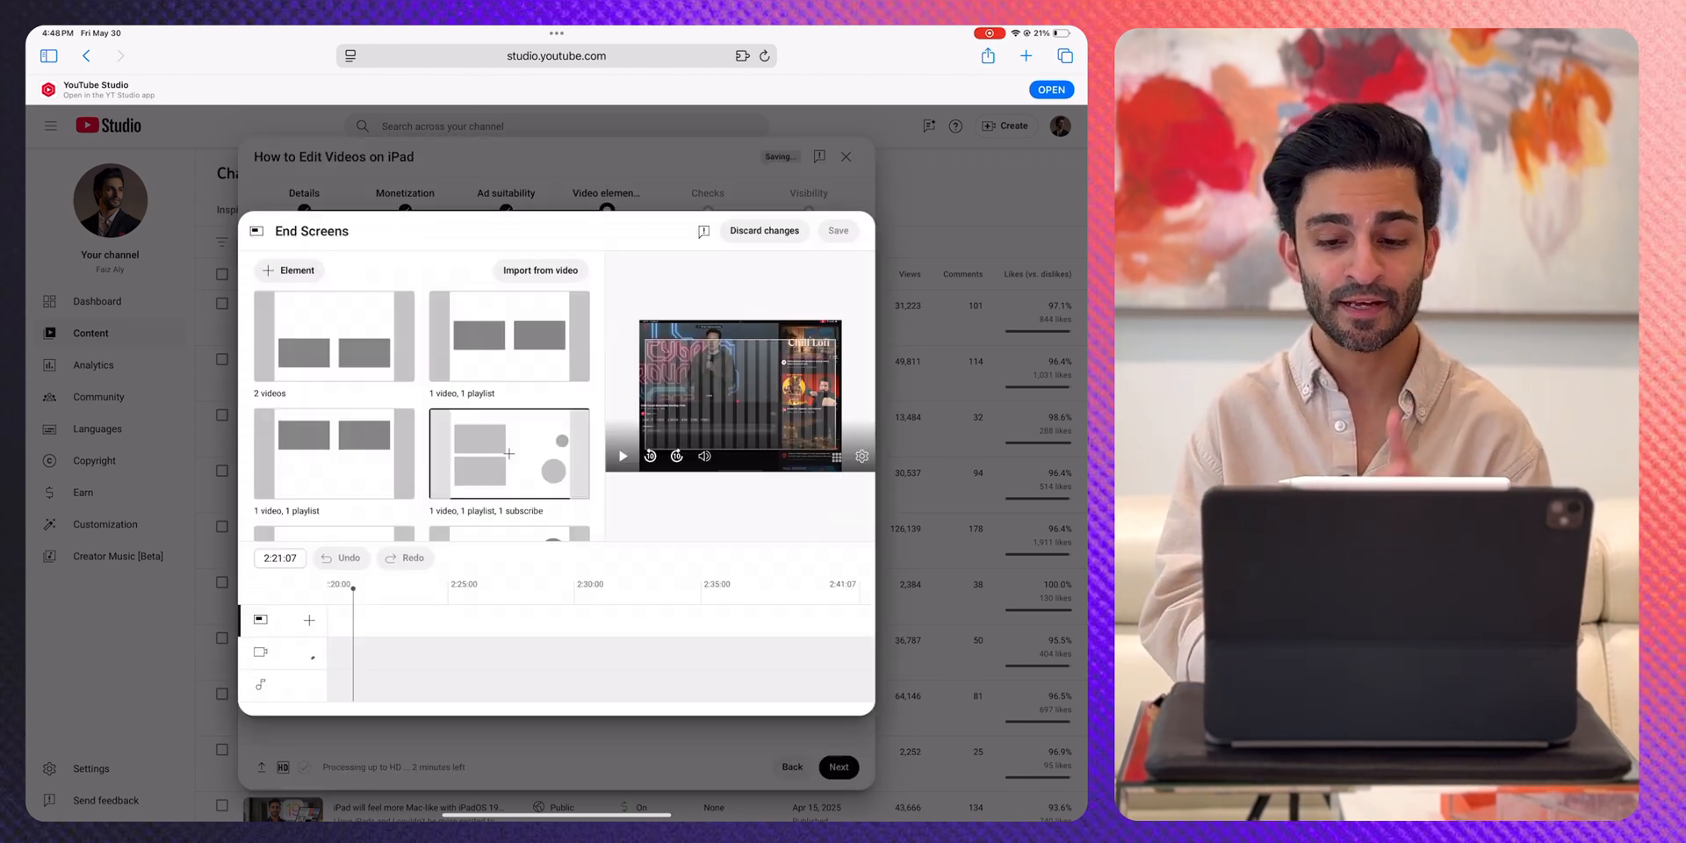
left_click(507, 451)
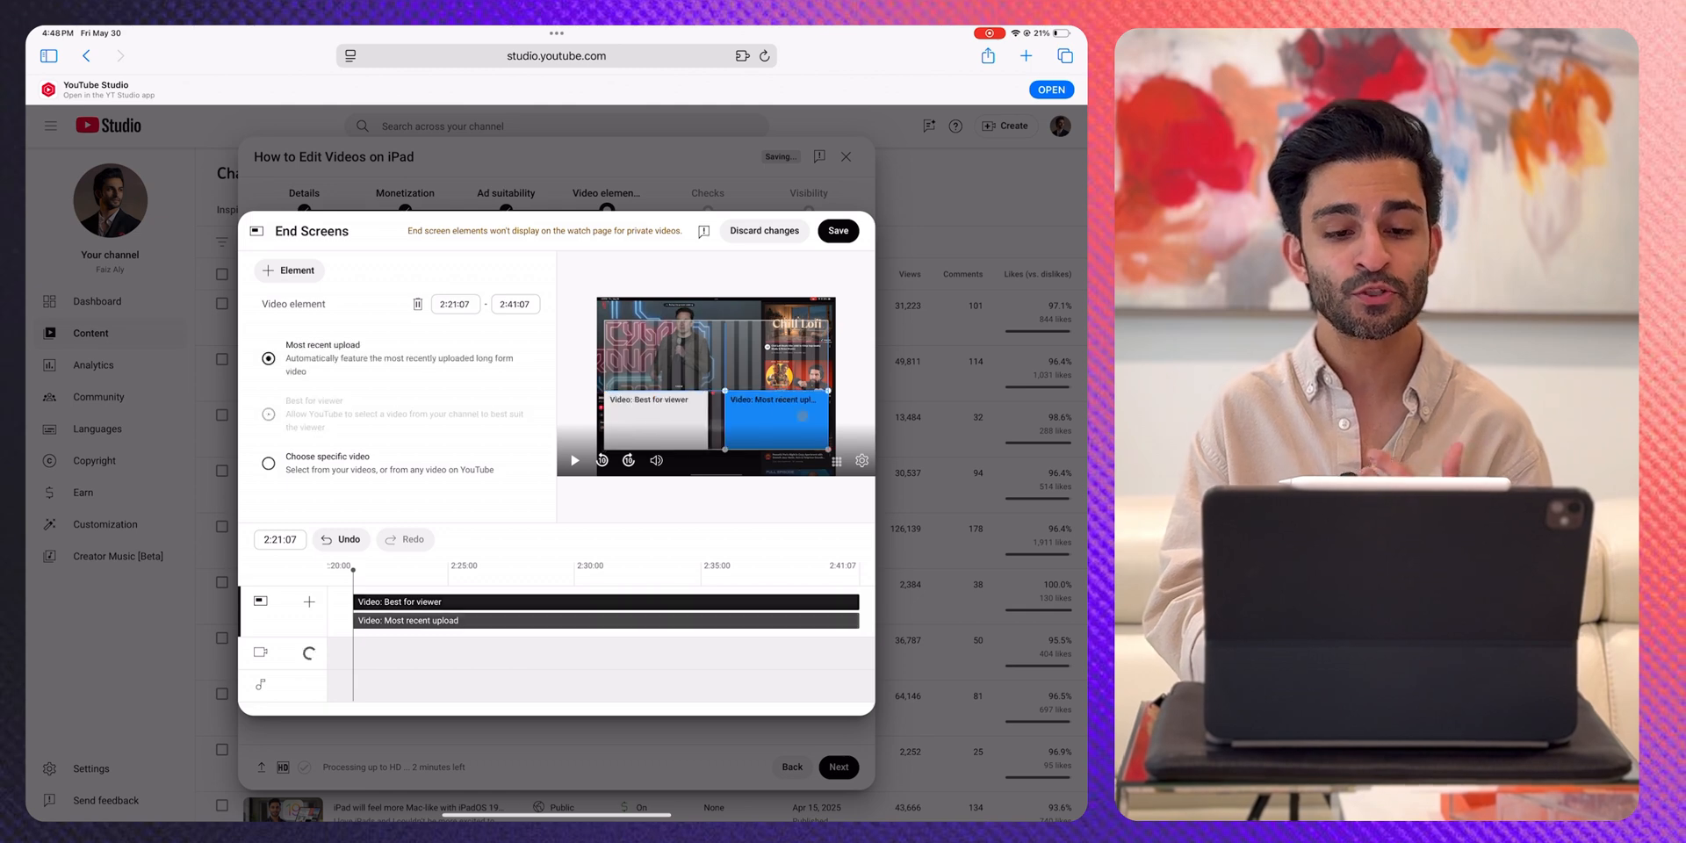
left_click(268, 410)
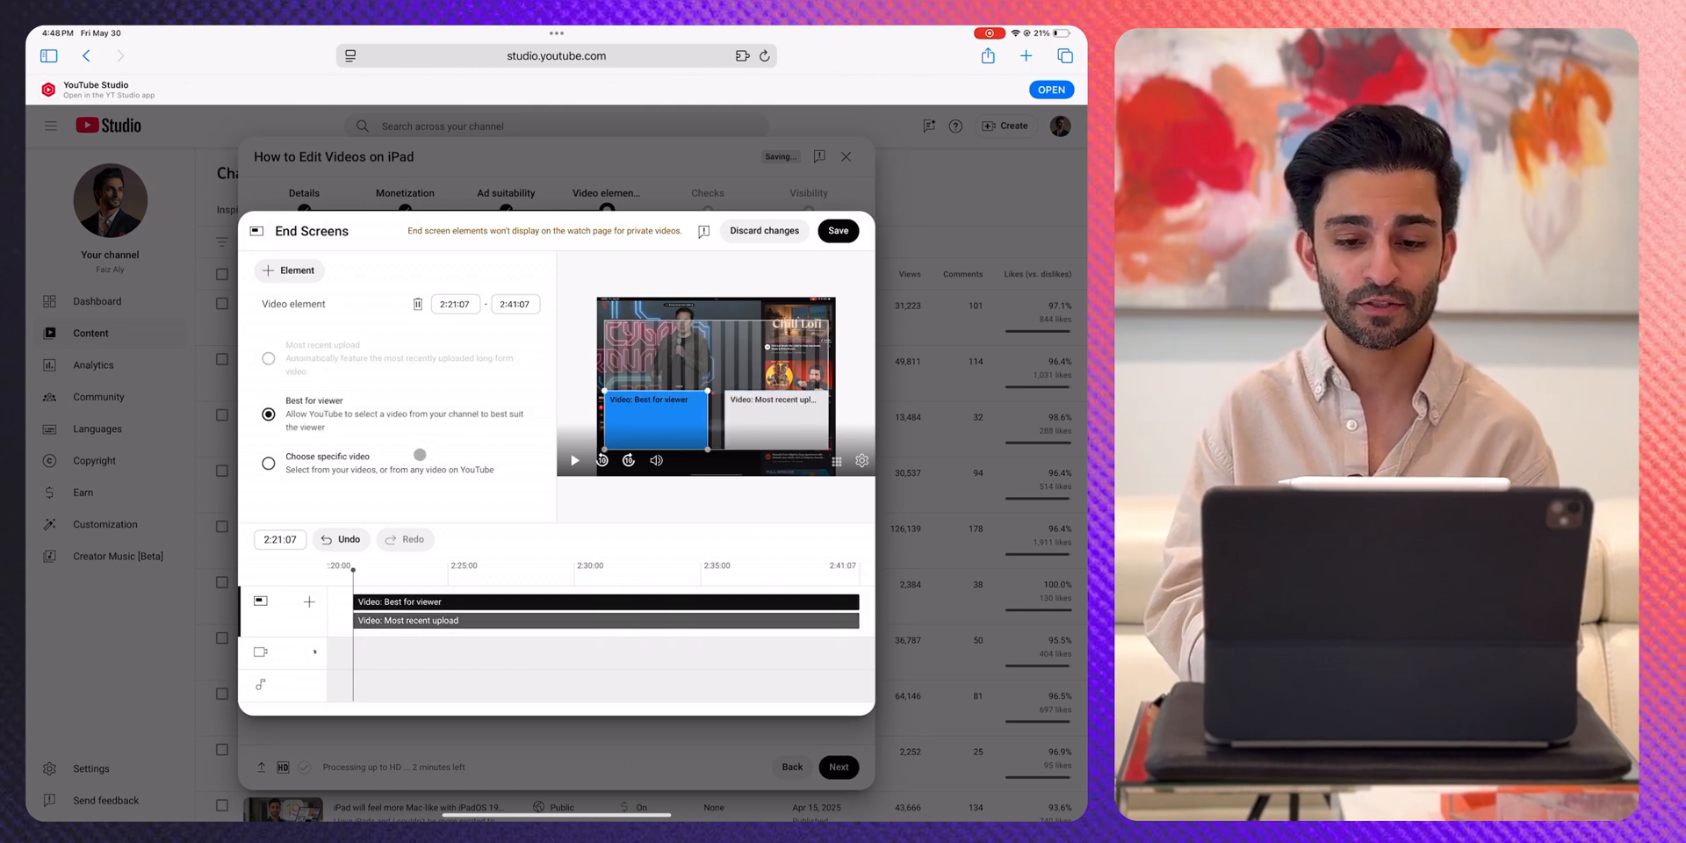
left_click(268, 463)
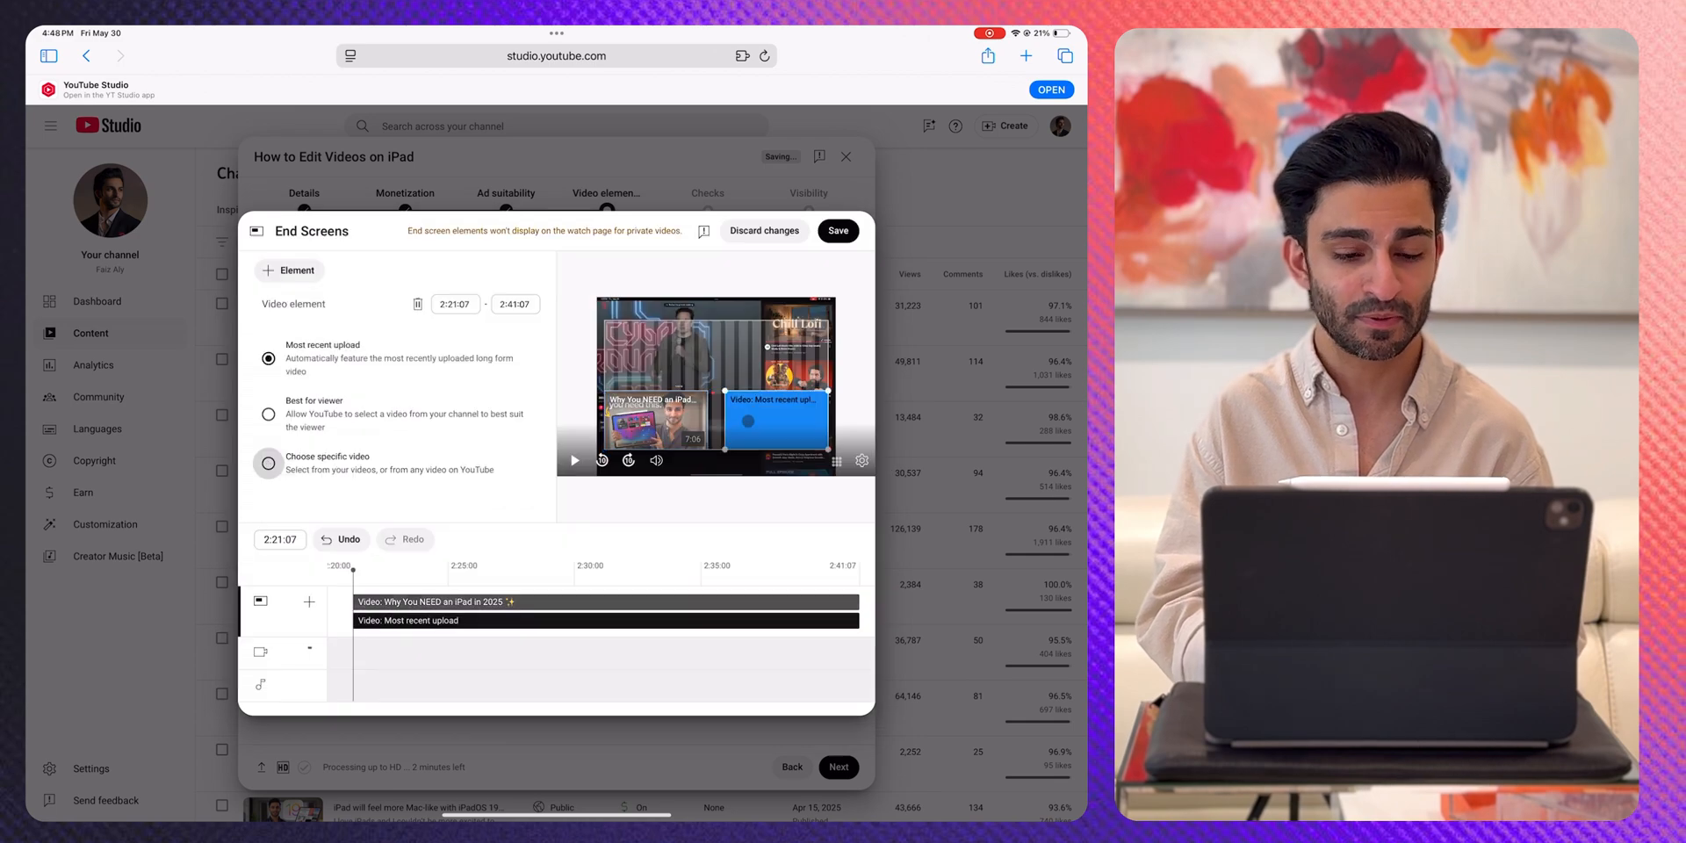
left_click(267, 464)
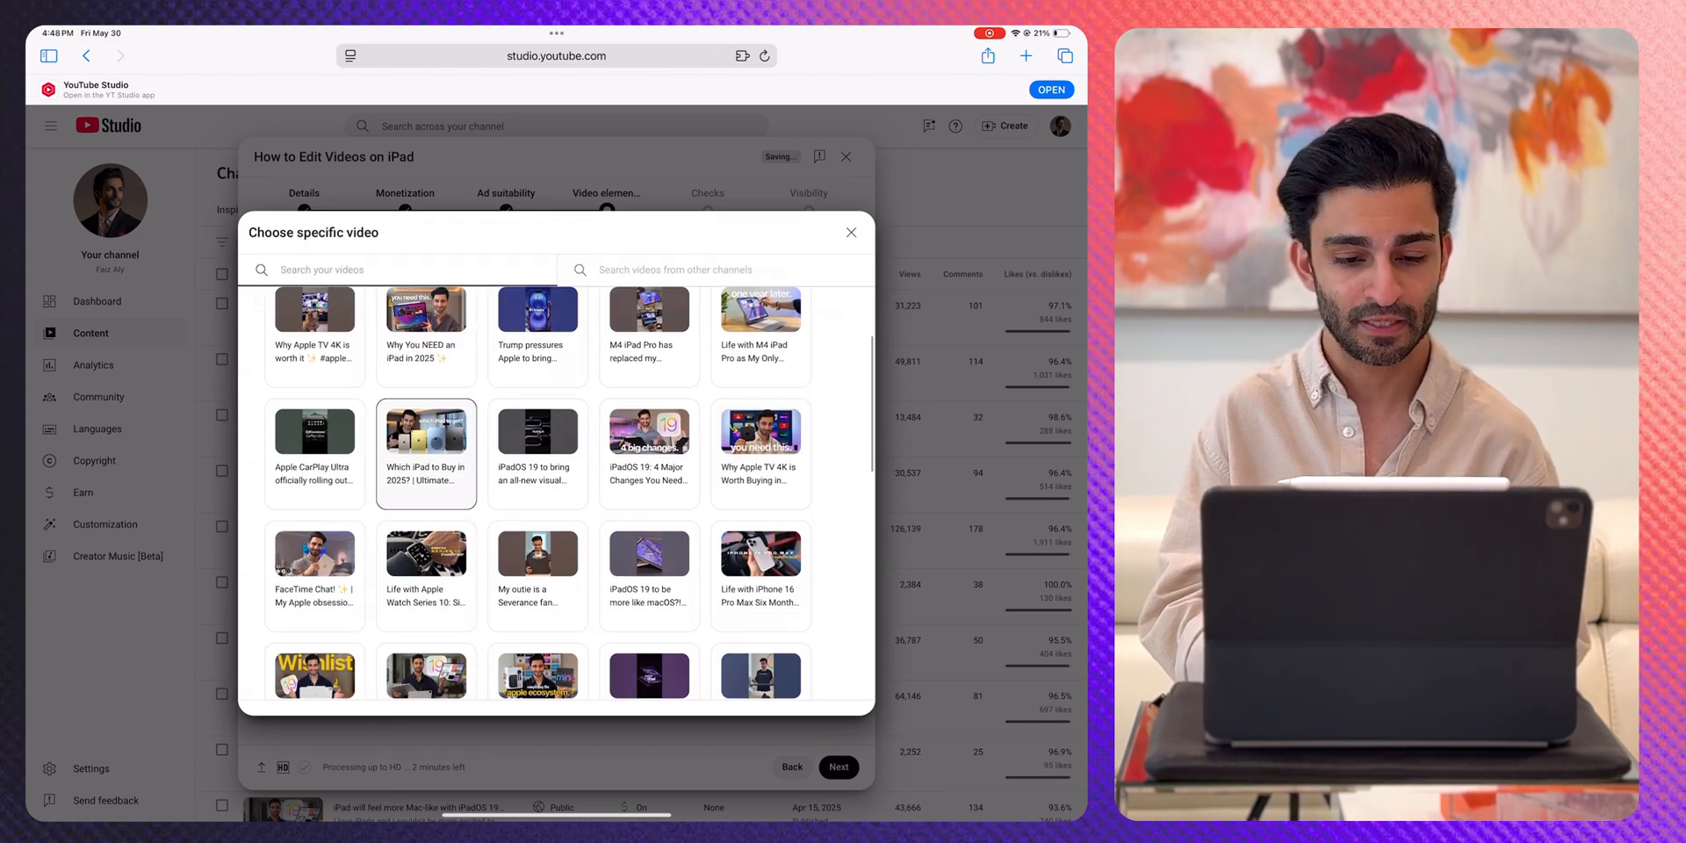
left_click(425, 441)
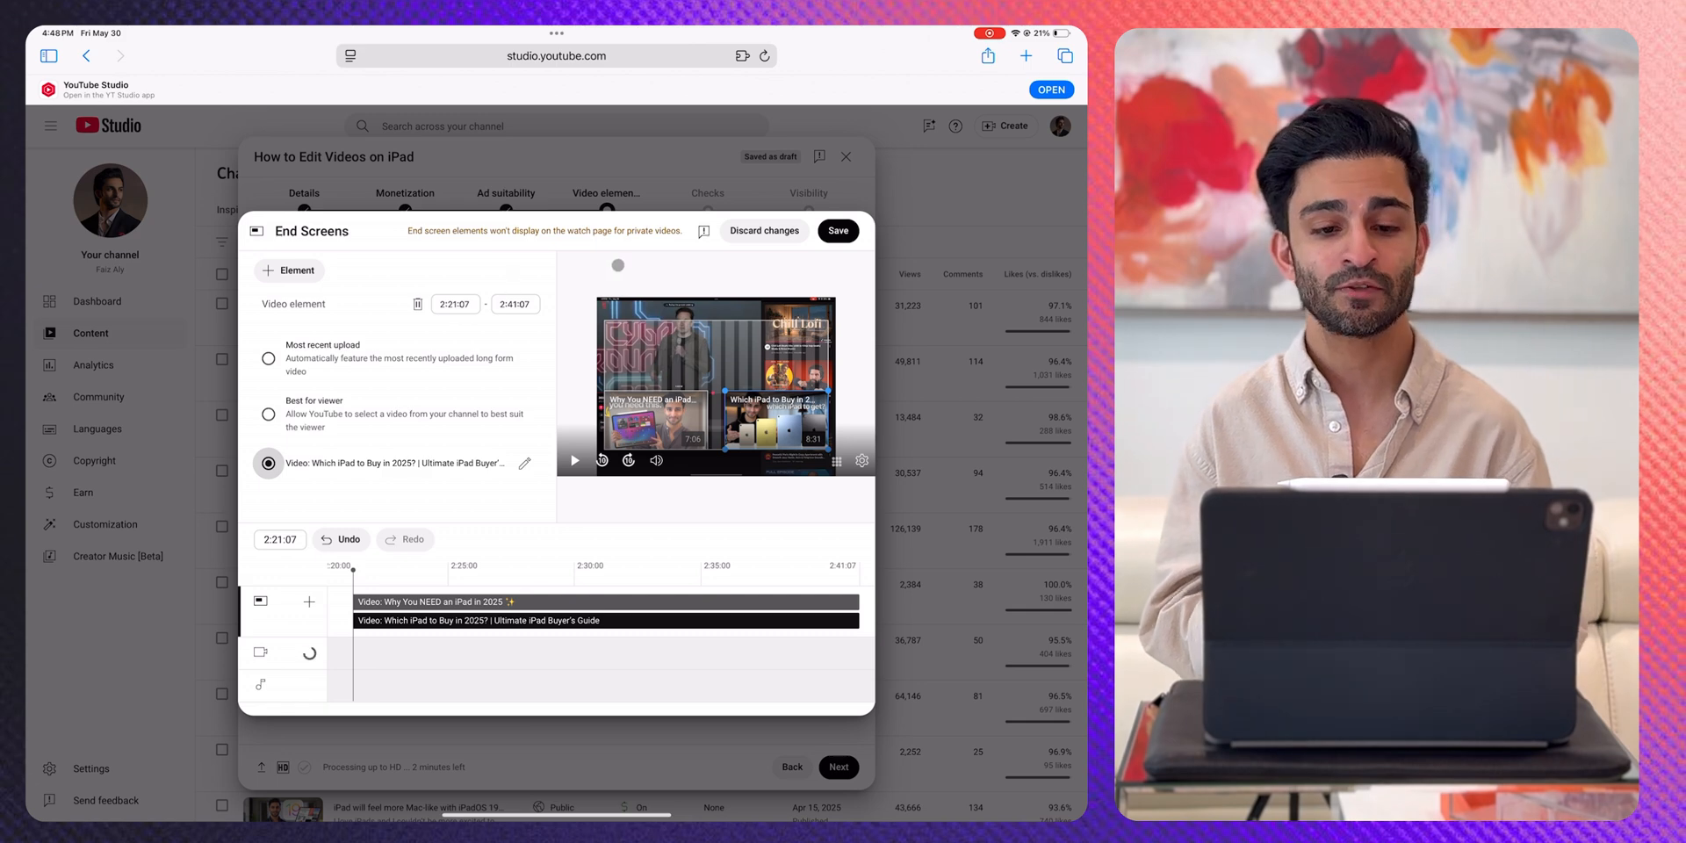
left_click(837, 230)
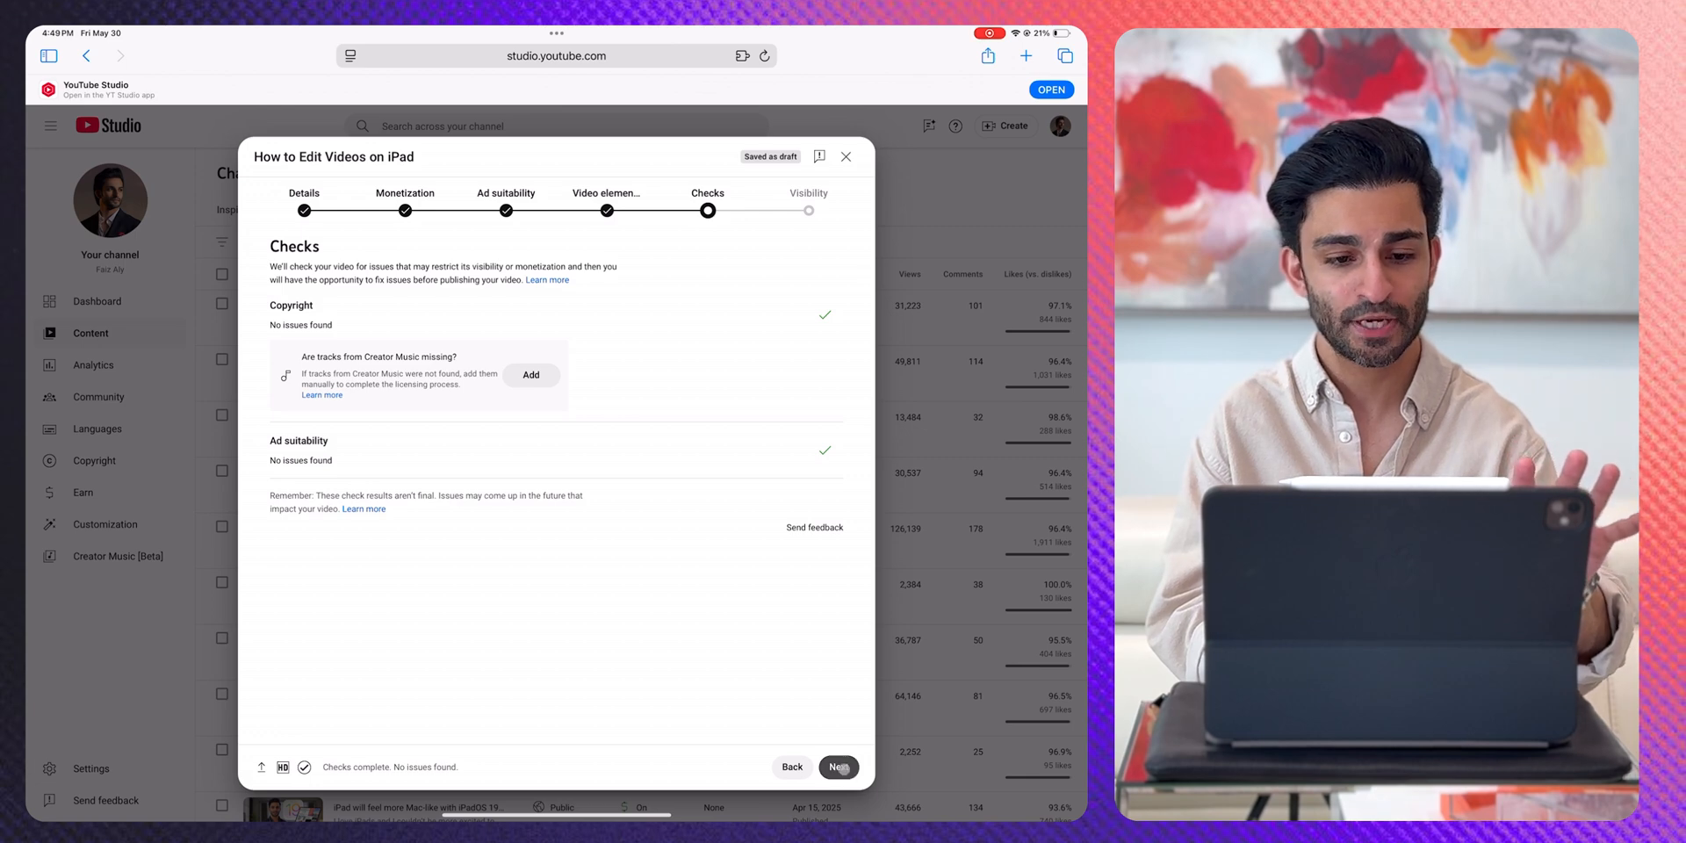
Step: Set the visibility schedule to Jun 1, 2025 at 9:00 AM and confirm
left_click(837, 766)
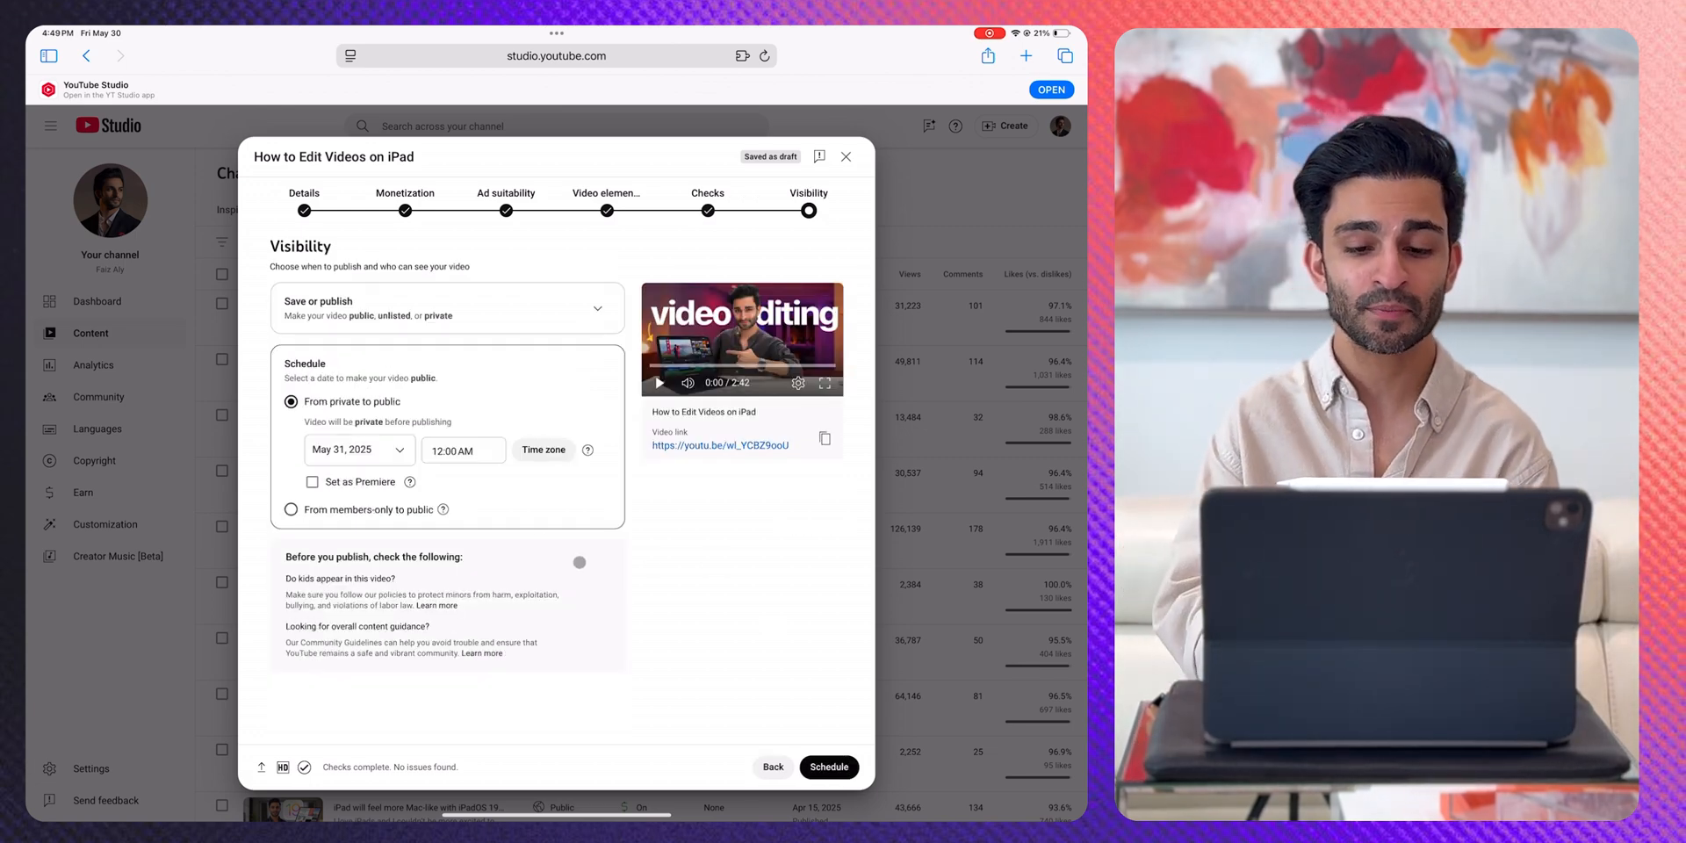
left_click(355, 449)
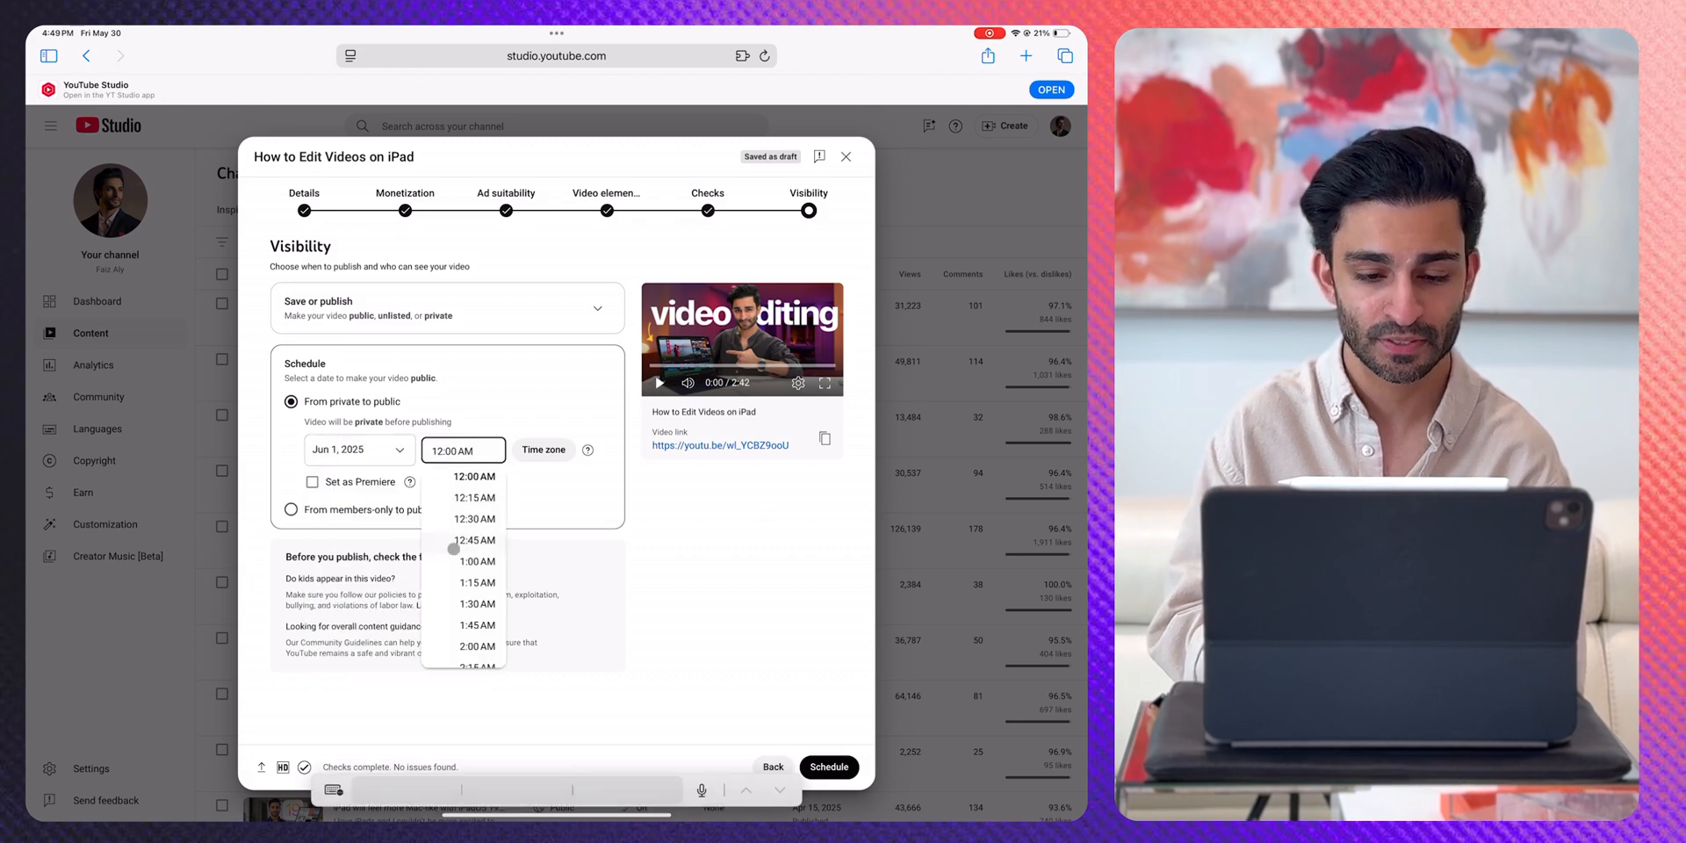
scroll("down", 3)
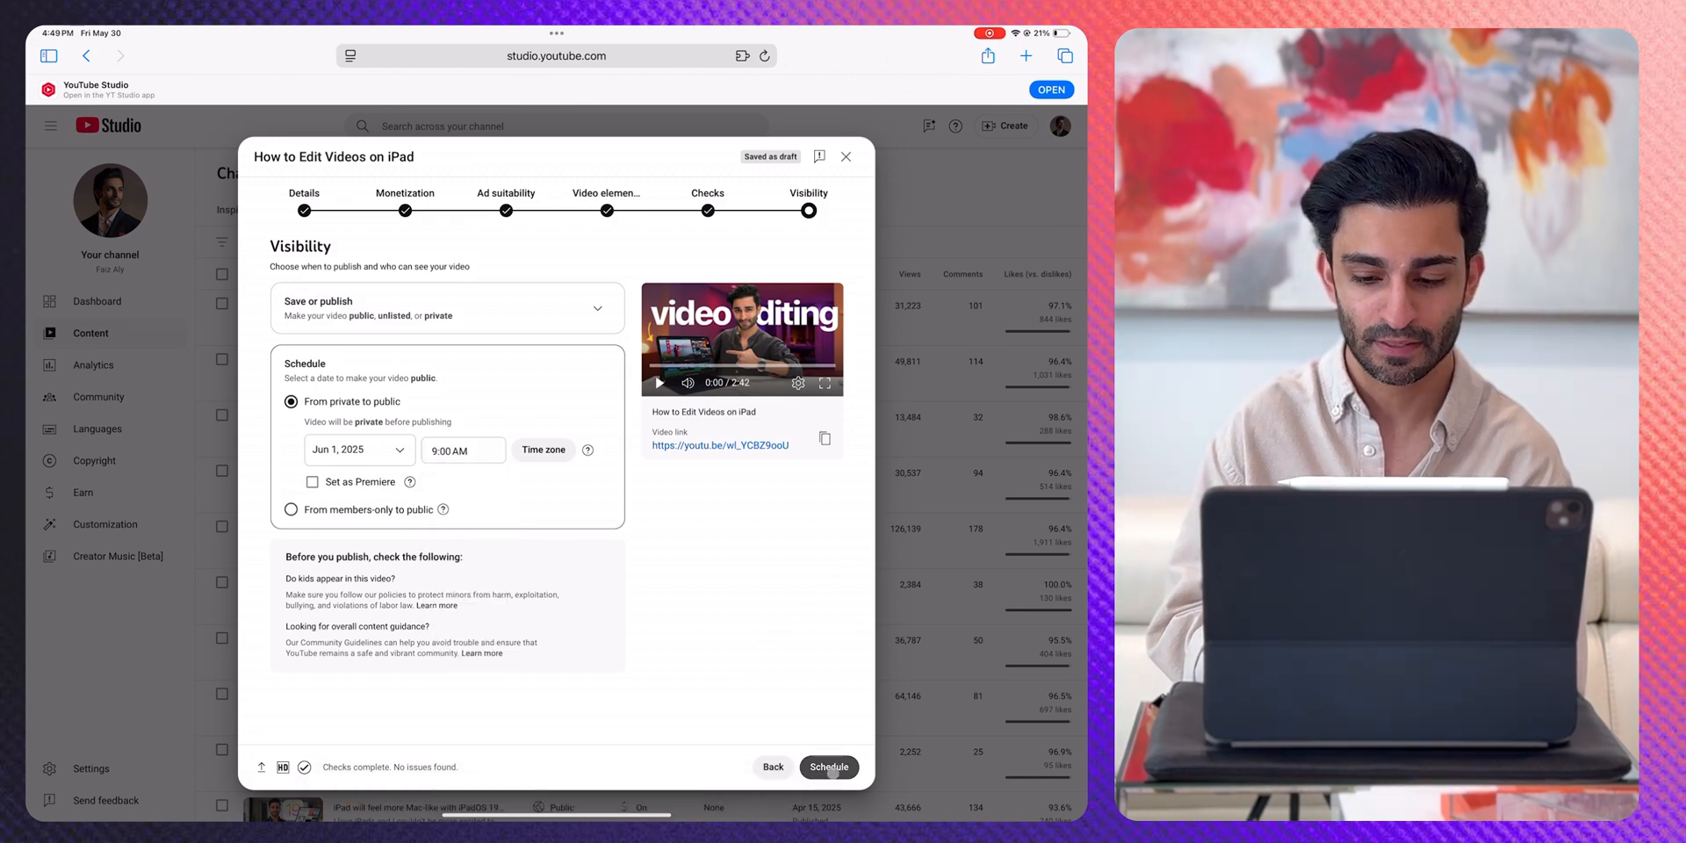
left_click(829, 766)
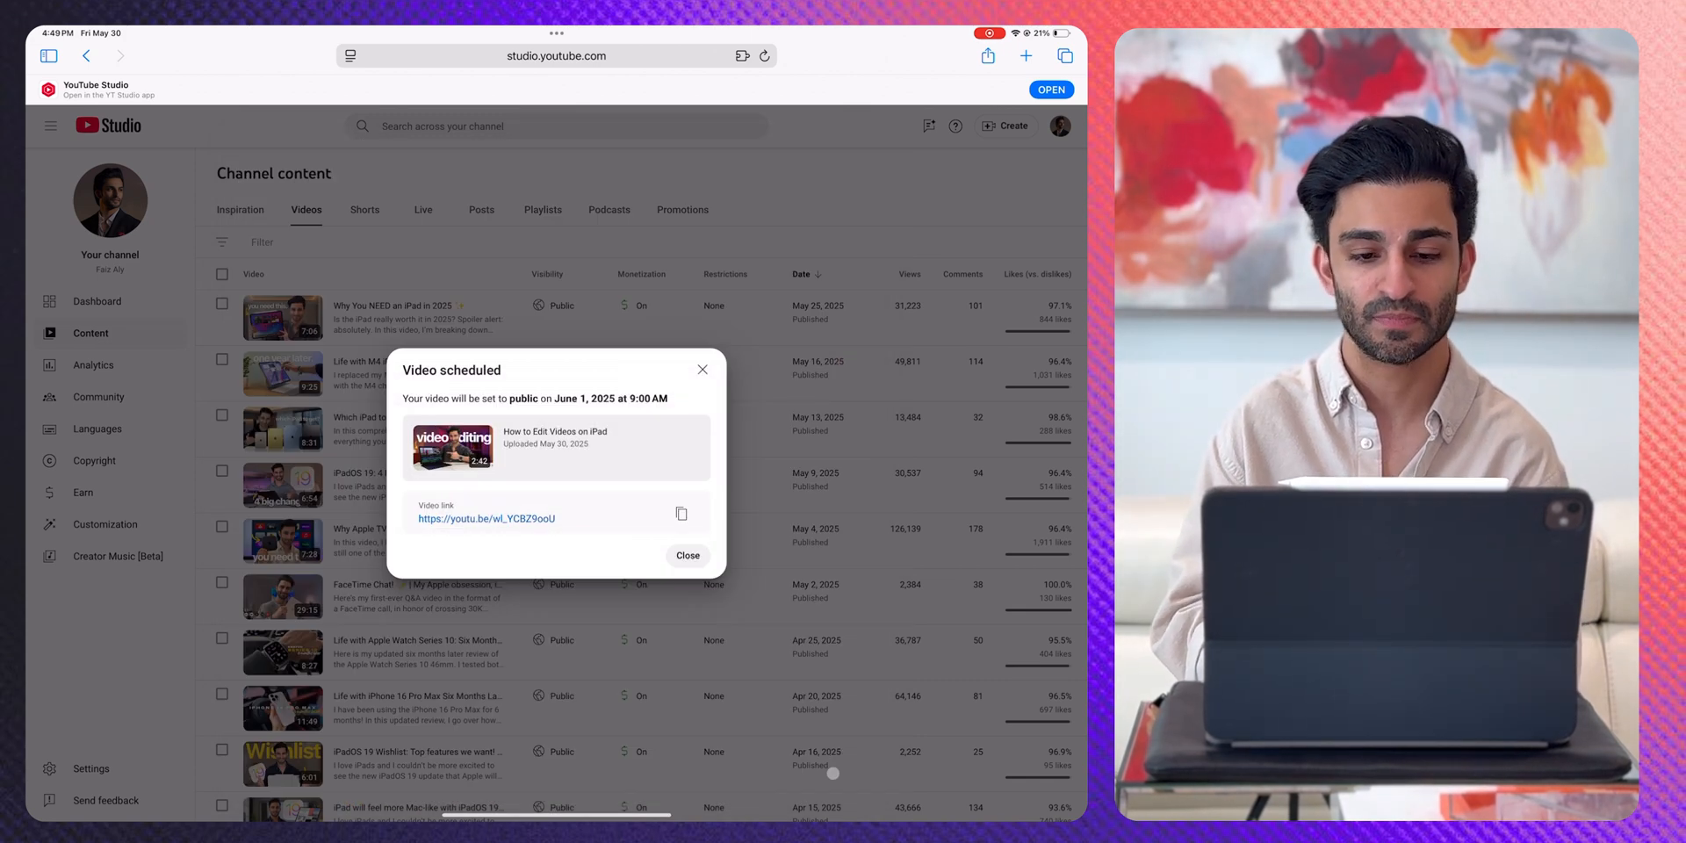